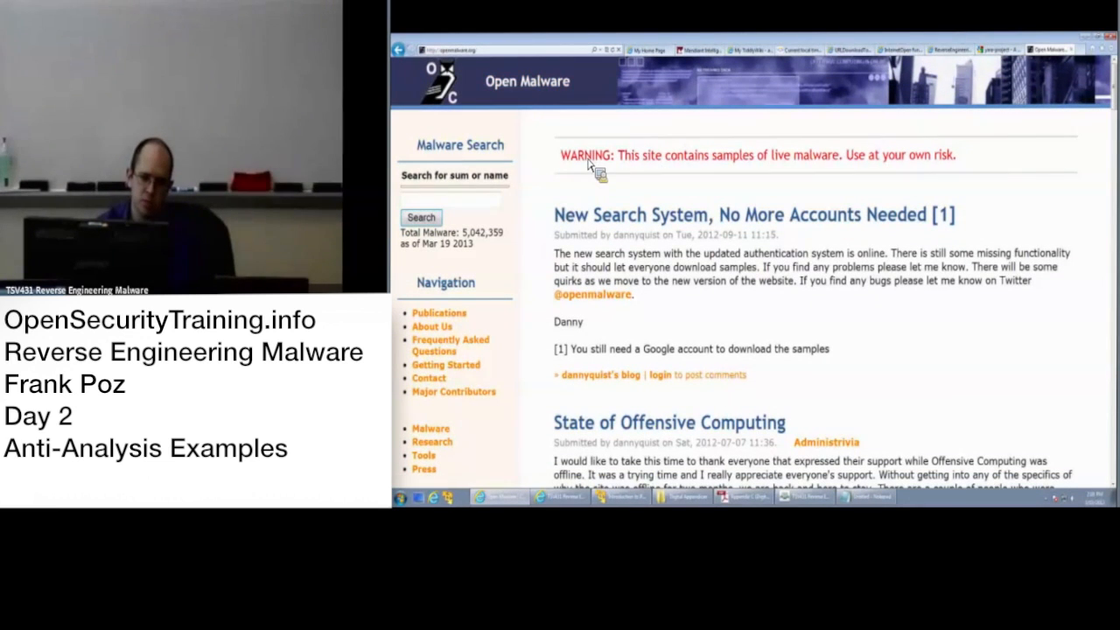
mouse_move(598, 180)
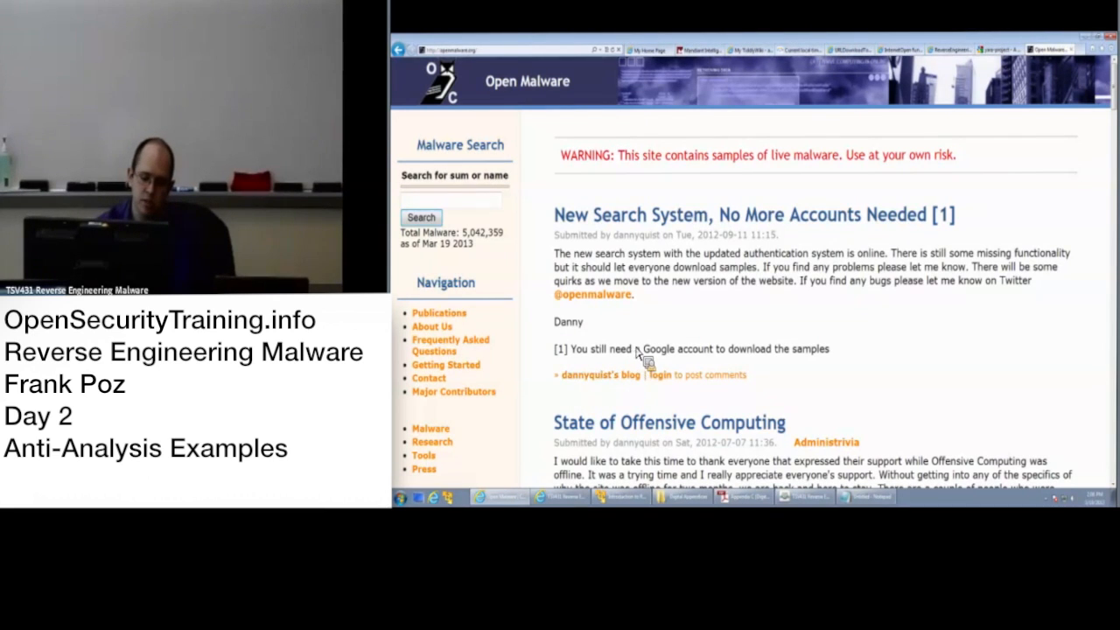
mouse_move(682, 266)
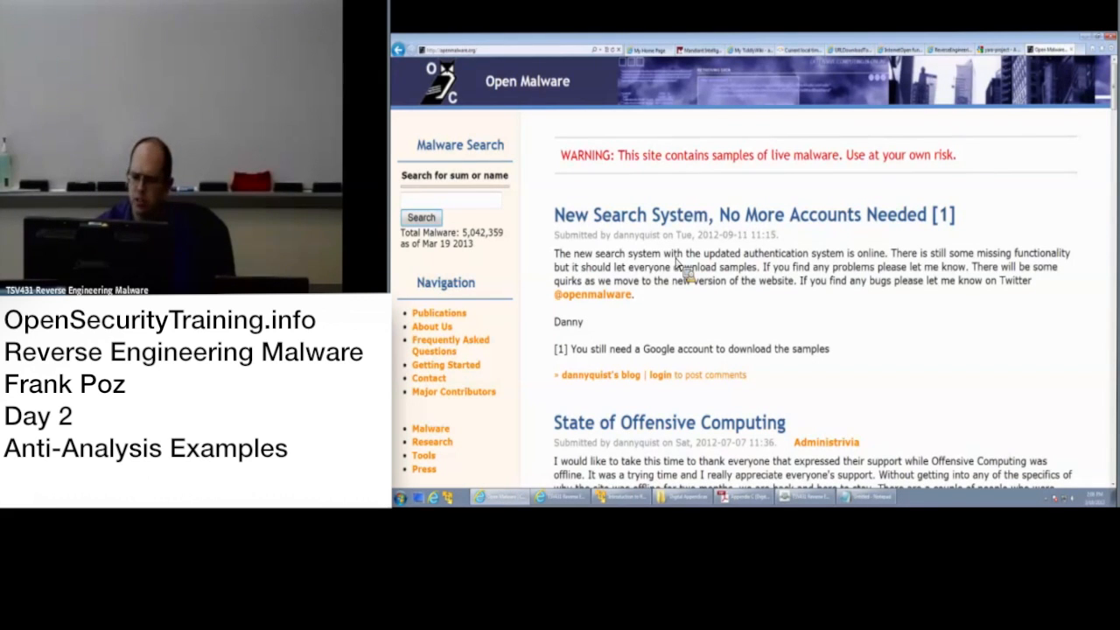
Load the dropper sample into PEiD for a packer scan.
scroll(down, 3)
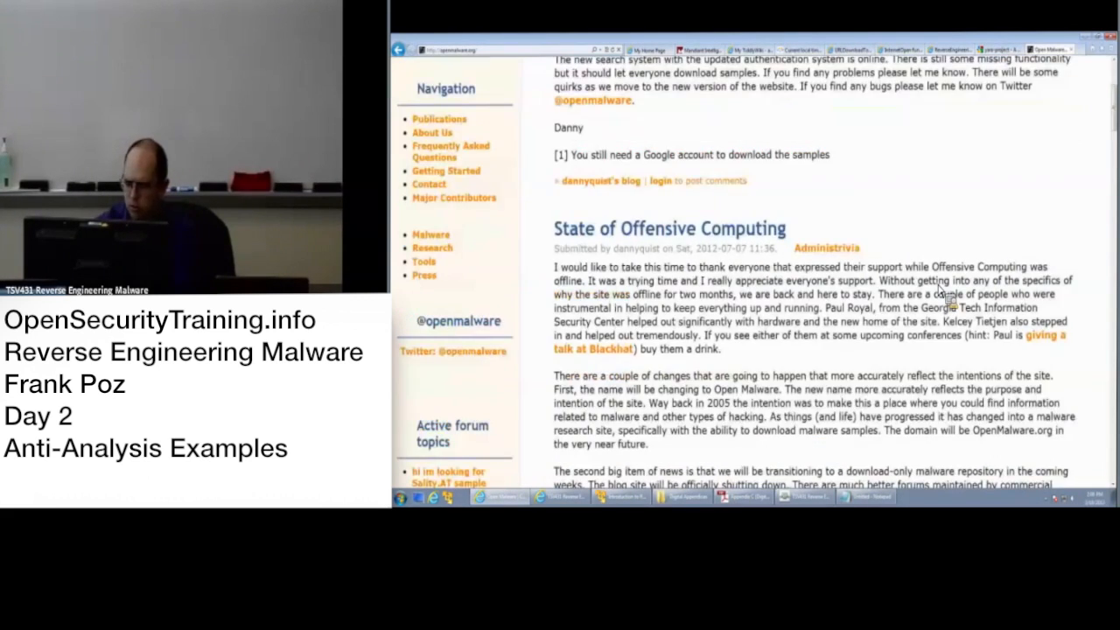
scroll(down, 3)
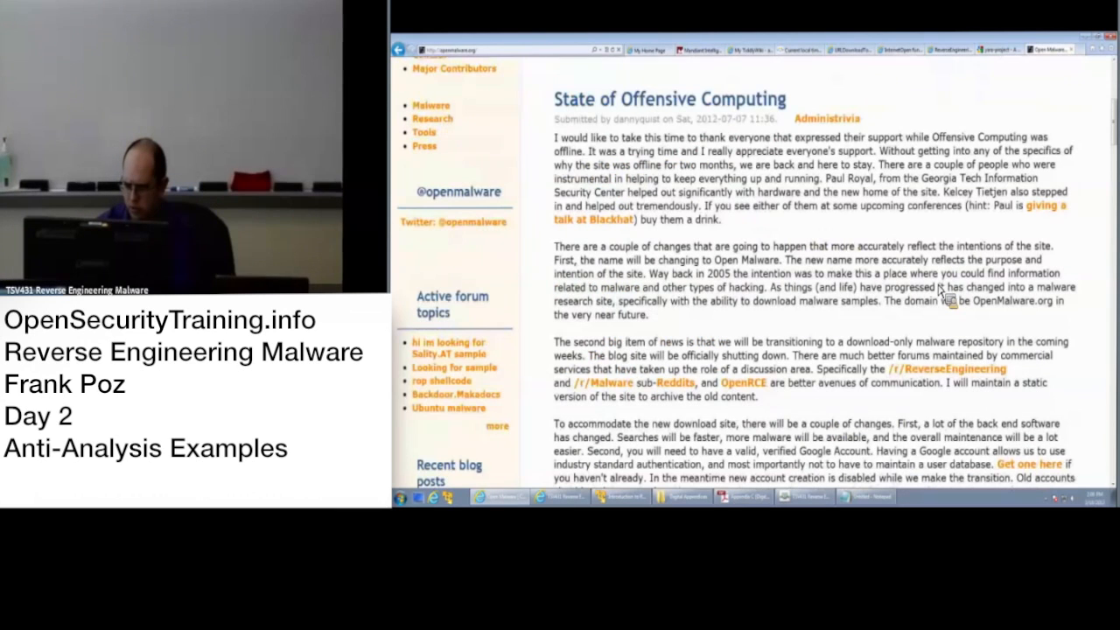
scroll(down, 3)
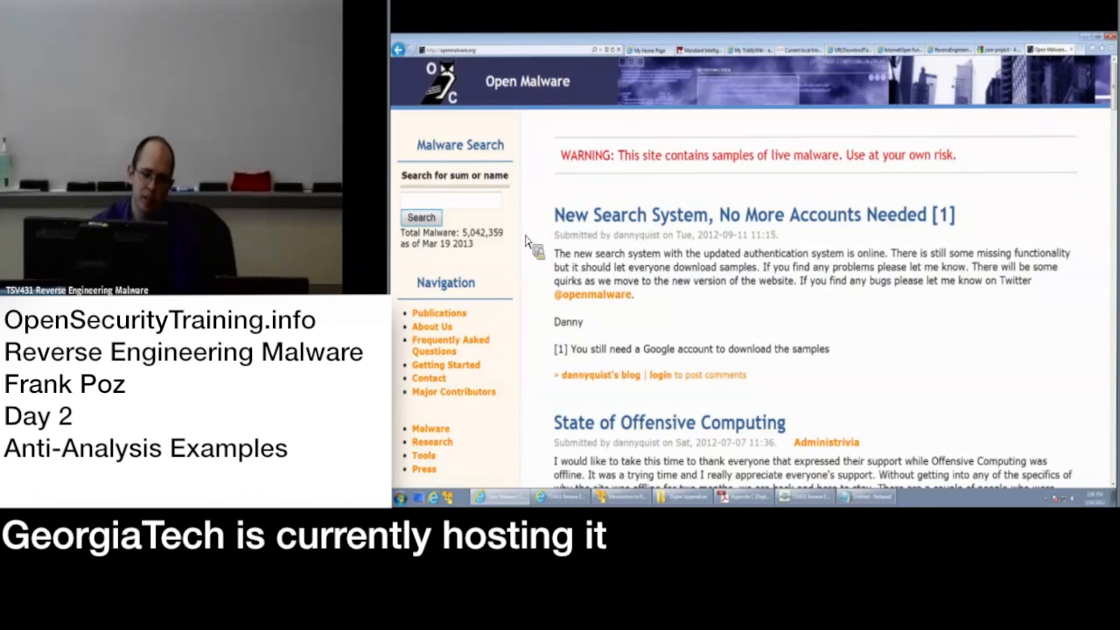
mouse_move(574, 266)
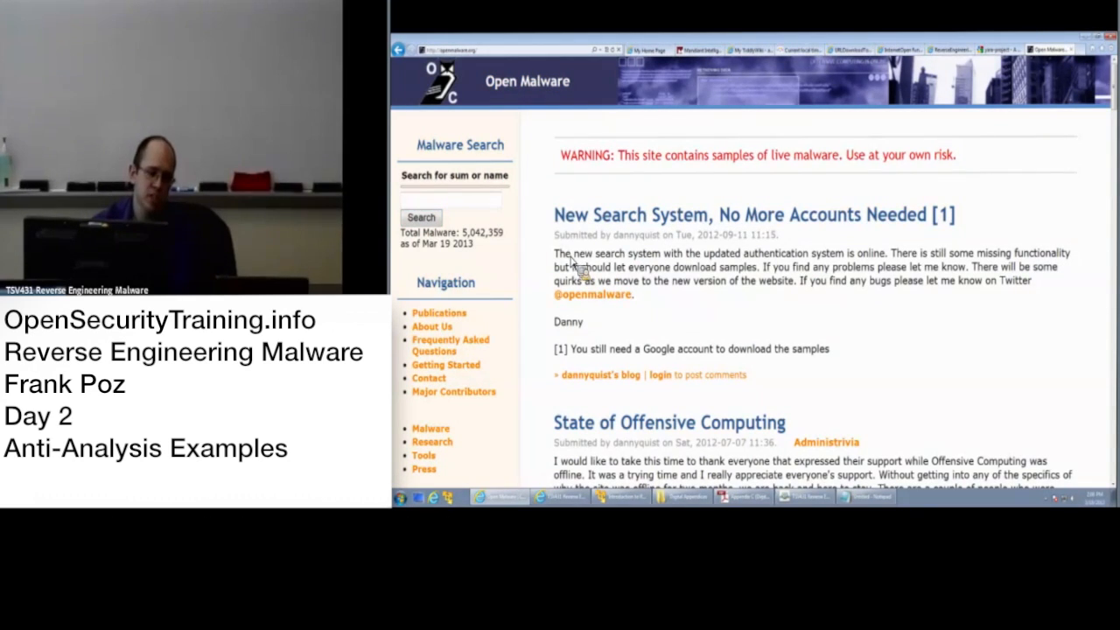
mouse_move(488, 207)
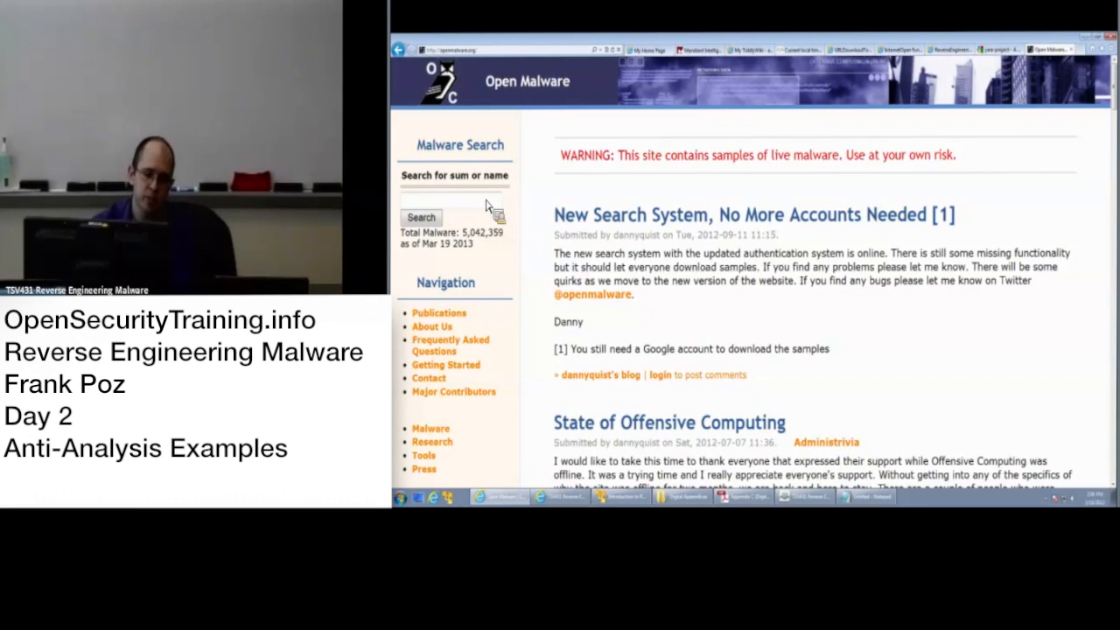
click(451, 200)
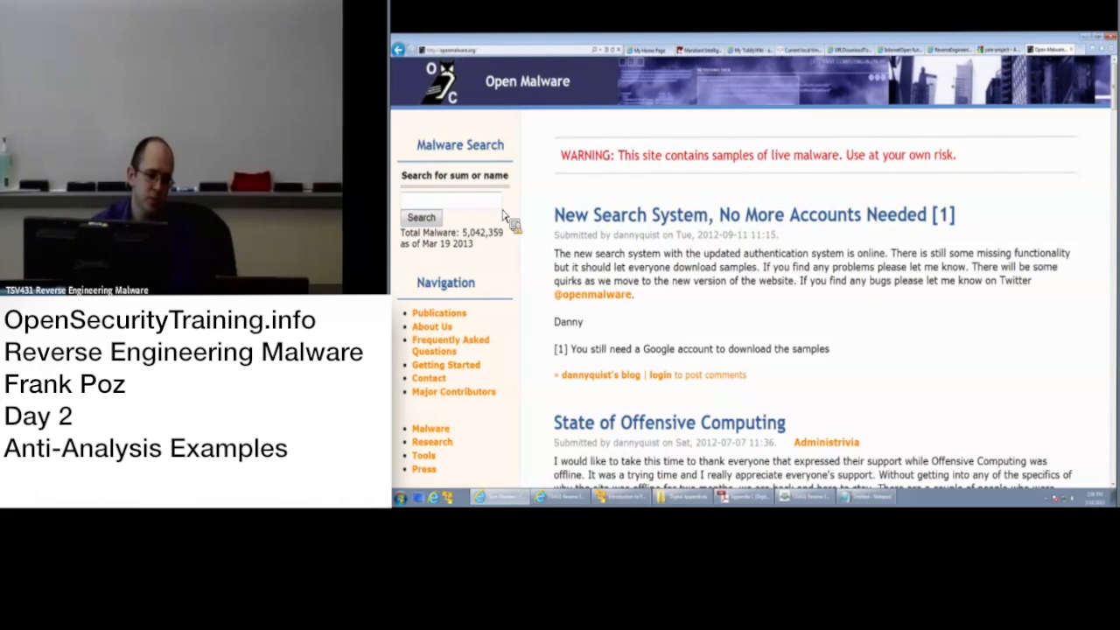
mouse_move(539, 253)
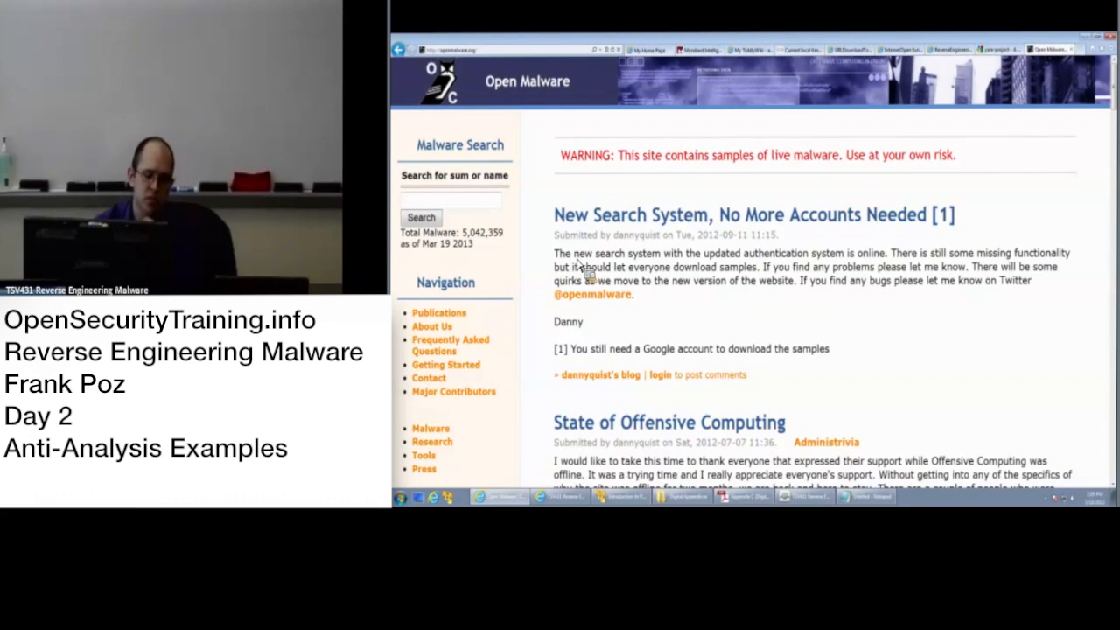
mouse_move(516, 224)
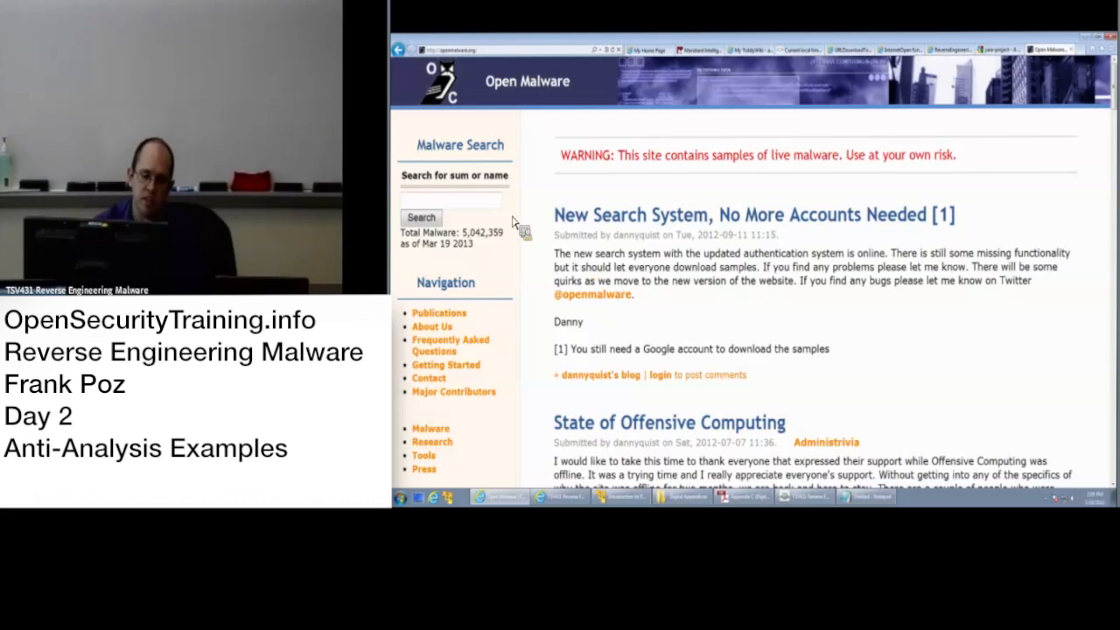
mouse_move(579, 270)
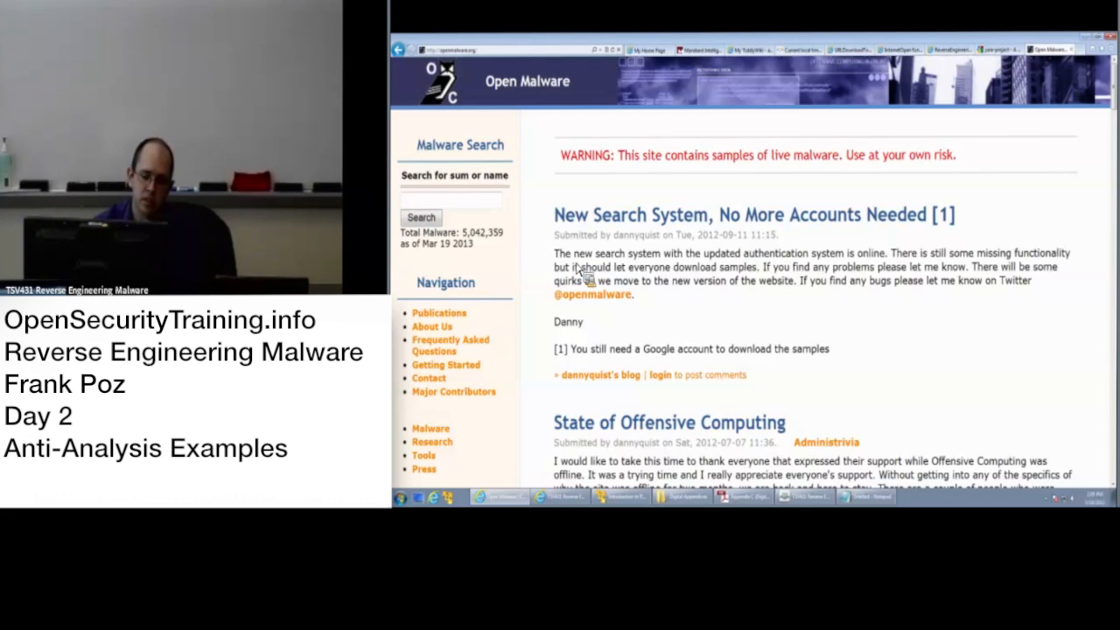
mouse_move(724, 269)
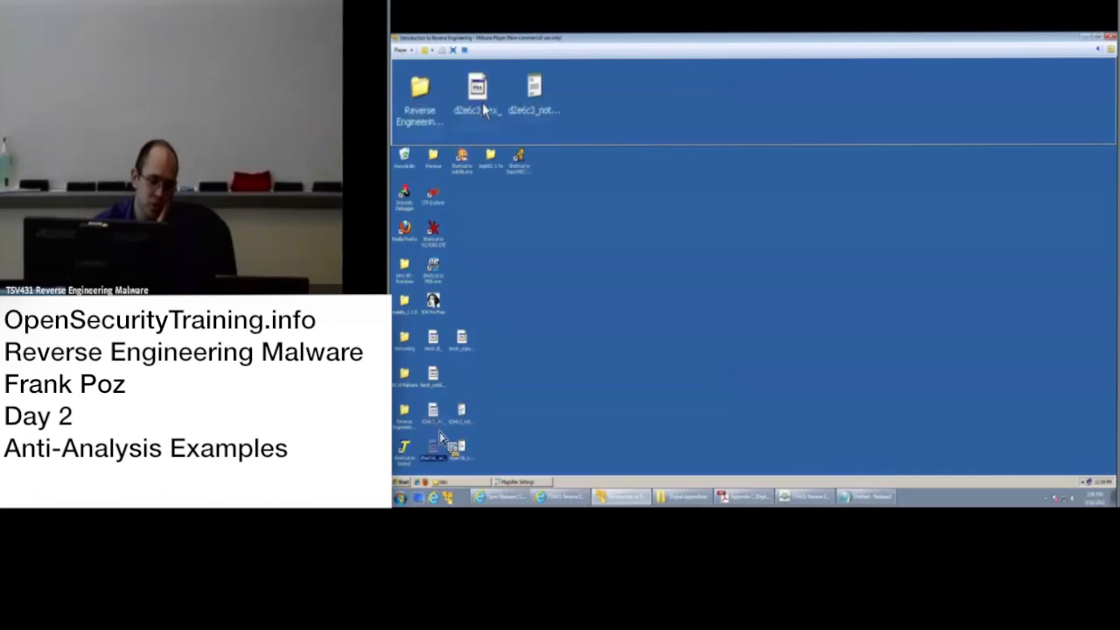
click(476, 99)
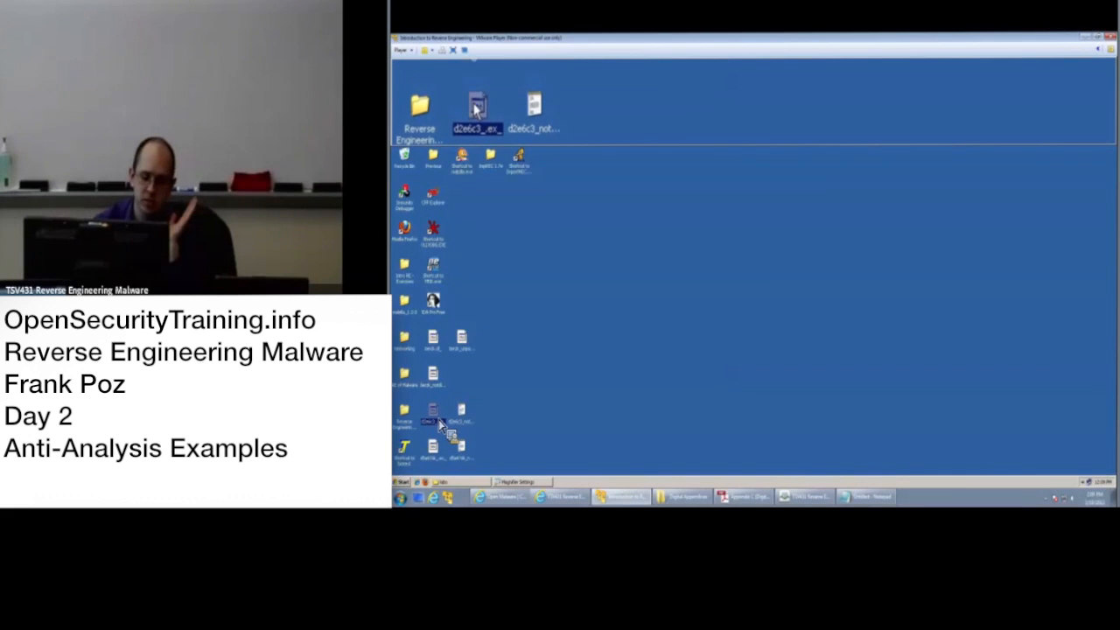
mouse_move(476, 104)
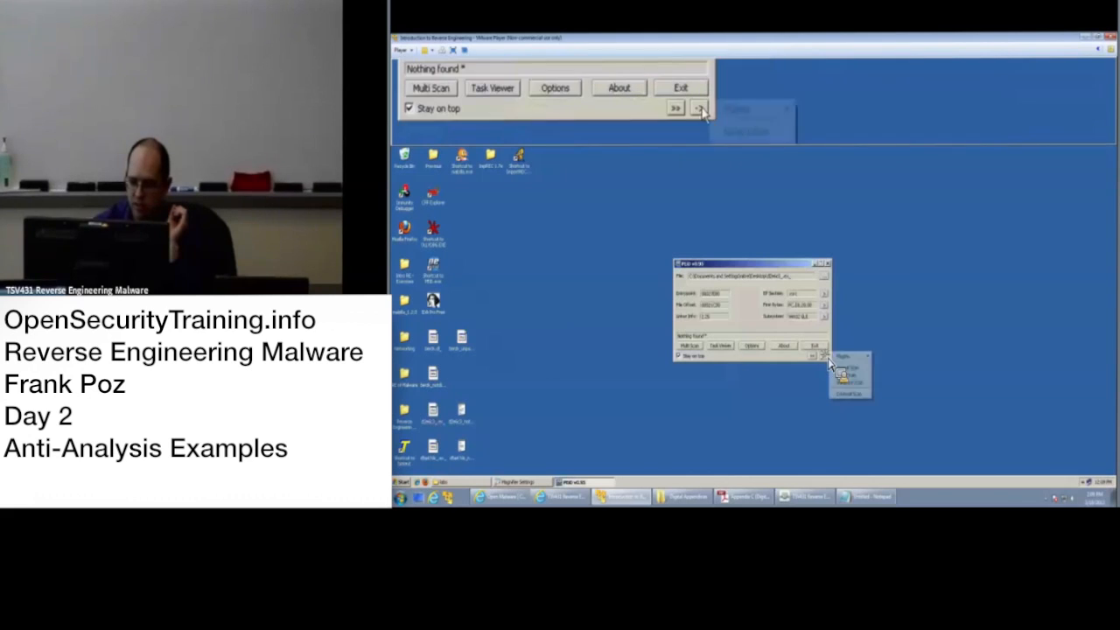
Run Krypto ANALyzer on the sample, read the TEA constants result and close it.
click(700, 106)
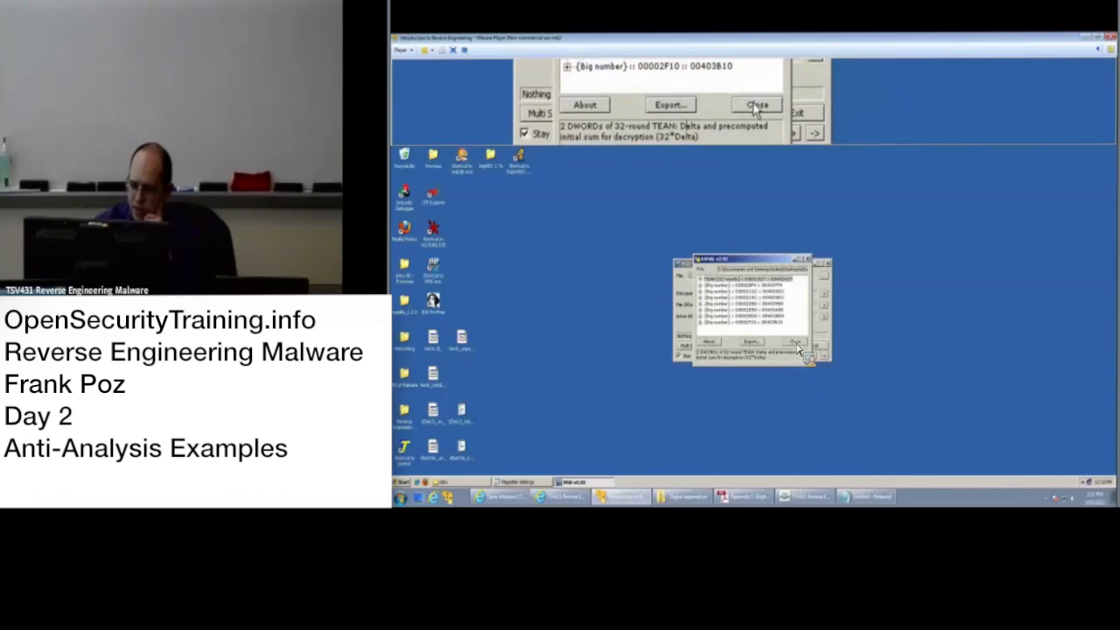
click(754, 105)
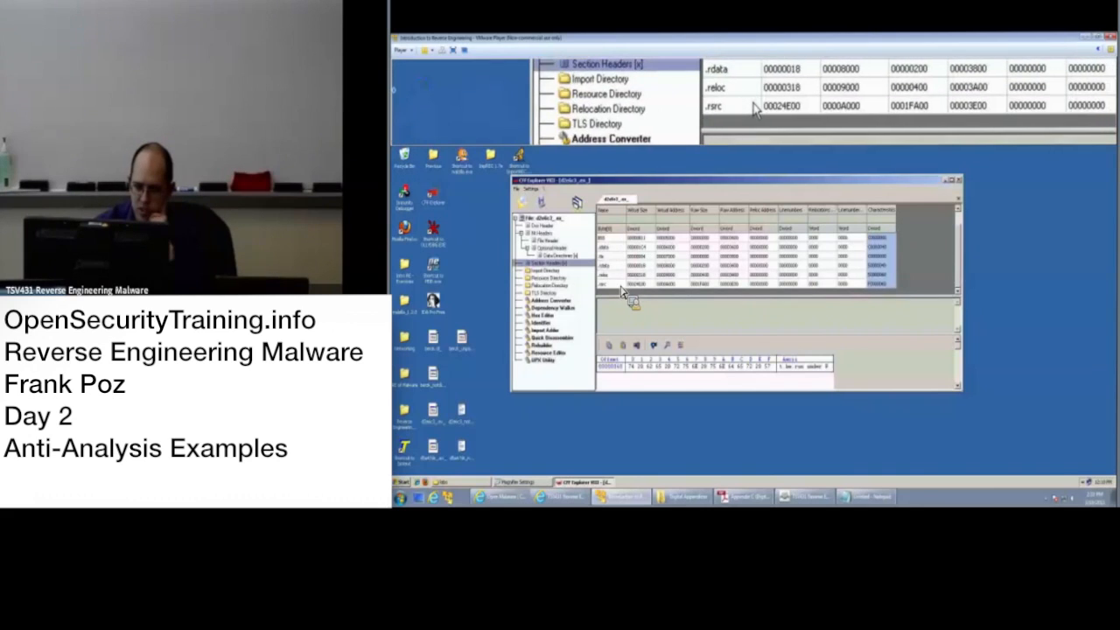
Show the Import Directory and list the functions imported from kernel32.dll.
click(609, 108)
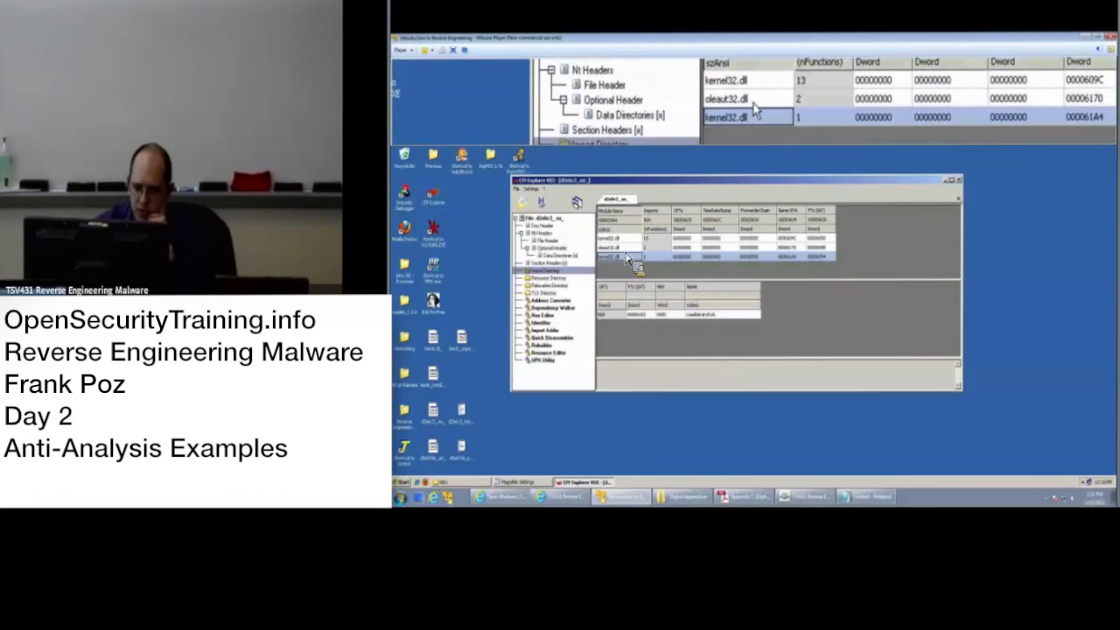
click(616, 256)
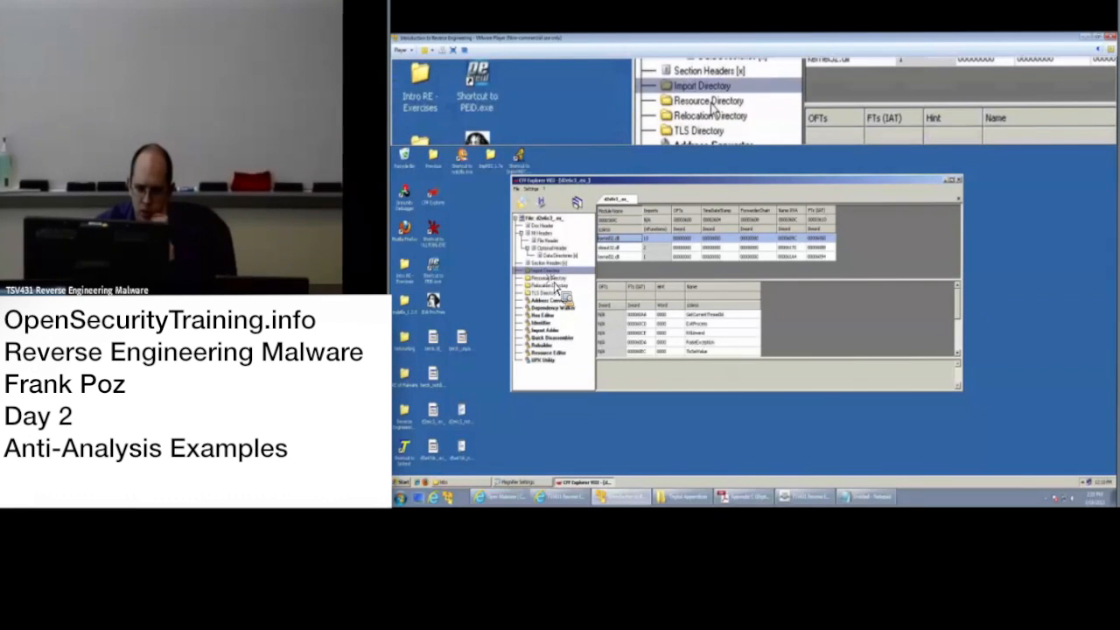
Browse the Resource Editor's Accelerators and RCData entries and view their raw hex data.
click(546, 273)
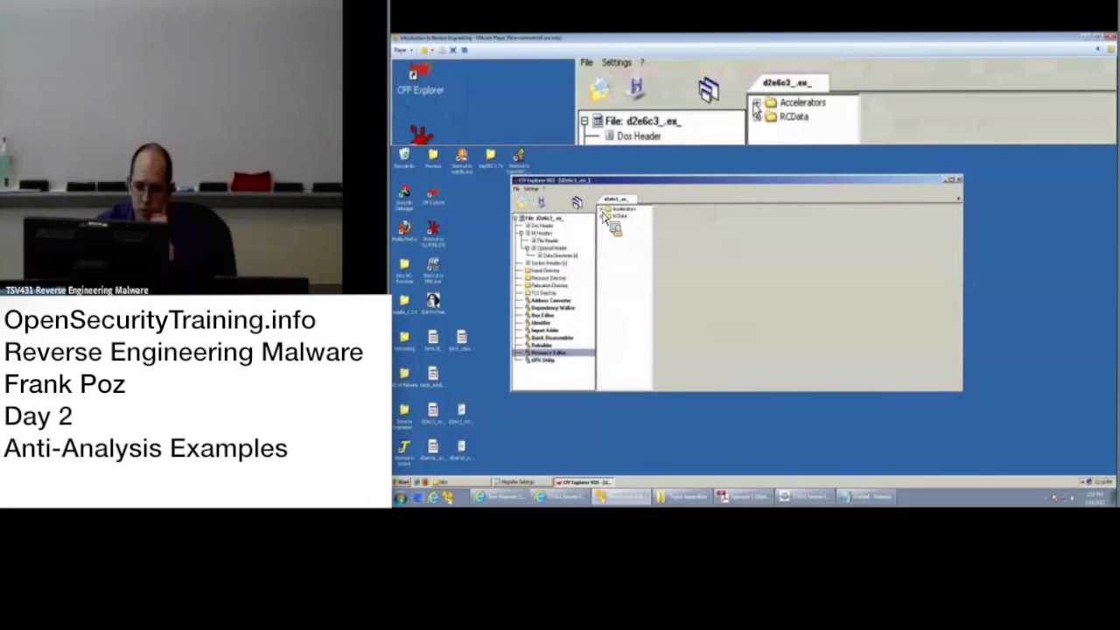
click(605, 217)
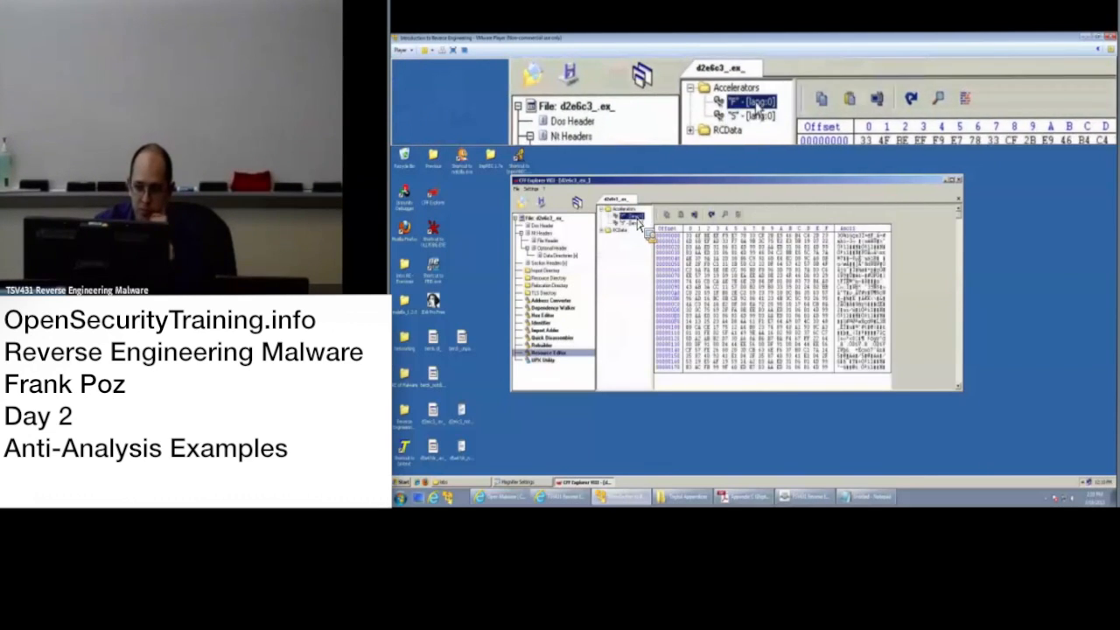
click(632, 238)
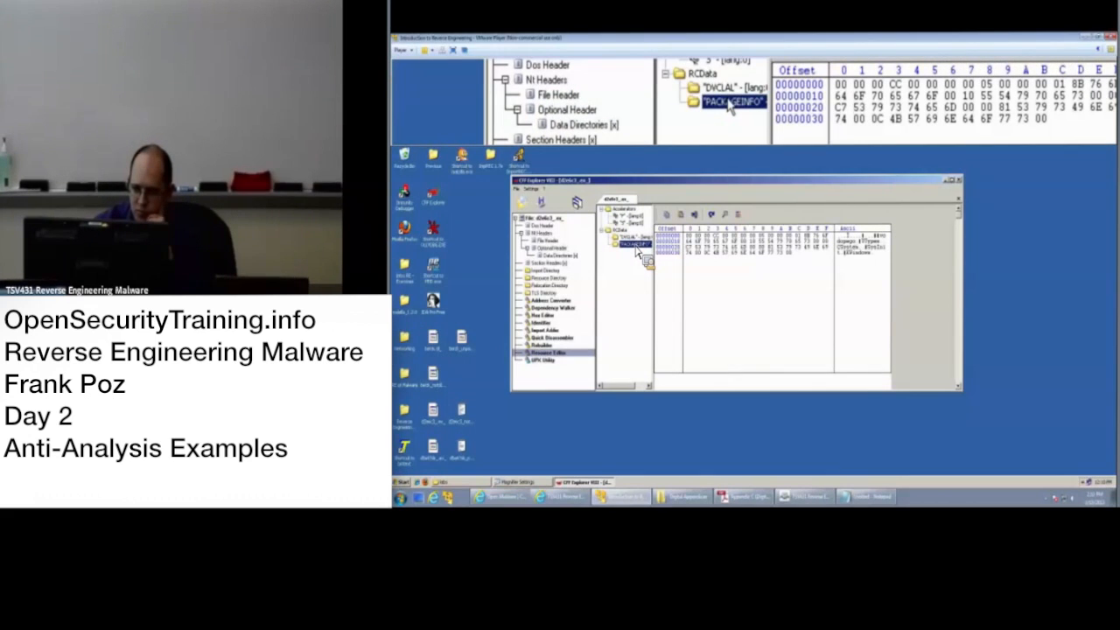
click(623, 238)
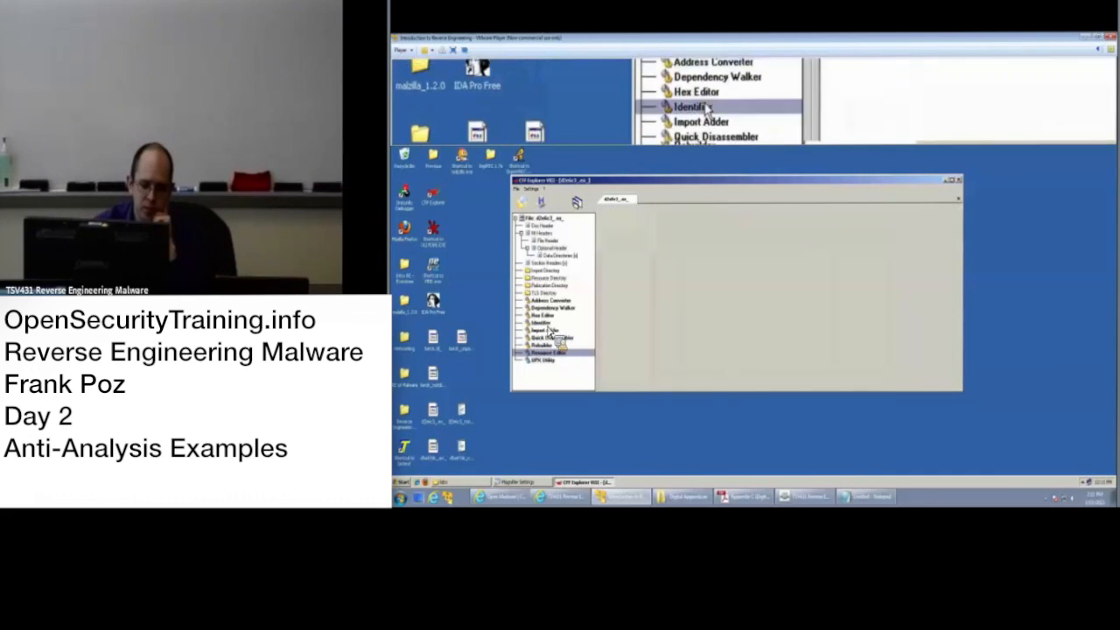
Switch to the Identifier tool, then close PEiD.
click(539, 322)
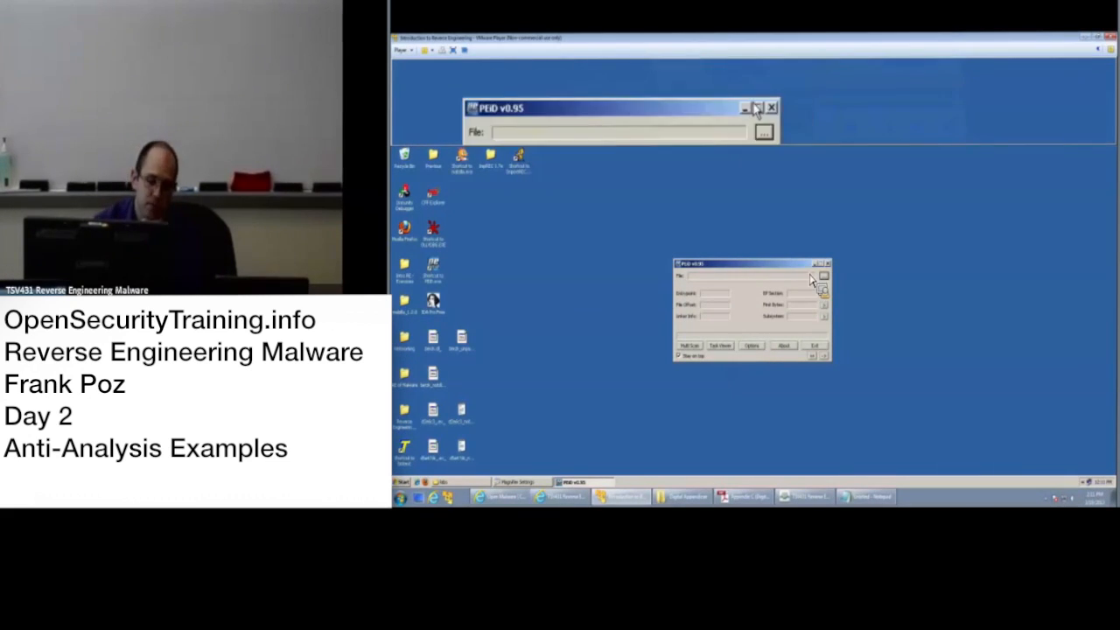
click(756, 106)
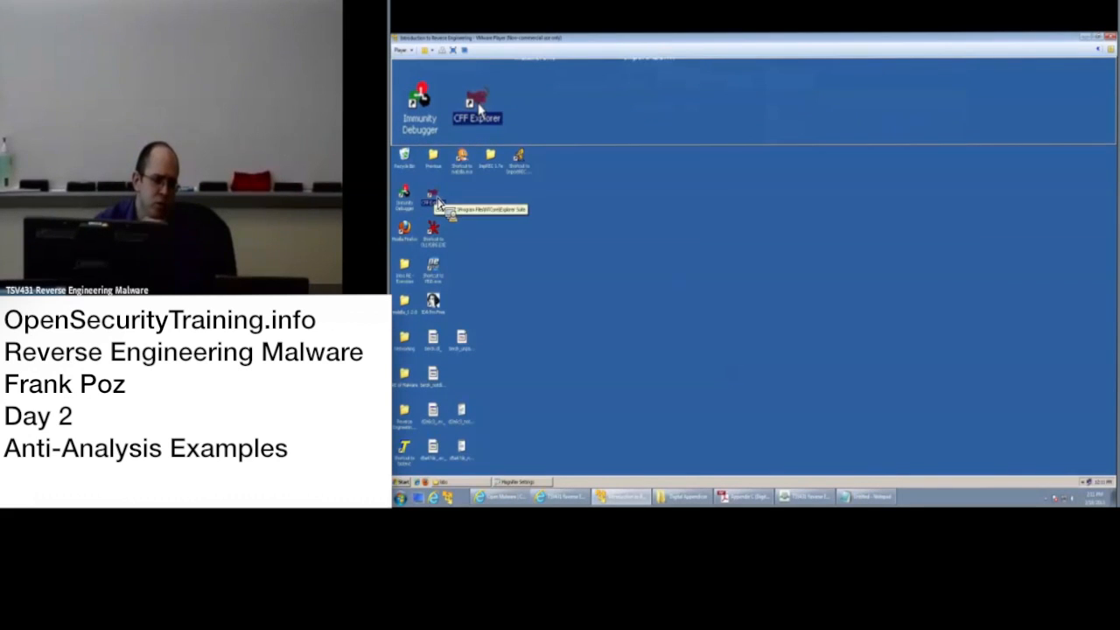
Relaunch CFF Explorer, view its About version information and dismiss it.
double_click(476, 104)
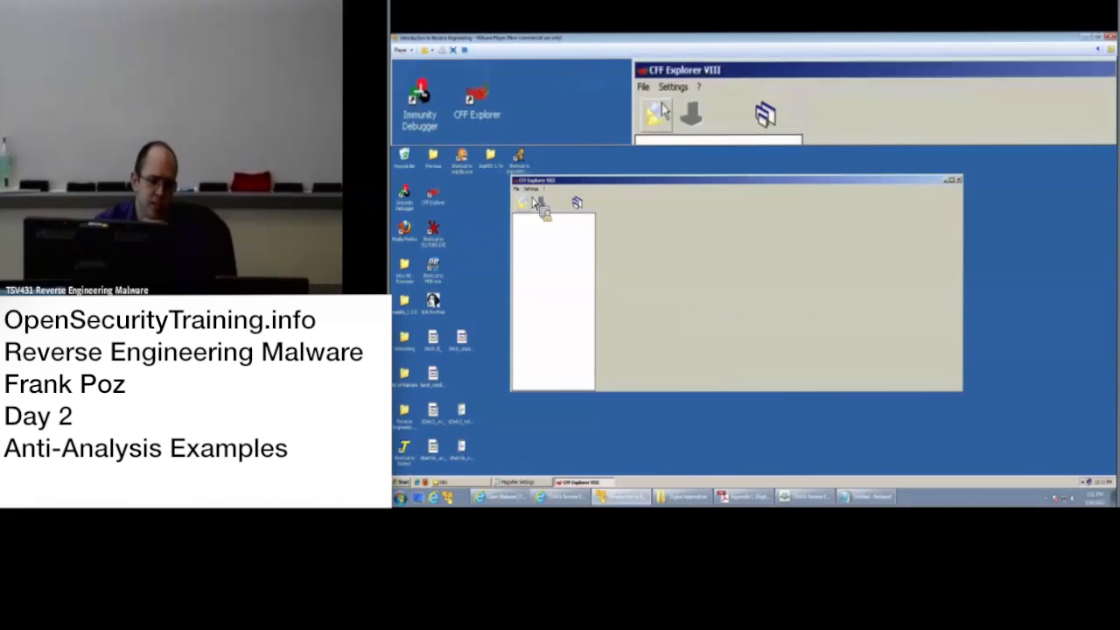
click(700, 87)
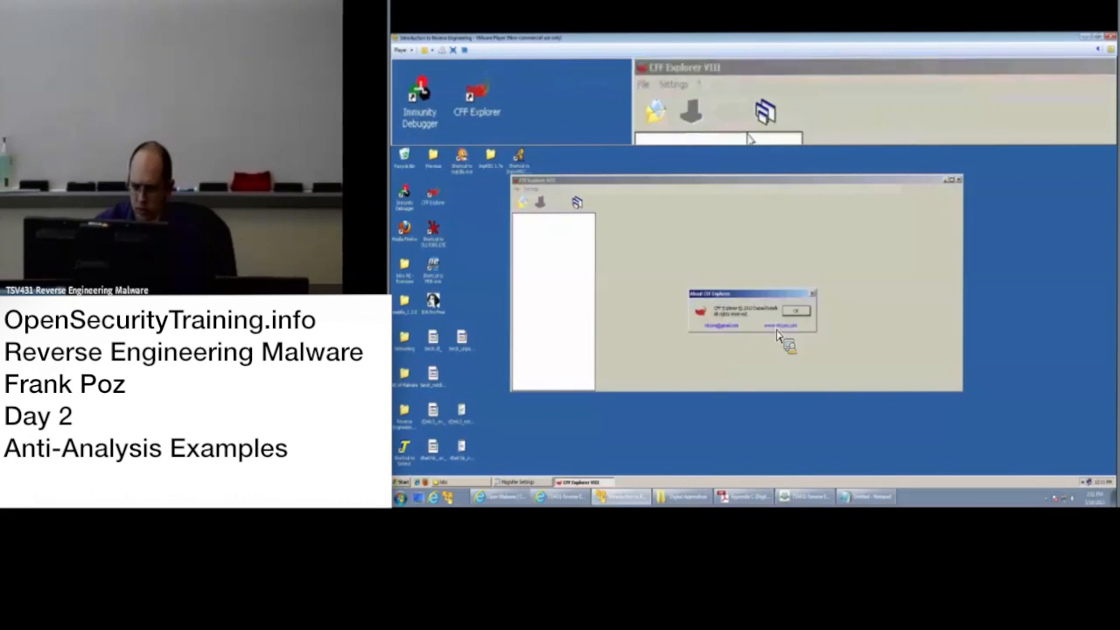
click(794, 311)
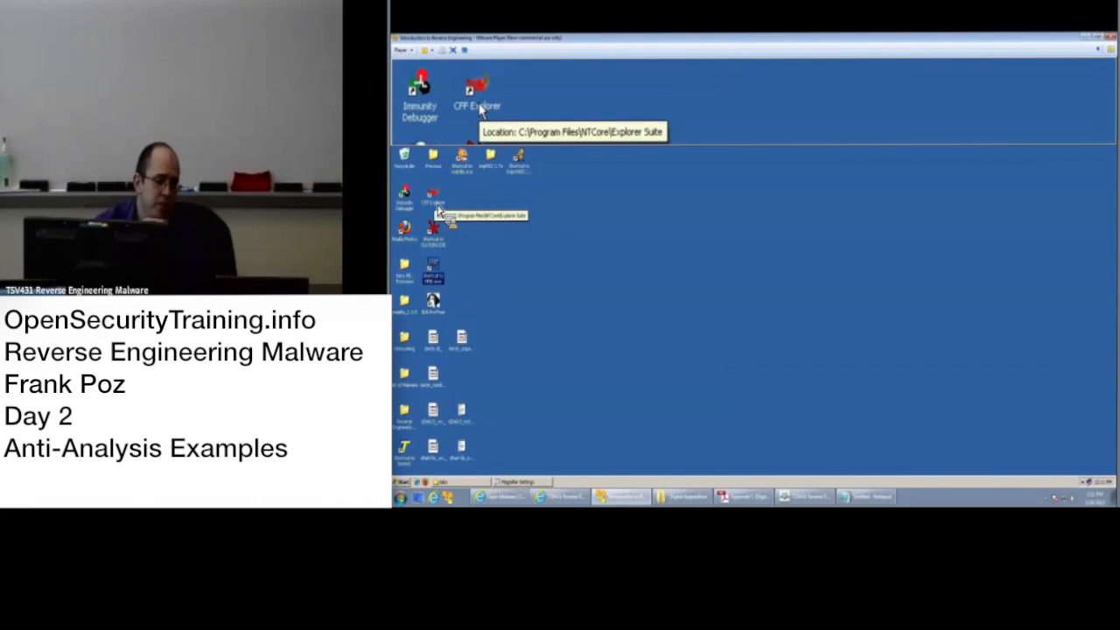
Load the dumped executable into IDA with default load options.
click(476, 94)
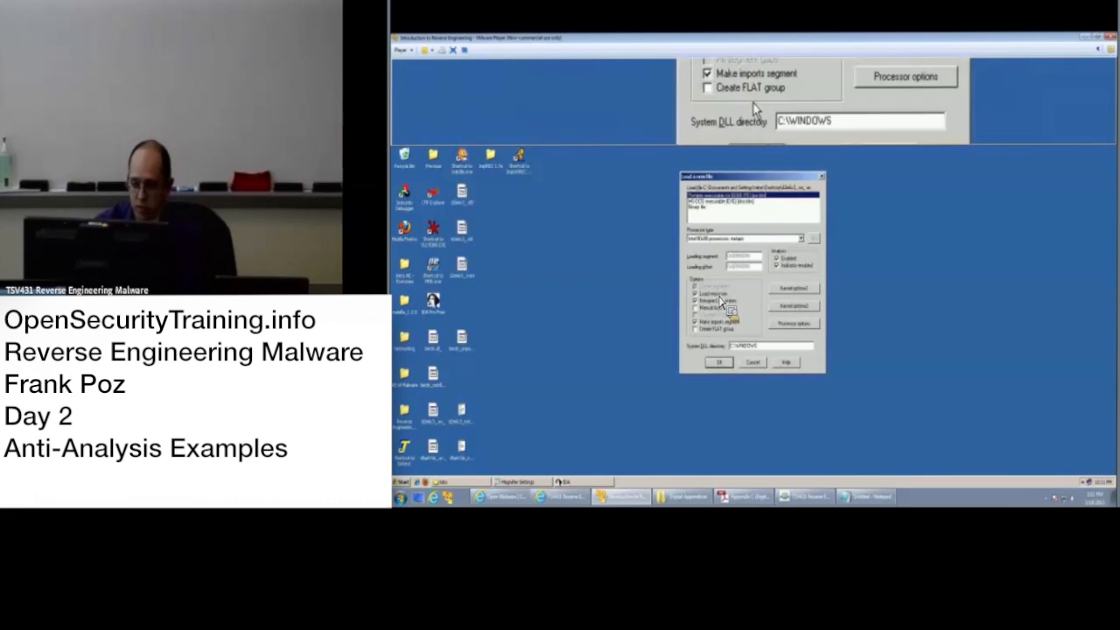
click(718, 362)
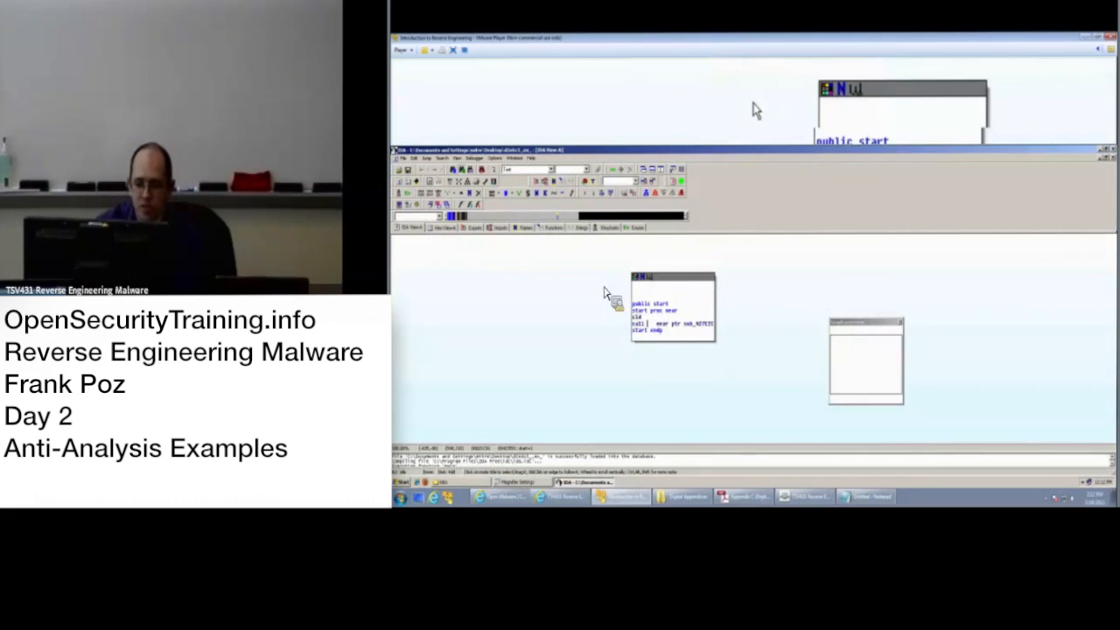
Bring up IDA's Options > General disassembly settings.
click(602, 91)
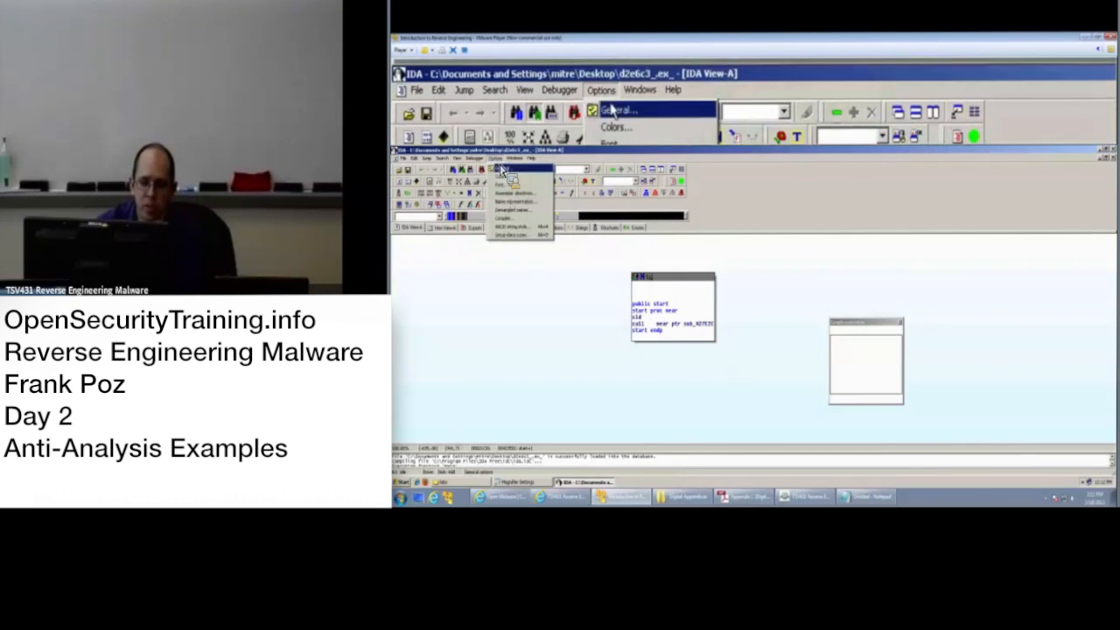
click(619, 109)
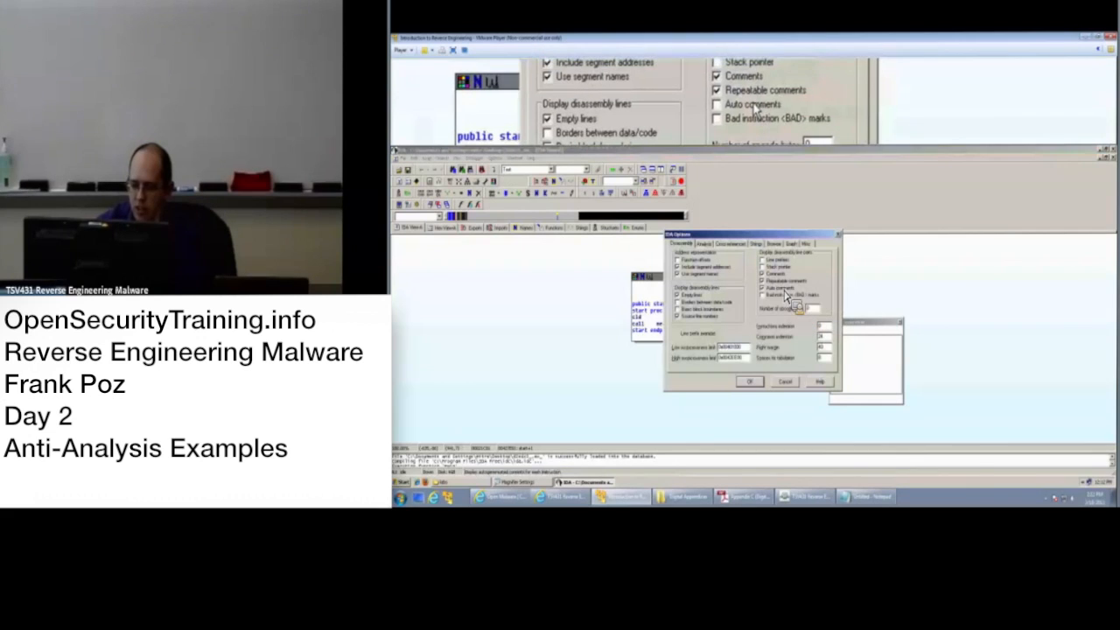
Set the number of opcode bytes displayed in the General options.
click(748, 381)
text(my)
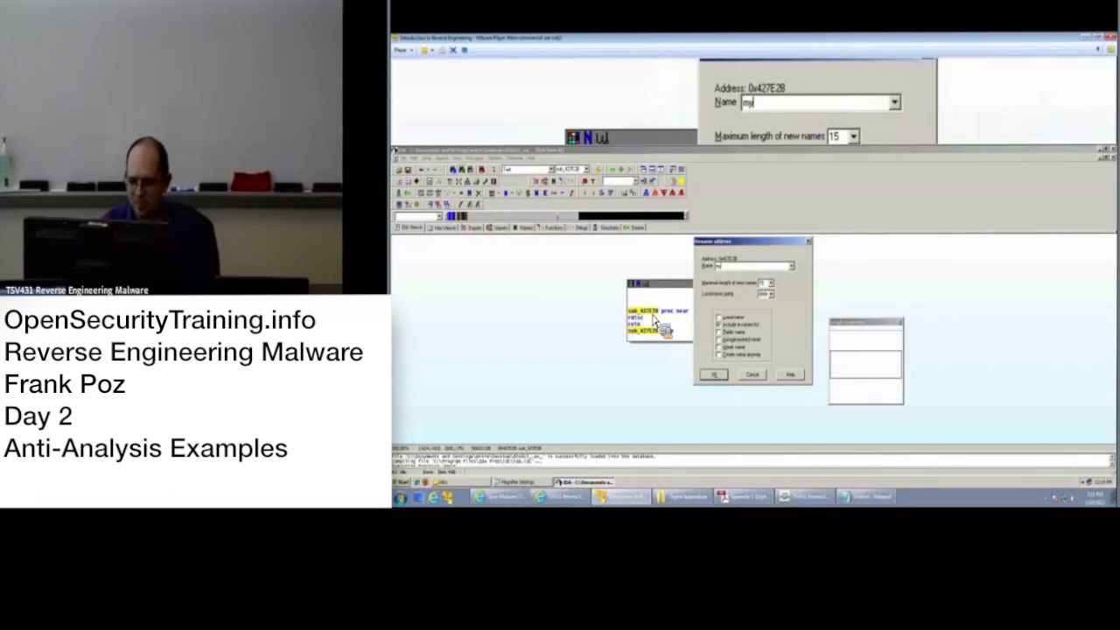
click(714, 374)
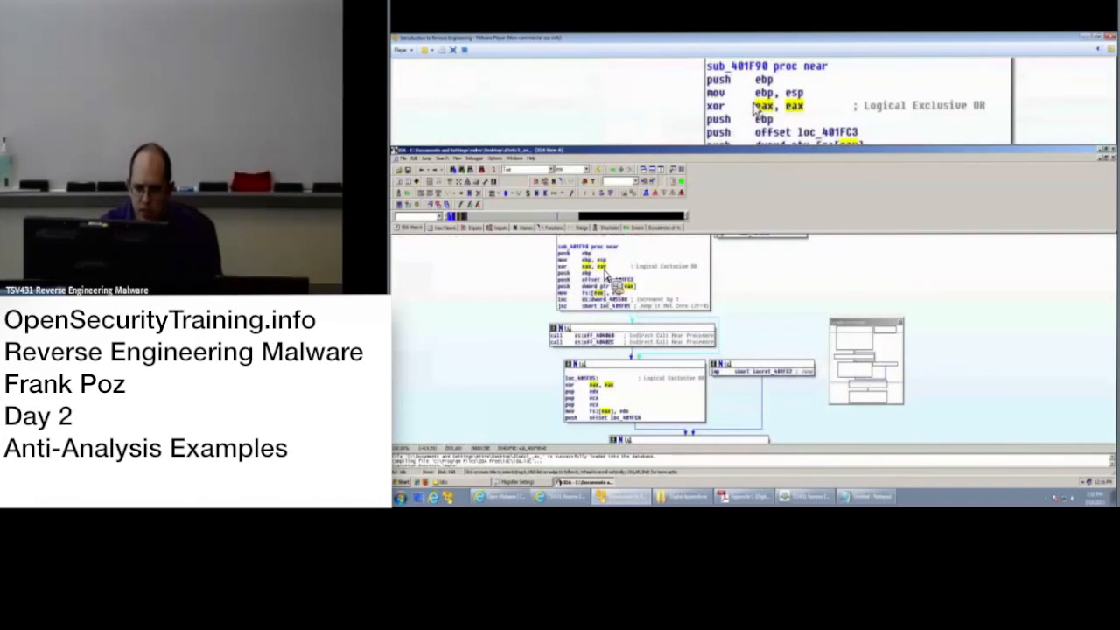
Scroll through the disassembly before exiting IDA.
scroll(down, 3)
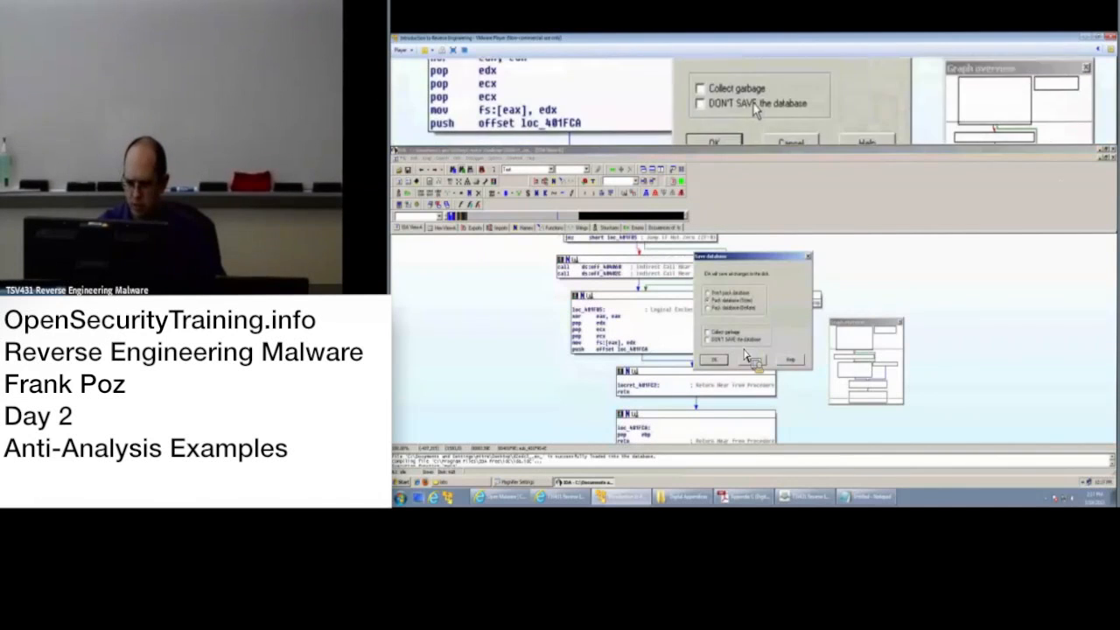
Confirm closing IDA without saving the database.
click(714, 360)
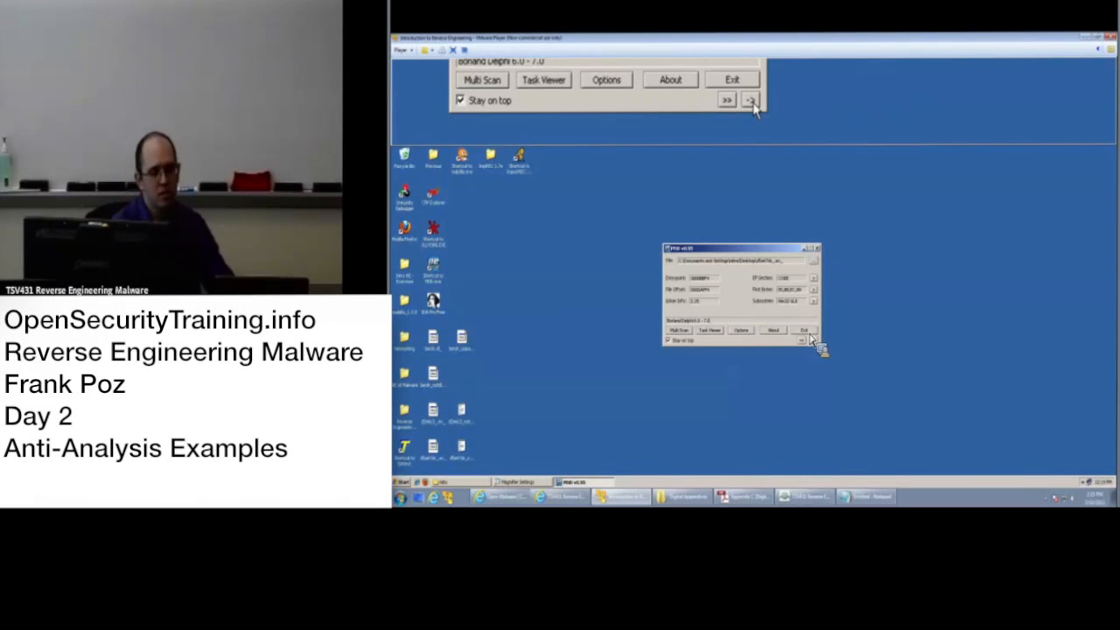
Expand PEiD's extra scan menu and browse the Plugins, Normal Scan and Deep Scan choices.
click(728, 98)
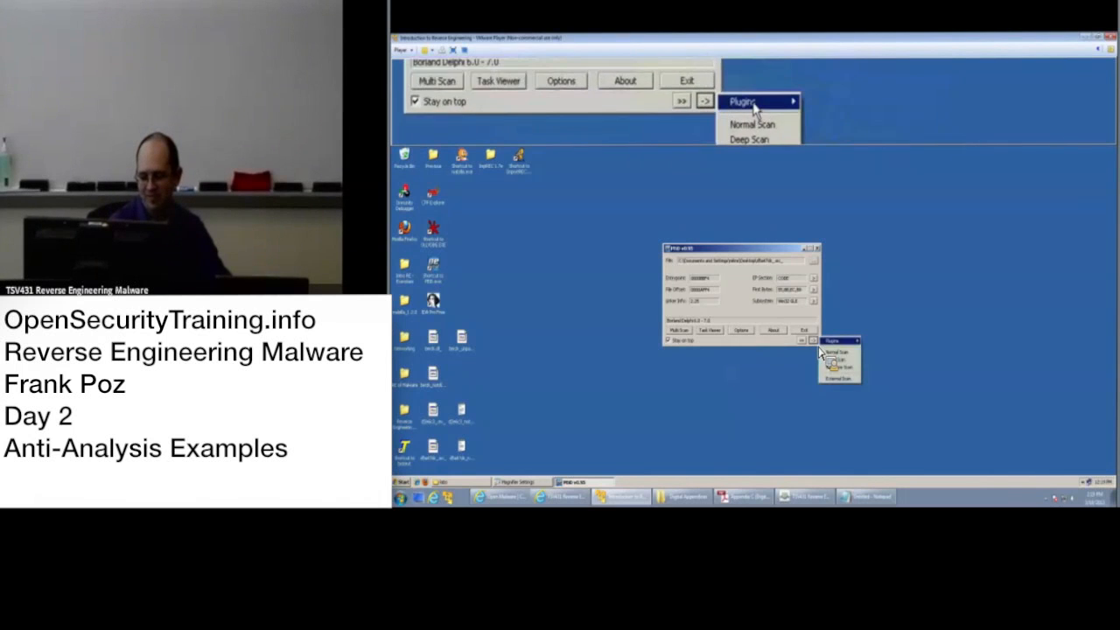
click(750, 125)
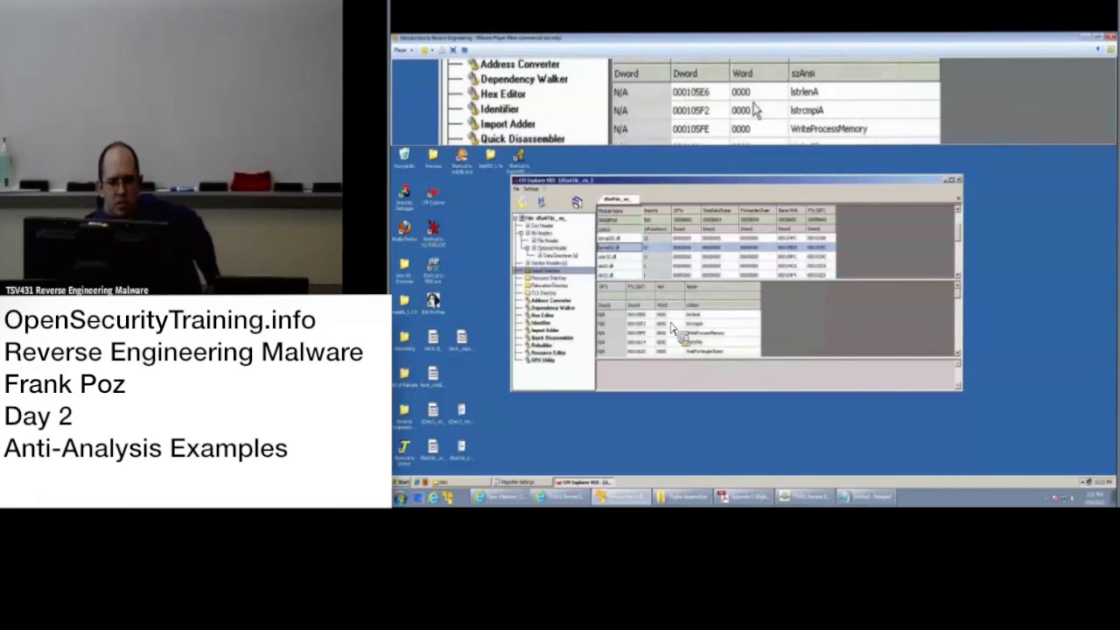
List the functions imported from advapi32.dll in the Import Directory.
click(621, 256)
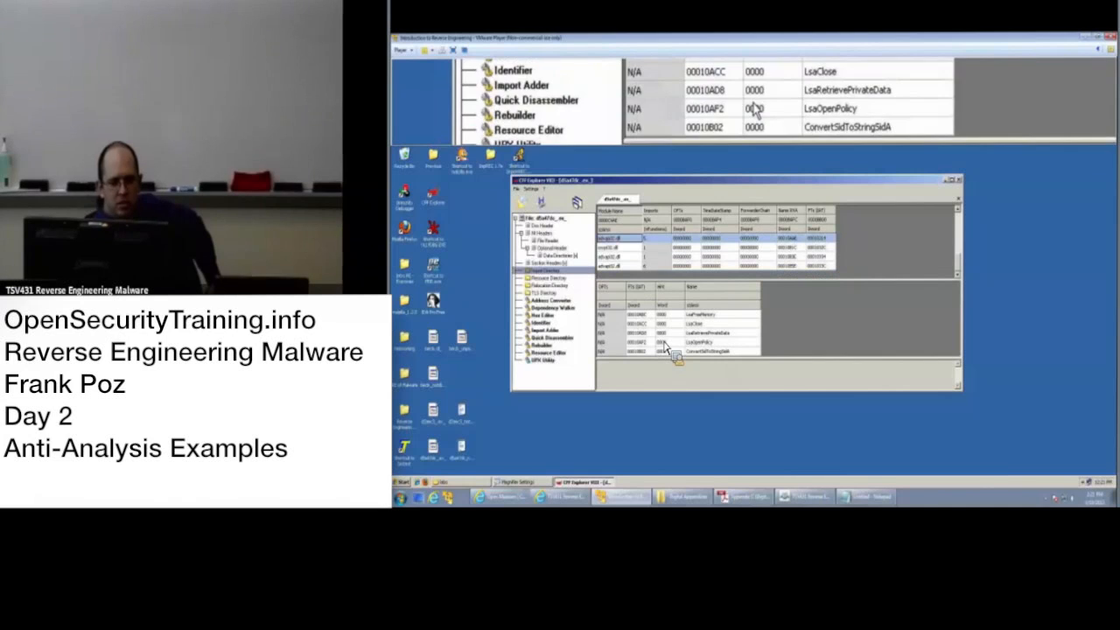
Browse the Resource Editor's RCData bytes and the ICON_STANDARD icon group, then close CFF Explorer.
click(550, 278)
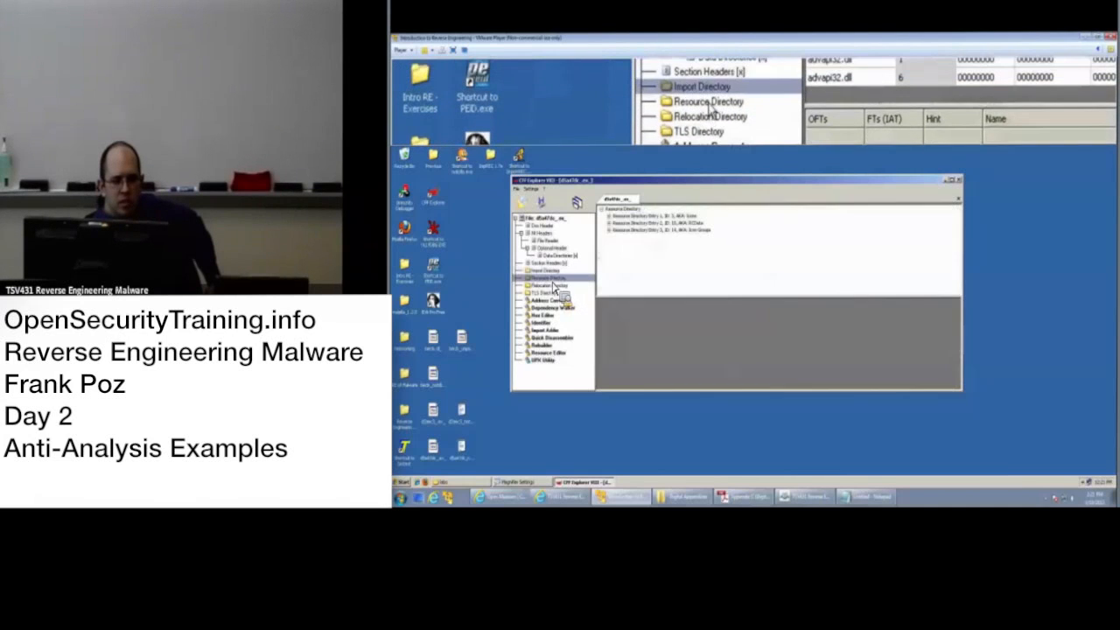
click(546, 353)
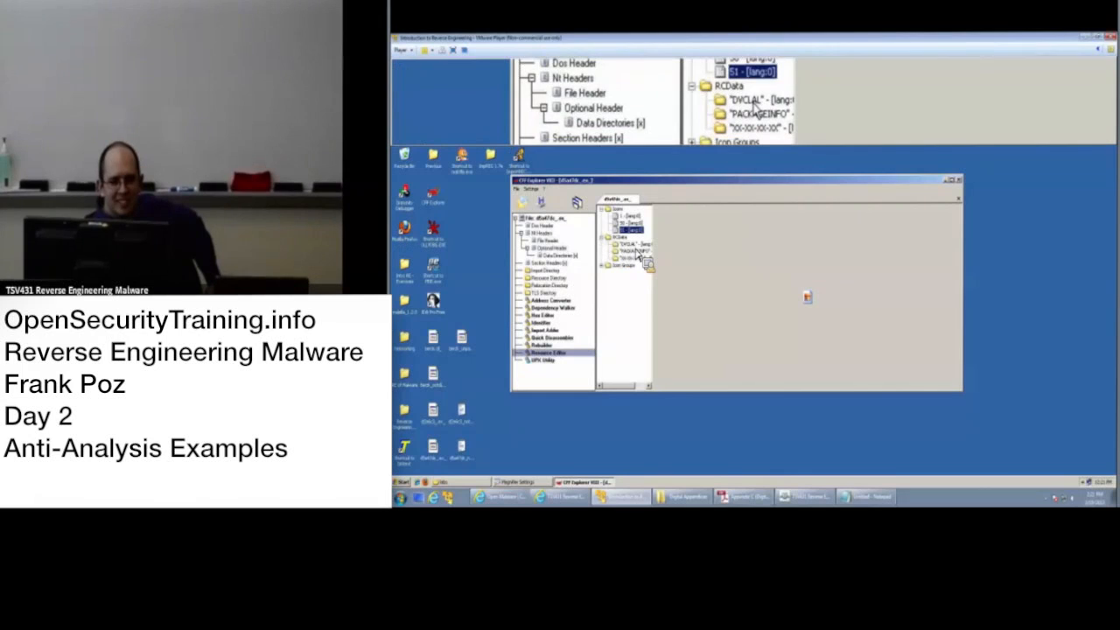
click(630, 253)
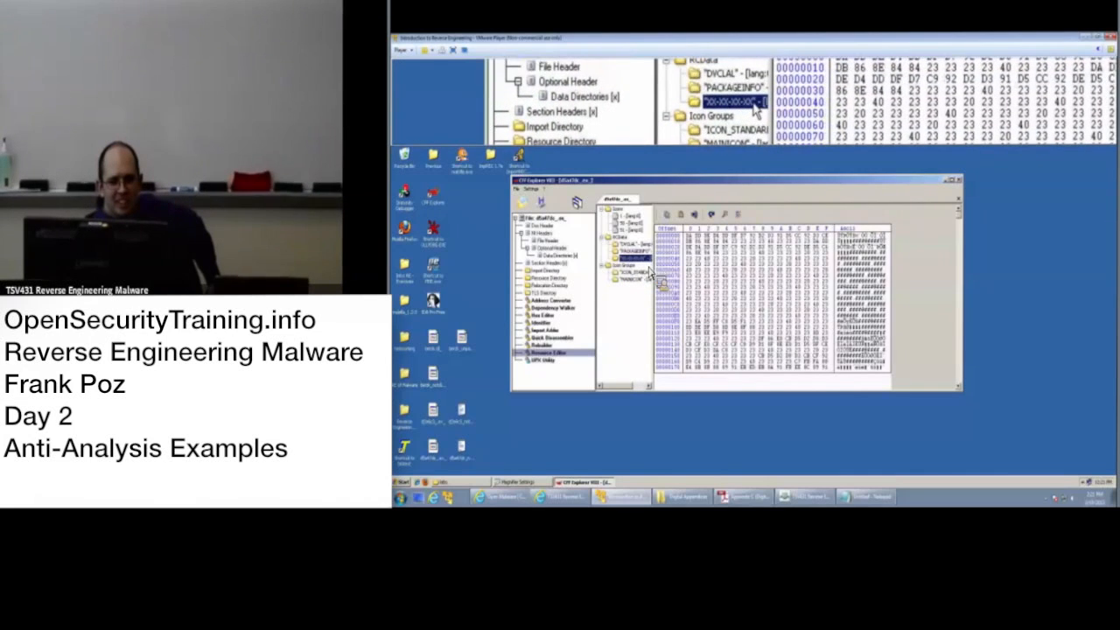
click(632, 278)
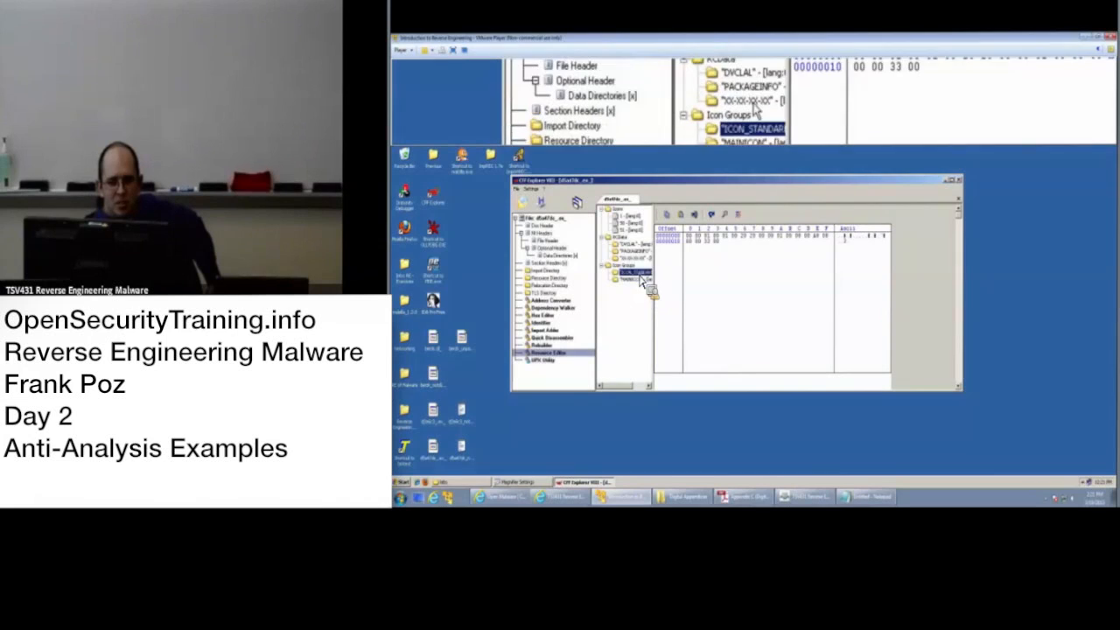
click(633, 263)
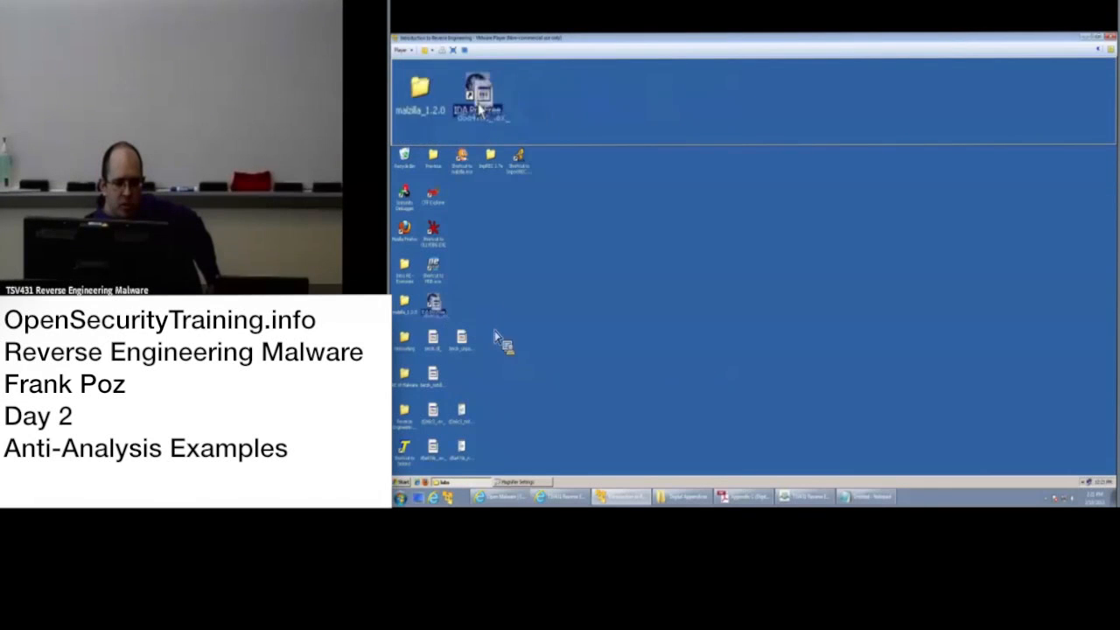
Load the dumped dropper in IDA Pro and run a text search to reach the CloseHandle code block.
double_click(476, 94)
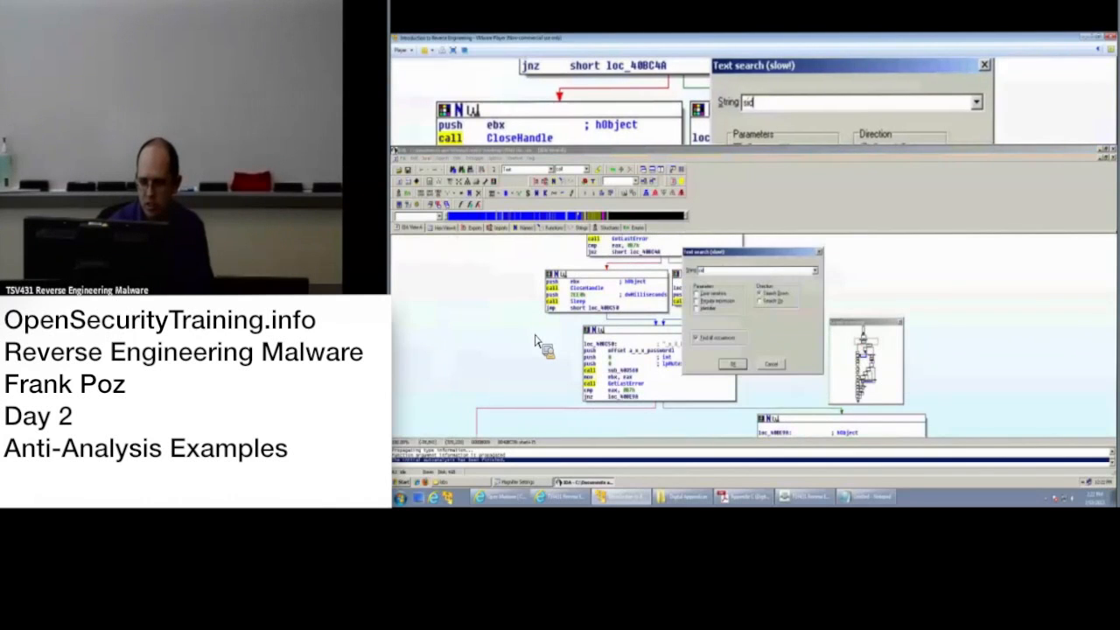
click(731, 364)
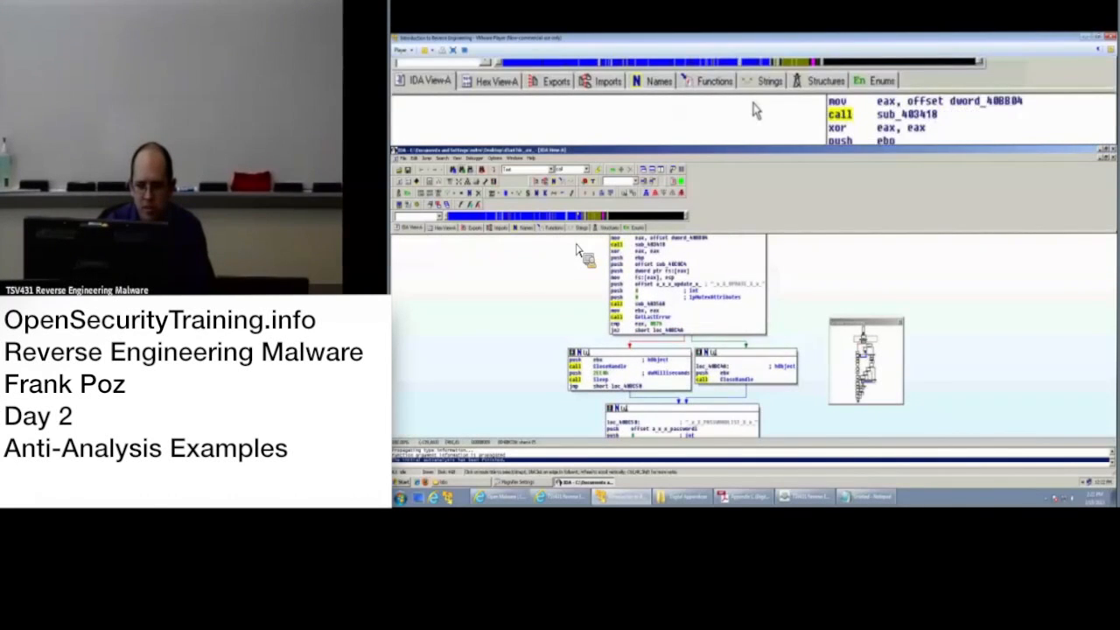
Locate IsDebuggerPresent in the Strings list and jump to its referencing code.
click(770, 81)
text(is)
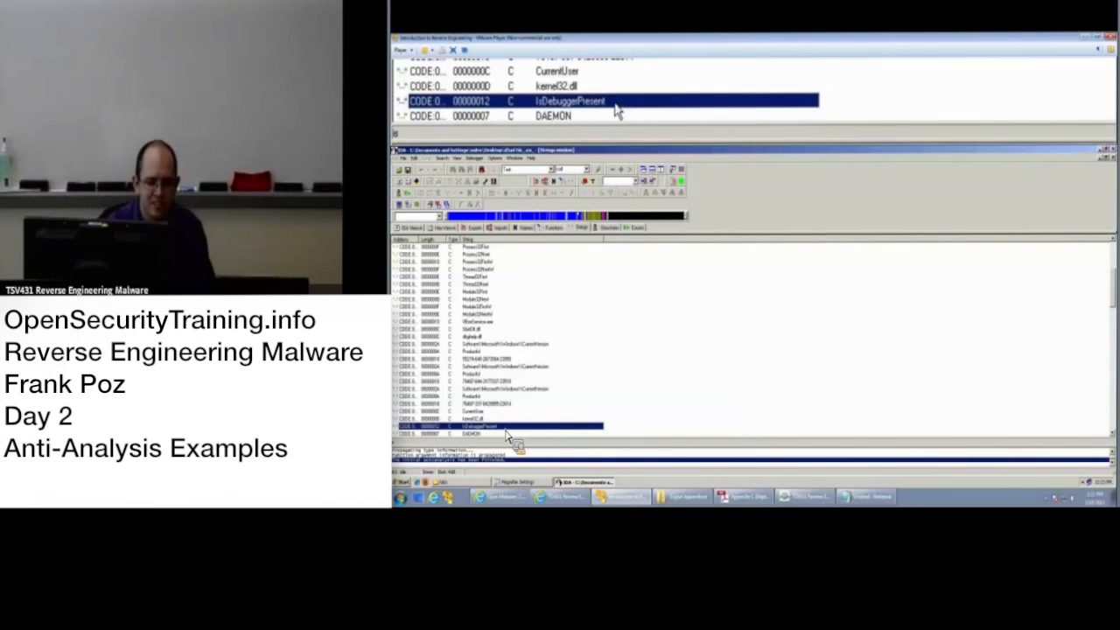
scroll(down, 3)
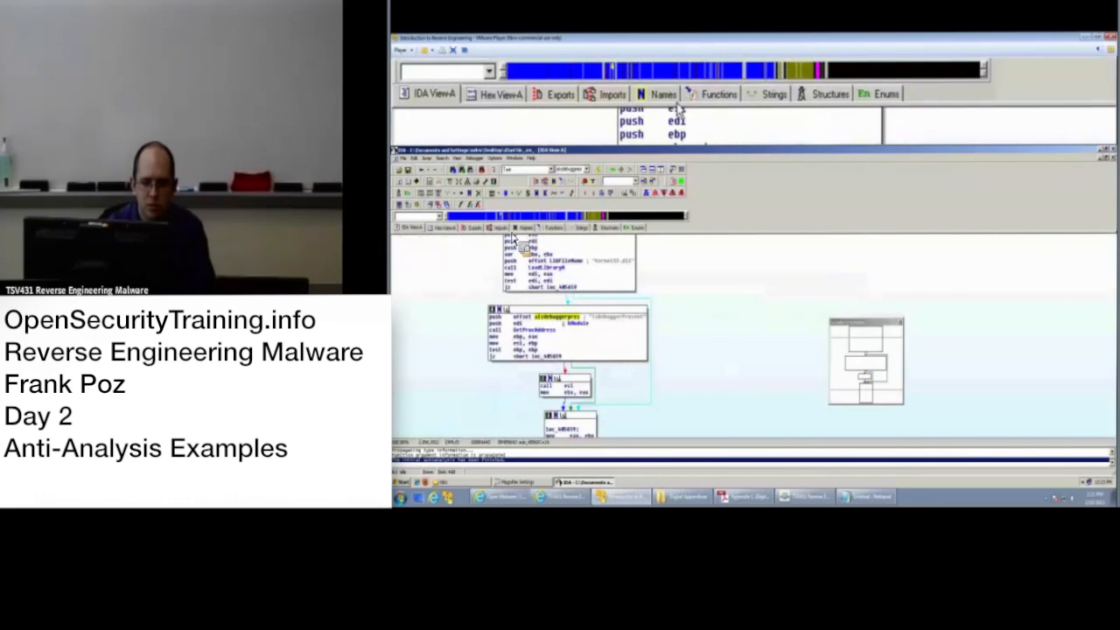
Review the dumped file's kernel32 entries in the Imports list, then close IDA.
click(500, 228)
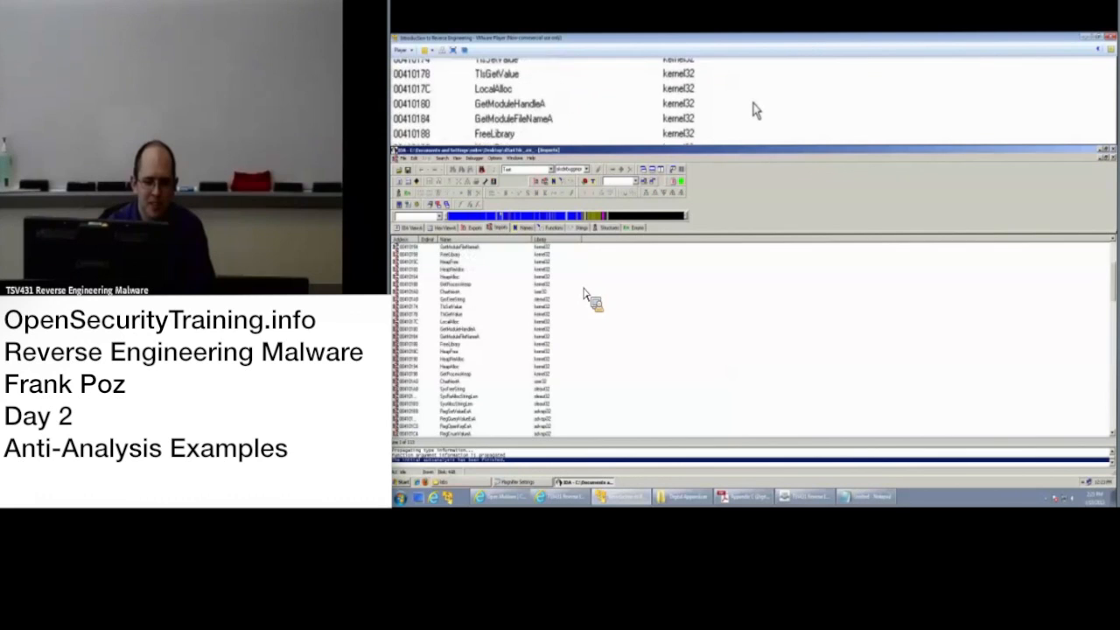
scroll(down, 3)
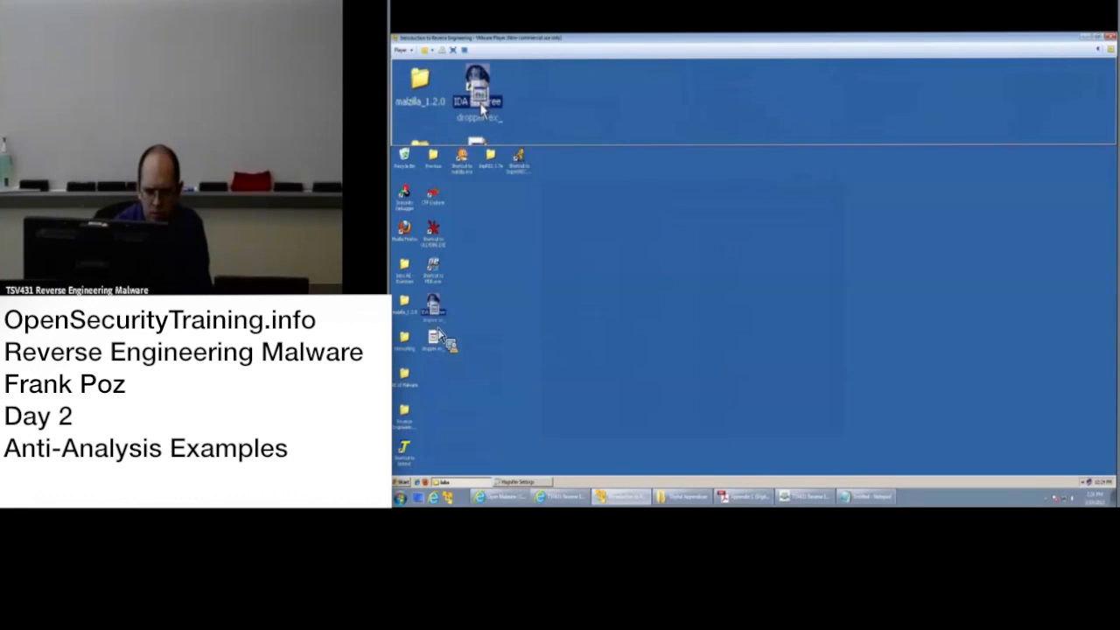
Launch OllyDbg from the desktop and bring up its Options menu.
double_click(476, 84)
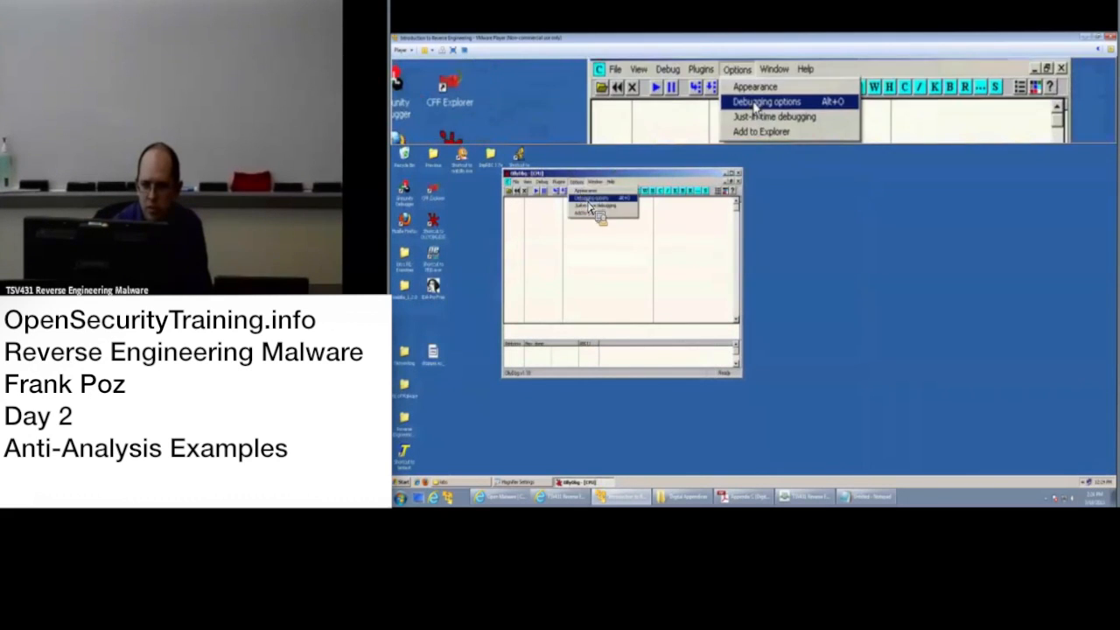
Load the dropper in OllyDbg past the entry-point warning, then start IDA Pro.
click(766, 99)
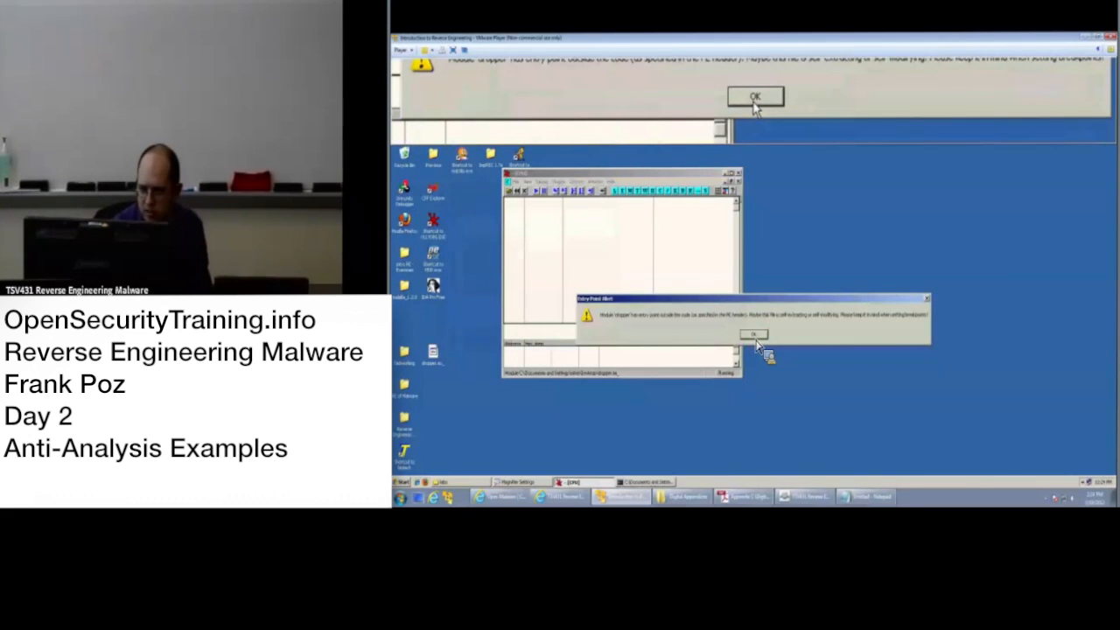
click(752, 334)
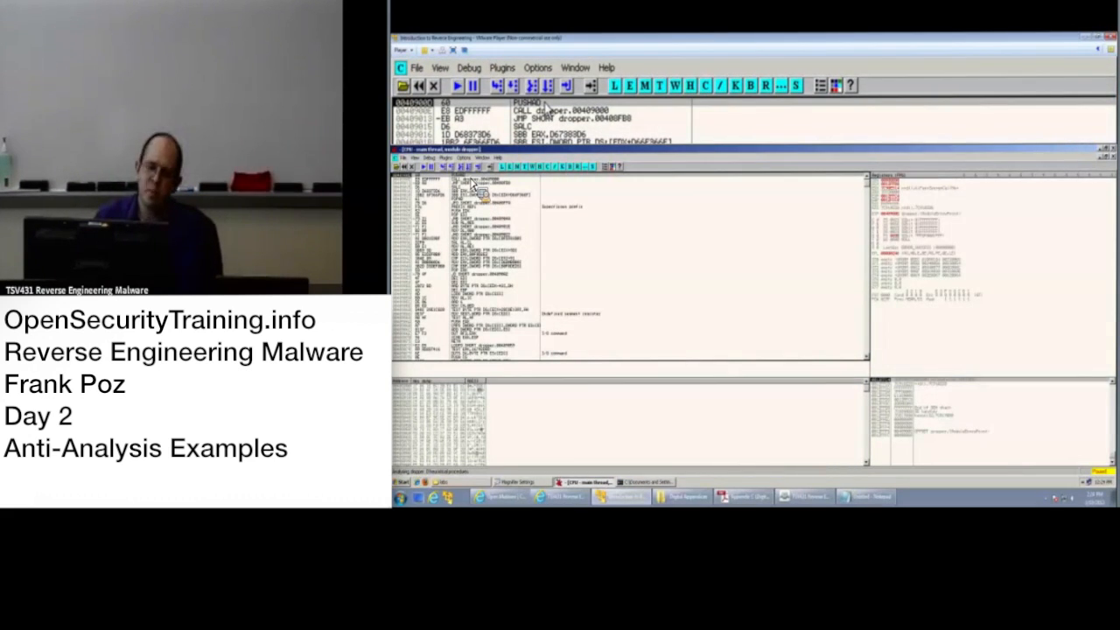
double_click(490, 191)
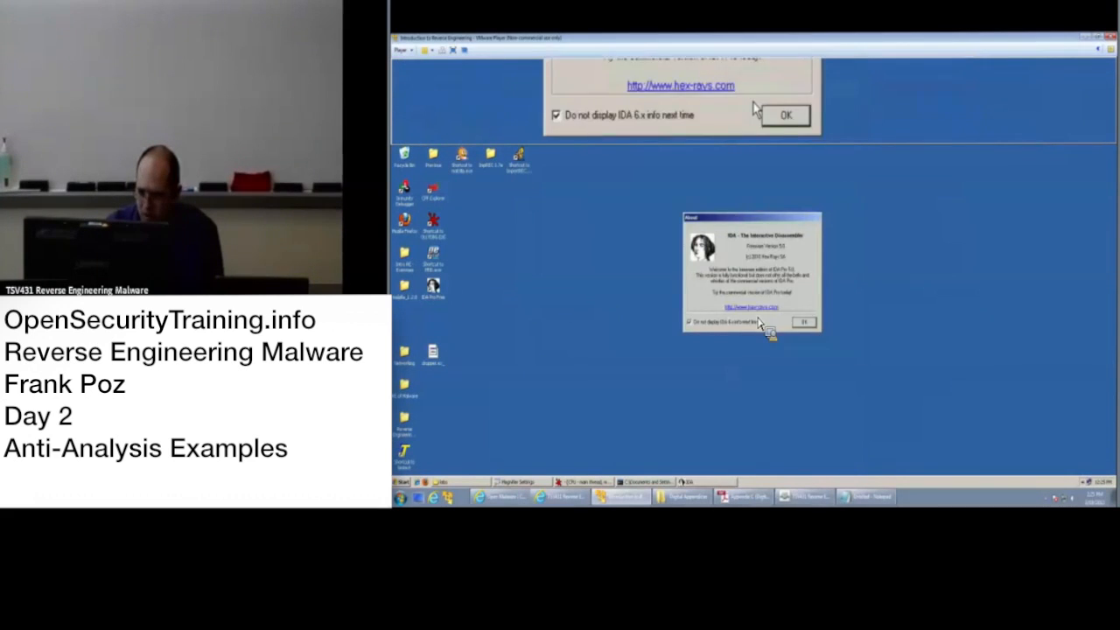
Dismiss IDA's info box and reach Breakpoint > Hardware, on access in the dump pane.
click(801, 322)
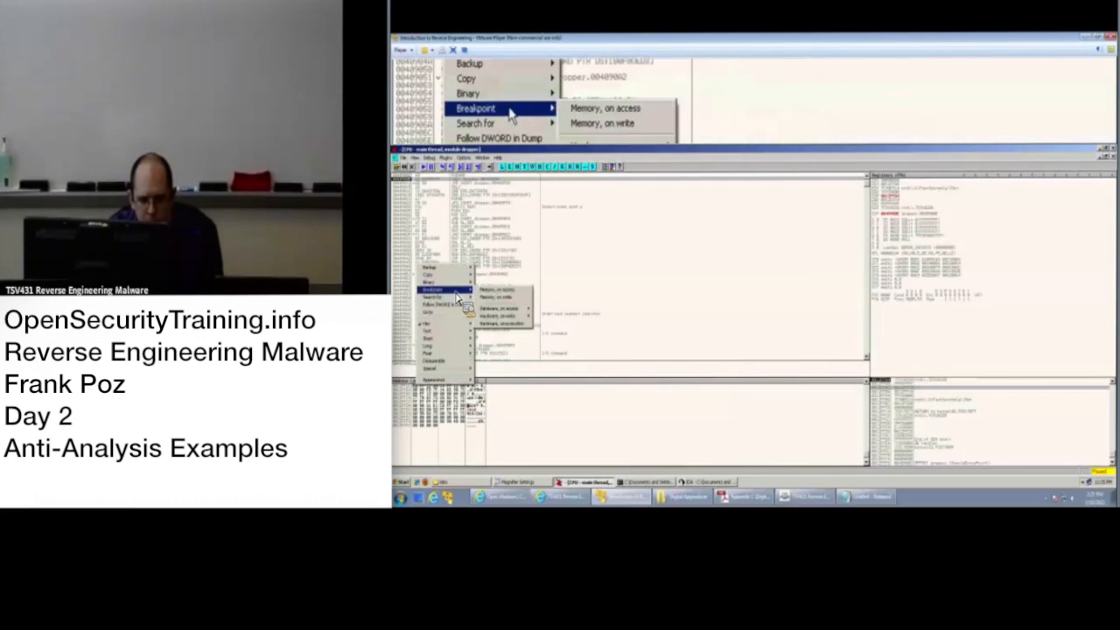
mouse_move(616, 103)
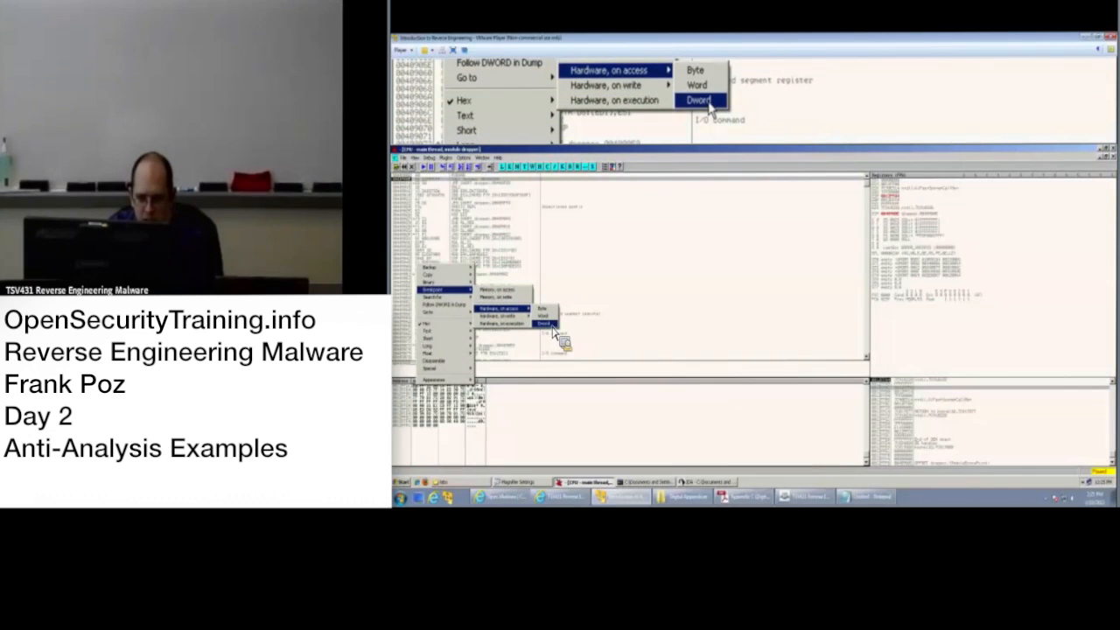
Set a Dword hardware on-access breakpoint, run into the 00000000 write violation, and restart the dropper.
click(698, 98)
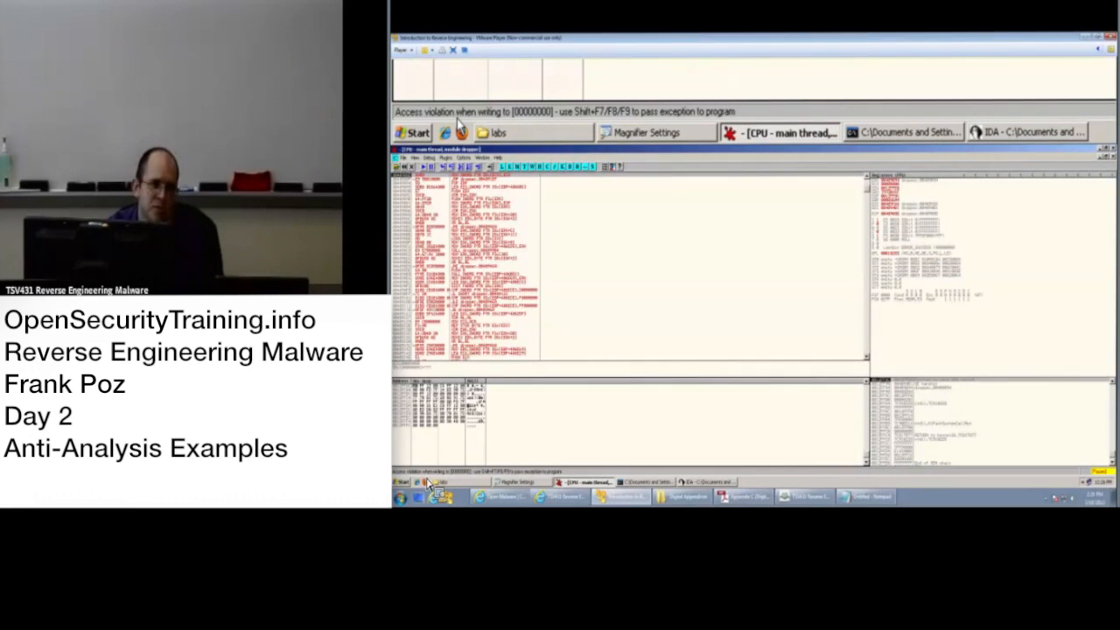
mouse_move(539, 123)
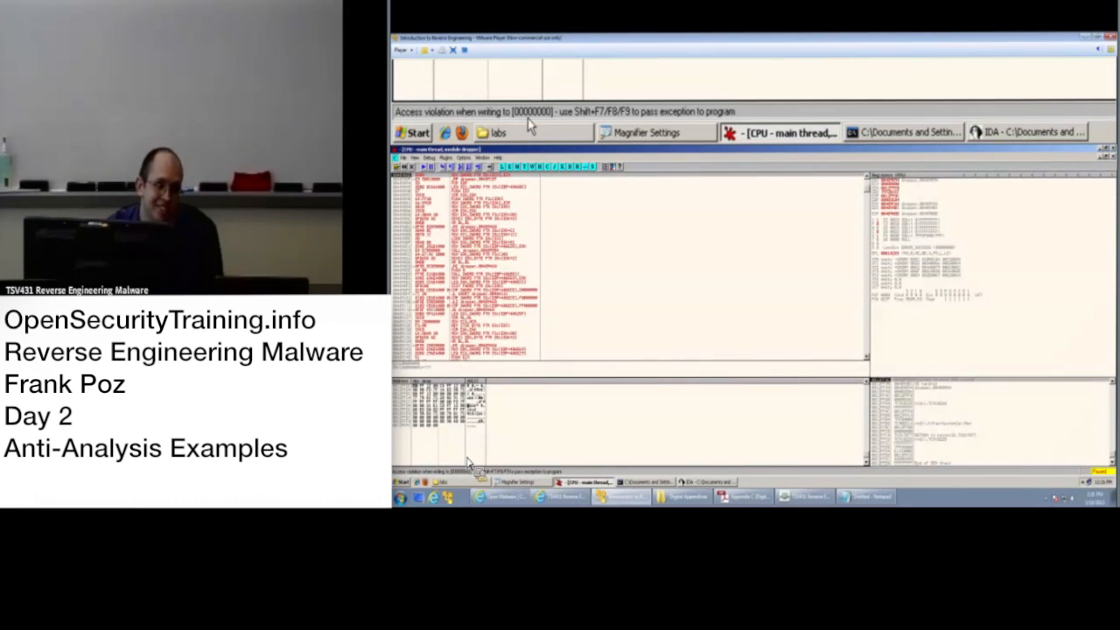
click(778, 132)
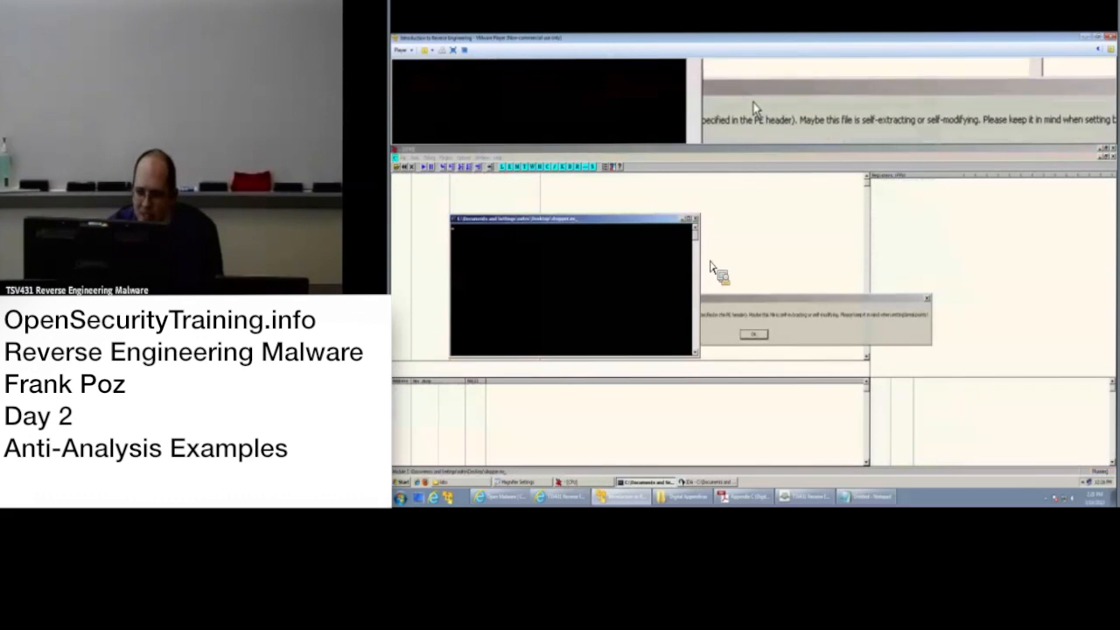
click(752, 332)
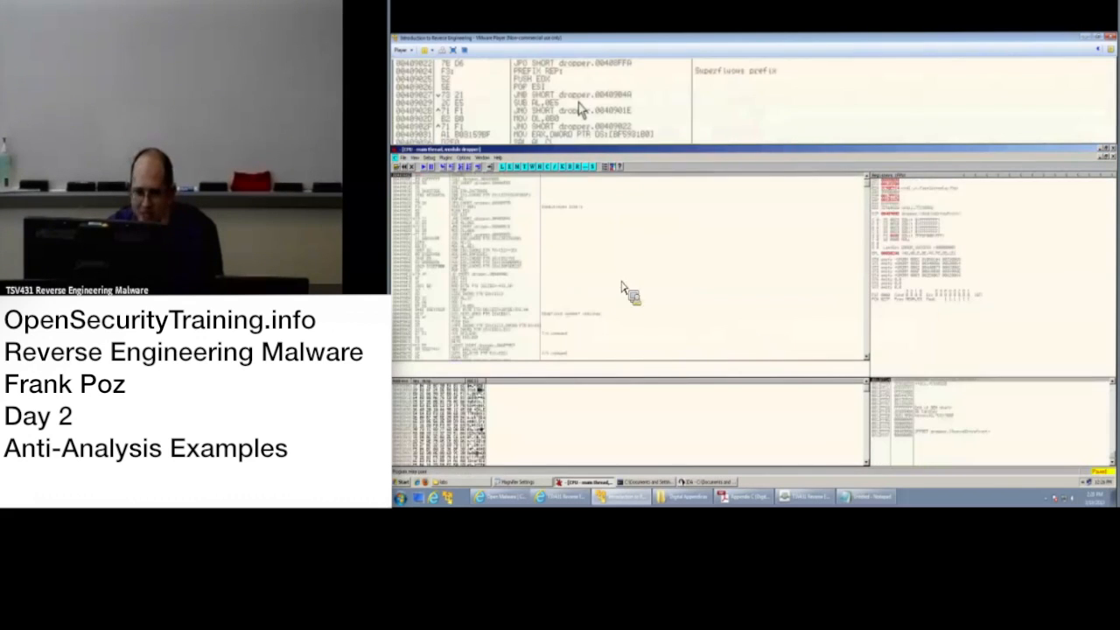
In Debugging options > Exceptions, tick Memory access violation so it passes to the program.
click(537, 102)
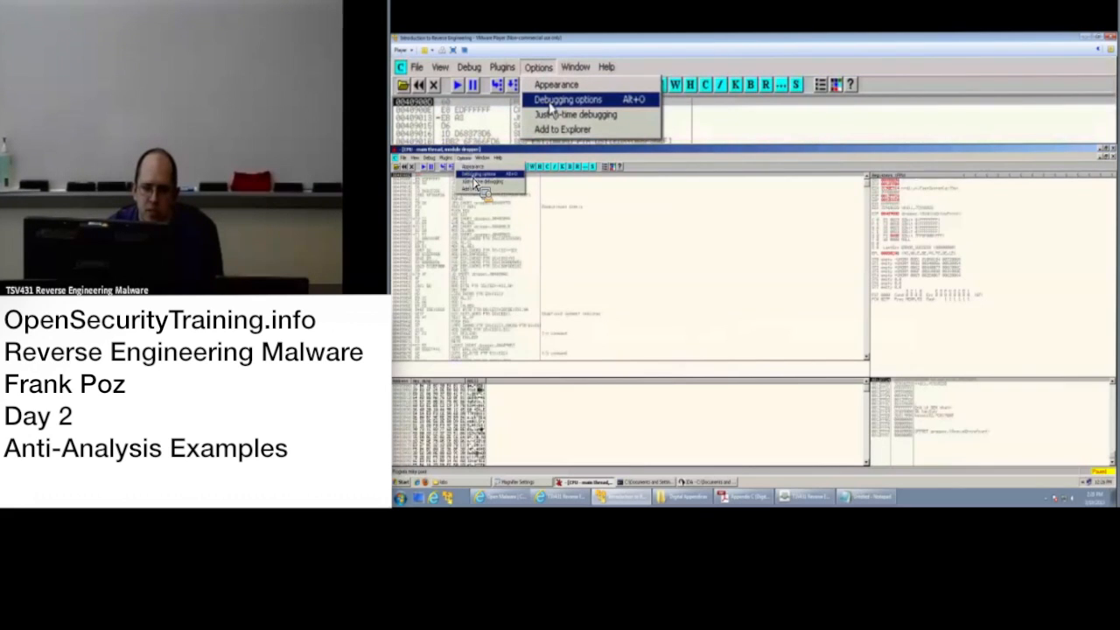
click(567, 98)
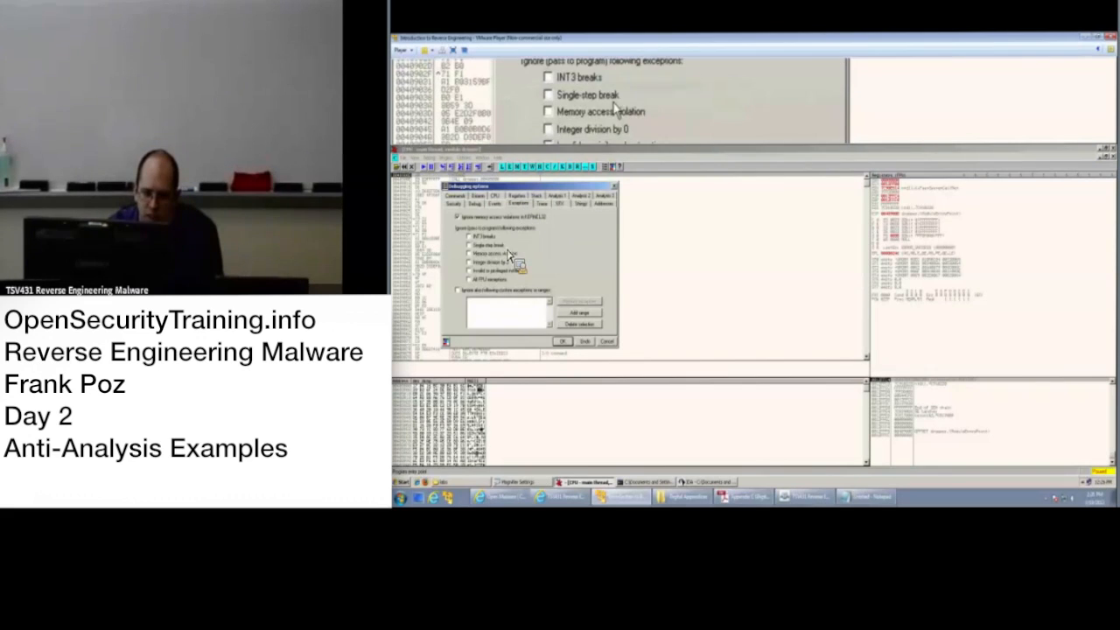
click(550, 98)
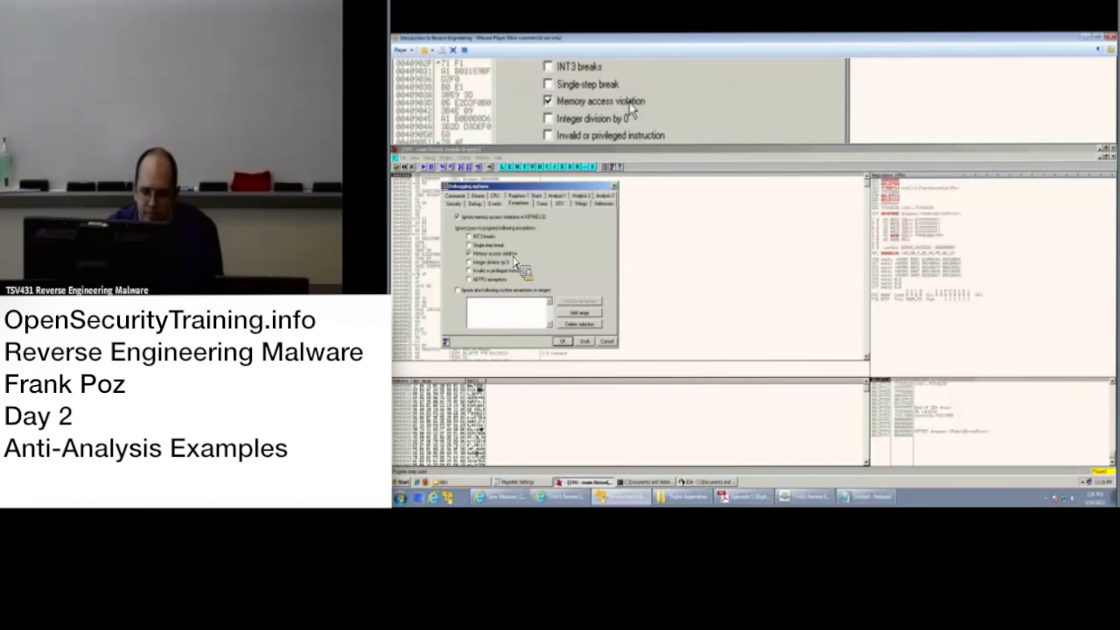
click(563, 340)
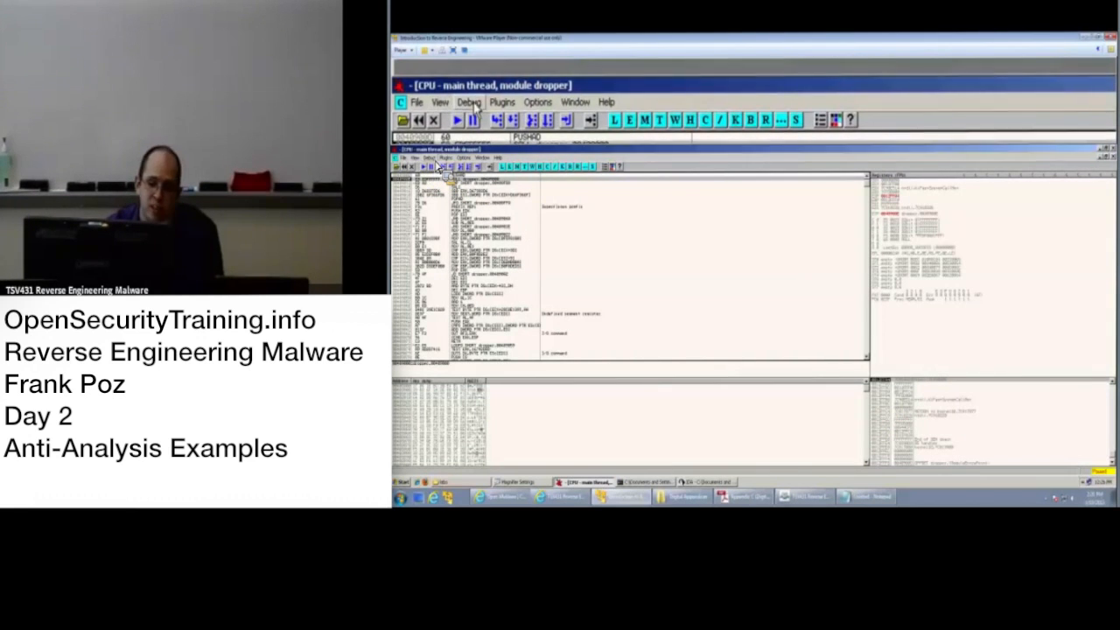
Check the hardware breakpoints list from the disassembly context menu and close it.
right_click(464, 289)
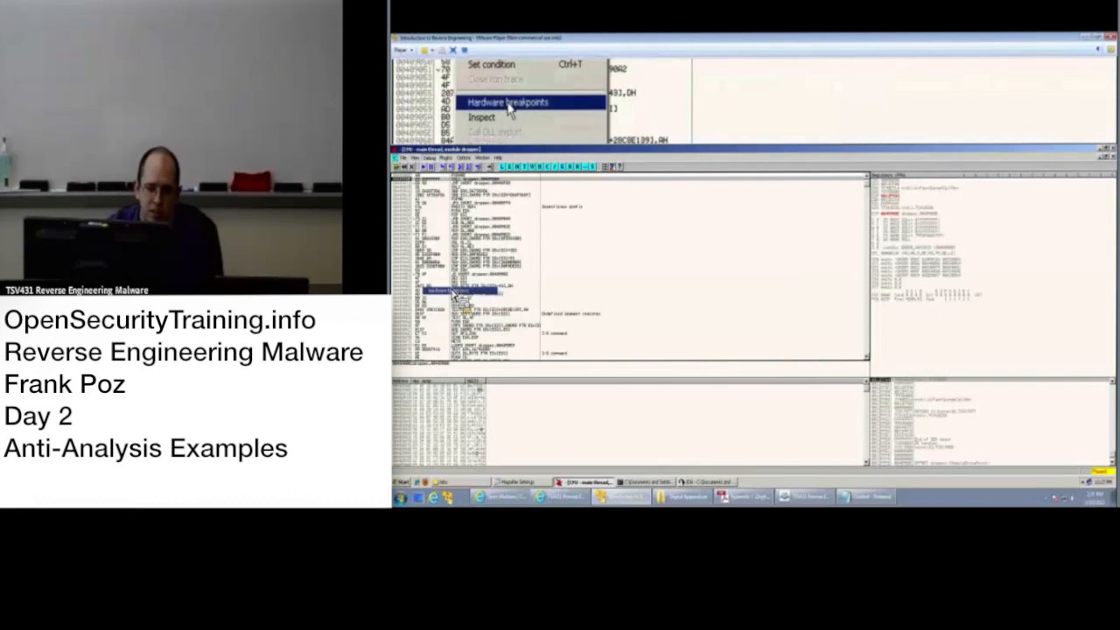
click(508, 102)
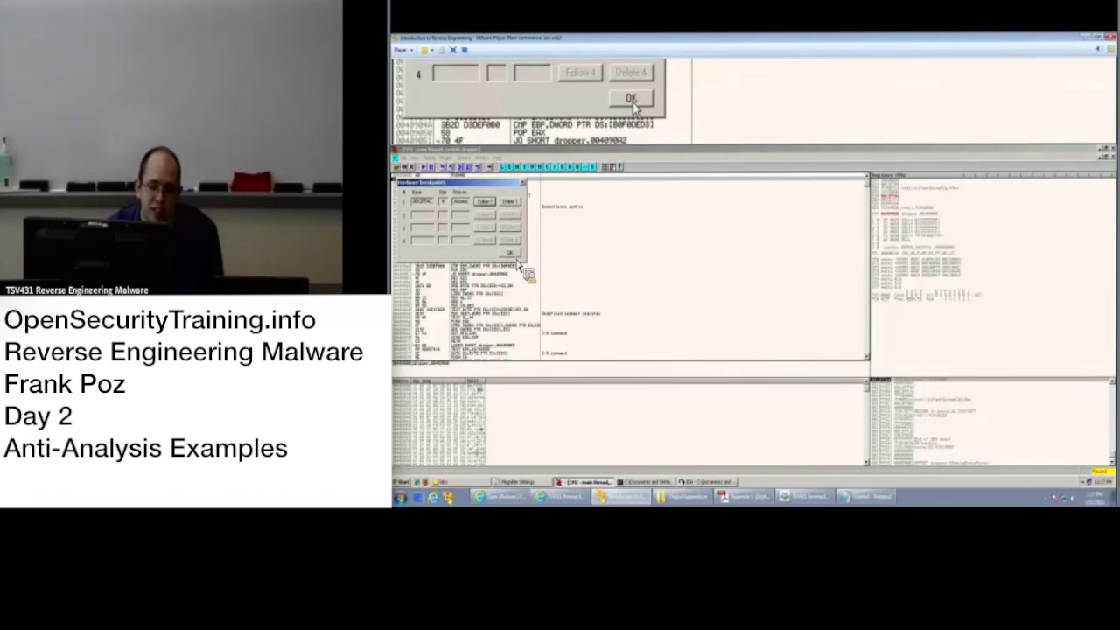
click(632, 98)
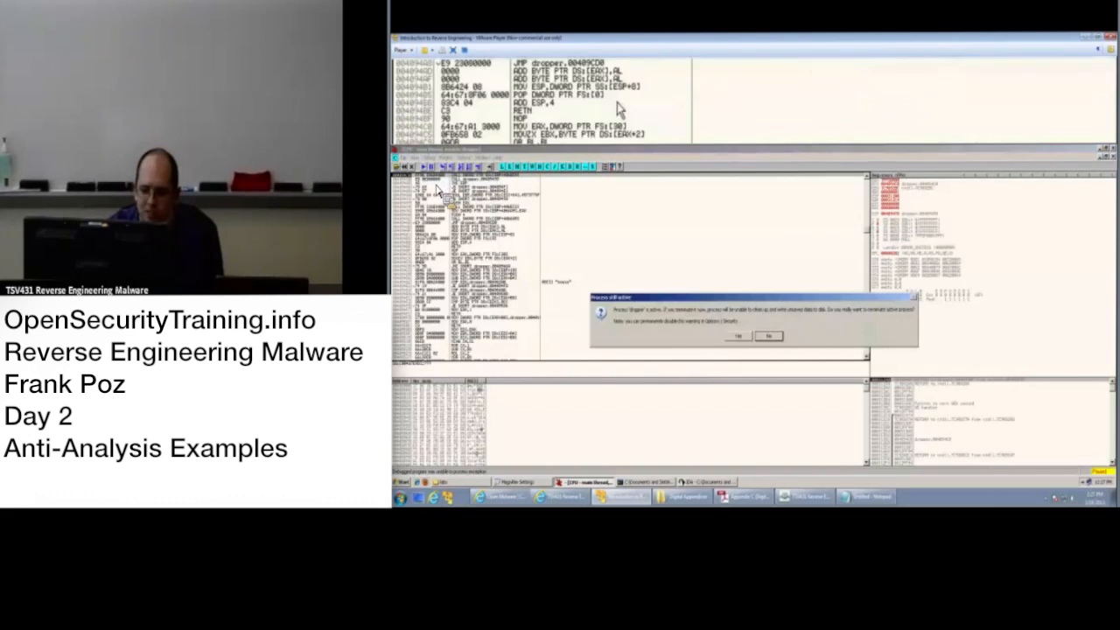
Terminate and restart the dropper, apply the adjusted exception-handling options, and step over one instruction.
click(738, 336)
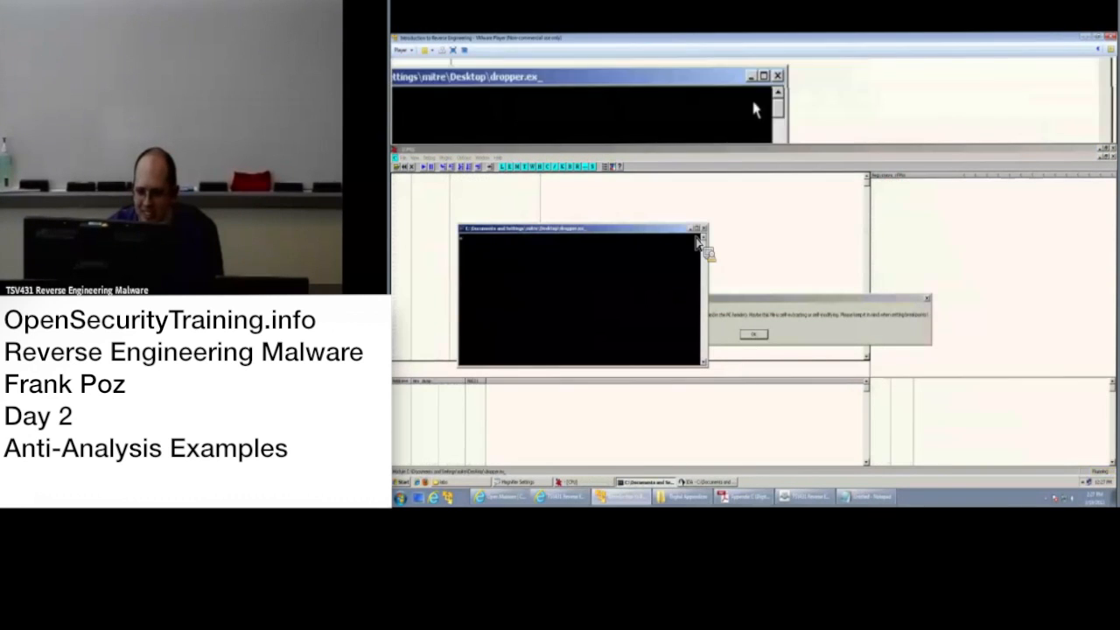
click(750, 333)
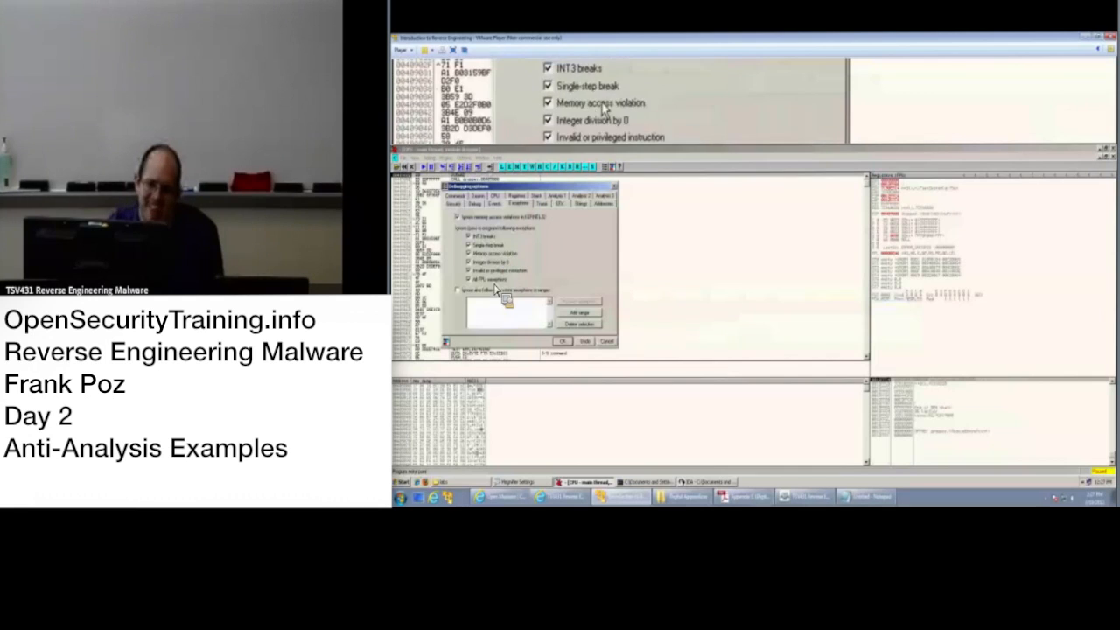
scroll(down, 3)
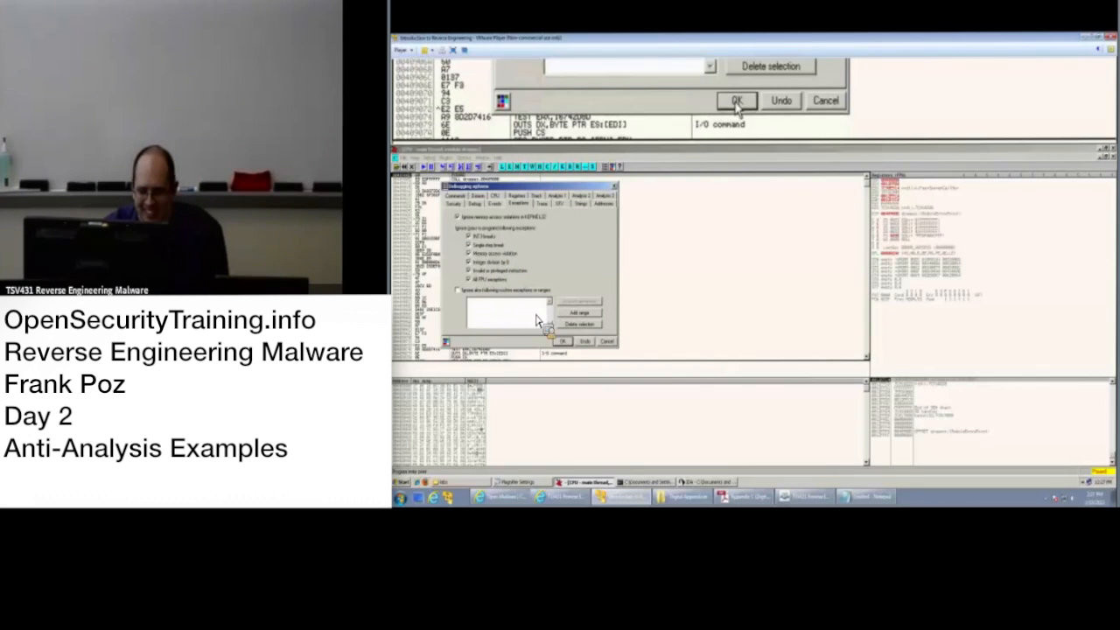
click(737, 100)
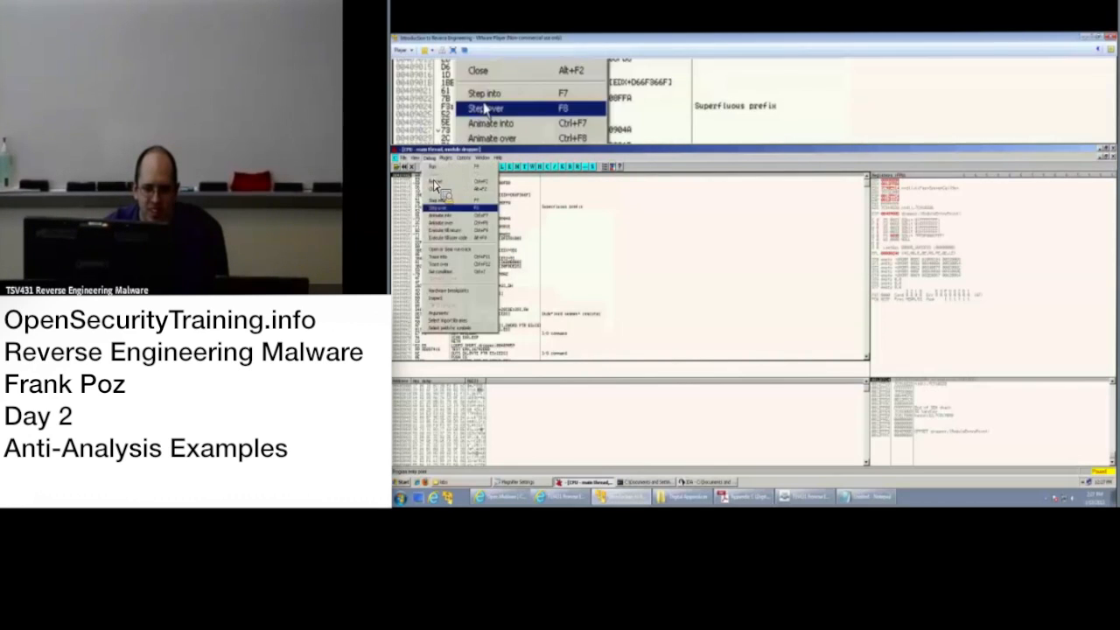
click(438, 287)
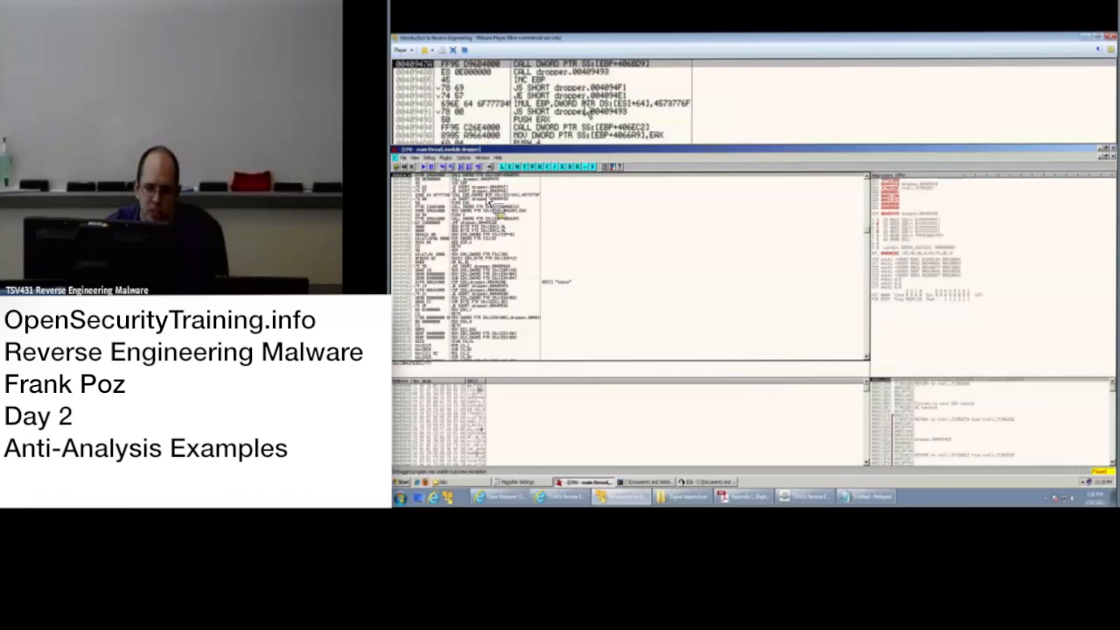
Apply the Olly Advanced anti-anti-debug settings and return focus to the dropper's disassembly.
click(538, 91)
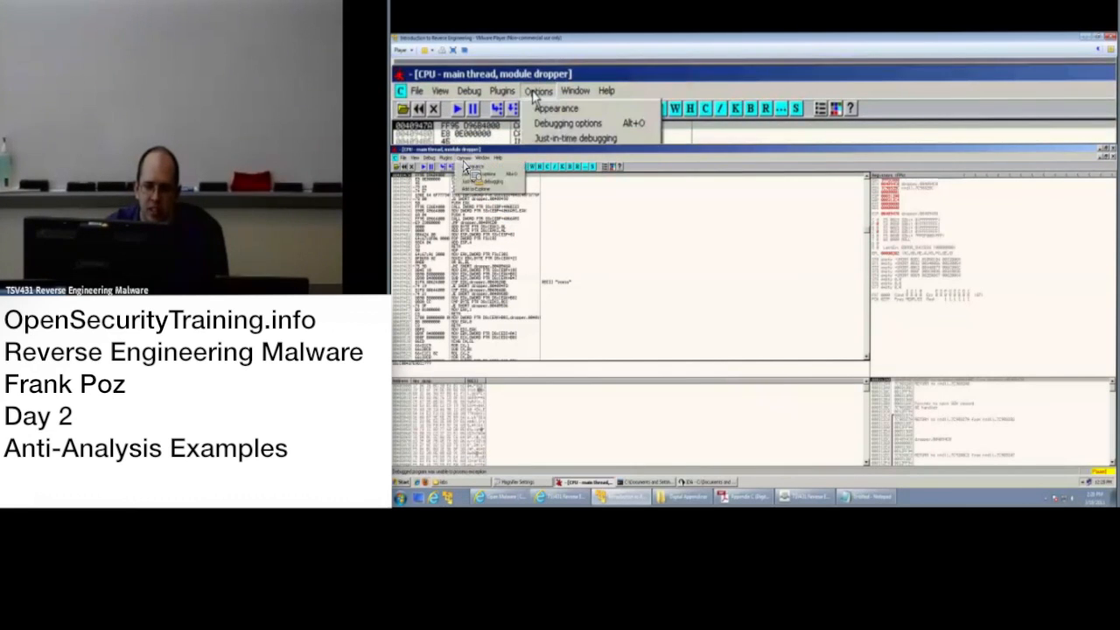
click(502, 86)
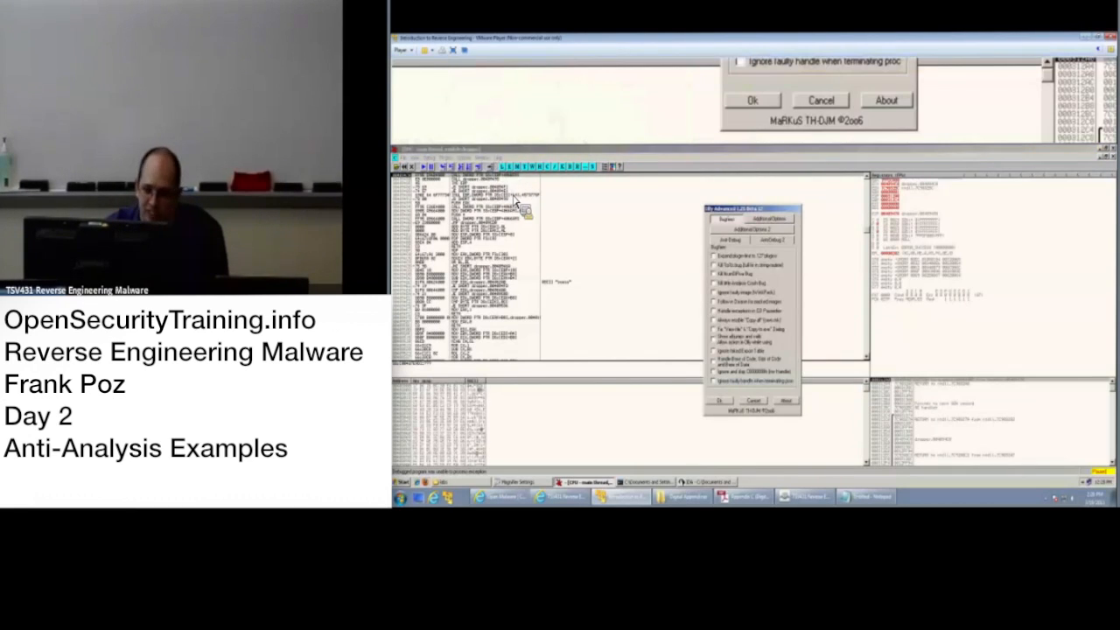
click(766, 239)
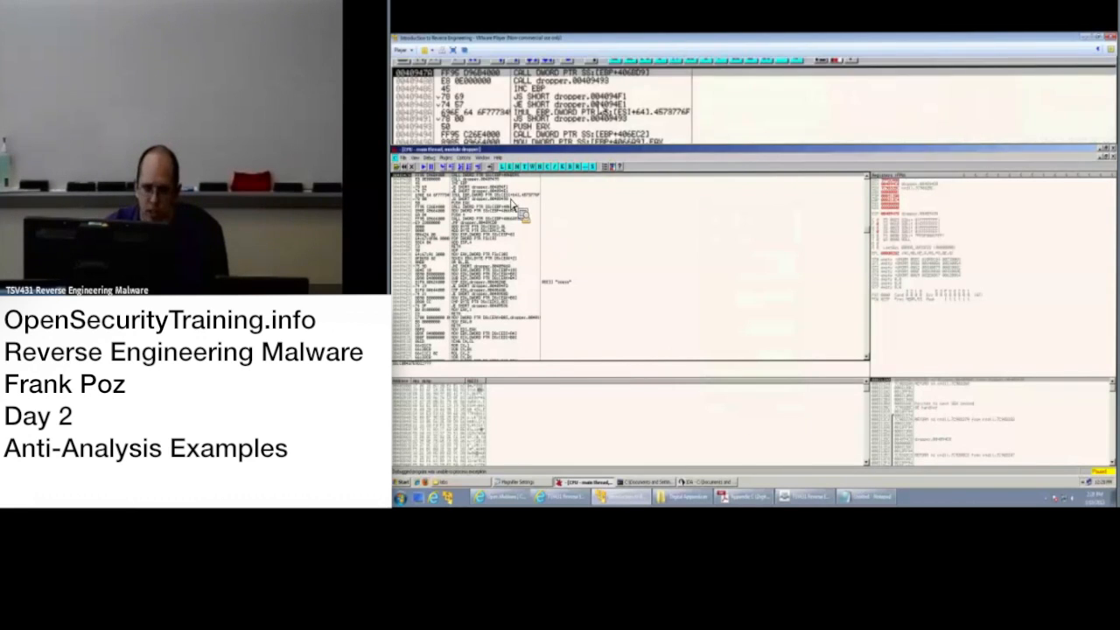
click(502, 84)
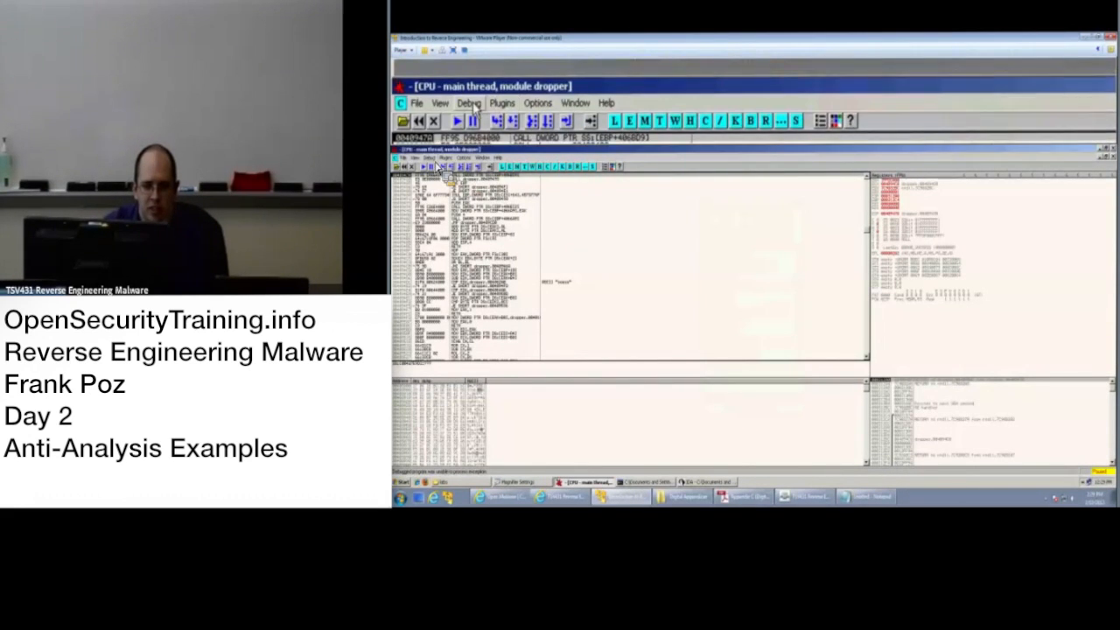
Restart the dropper under the debugger and dismiss its warning message box.
click(467, 102)
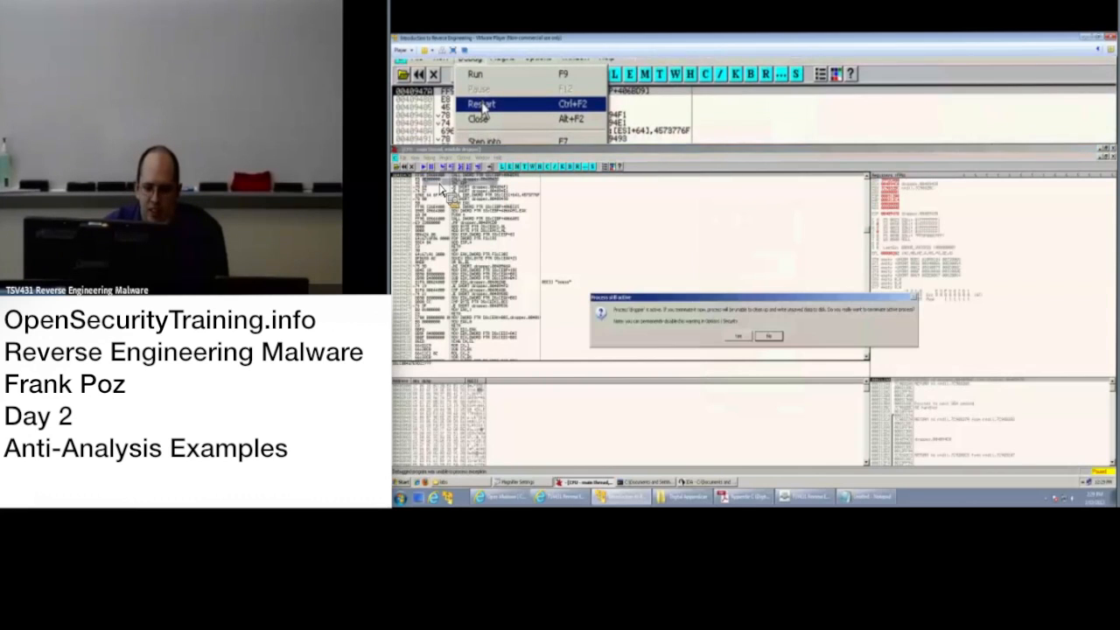
click(480, 105)
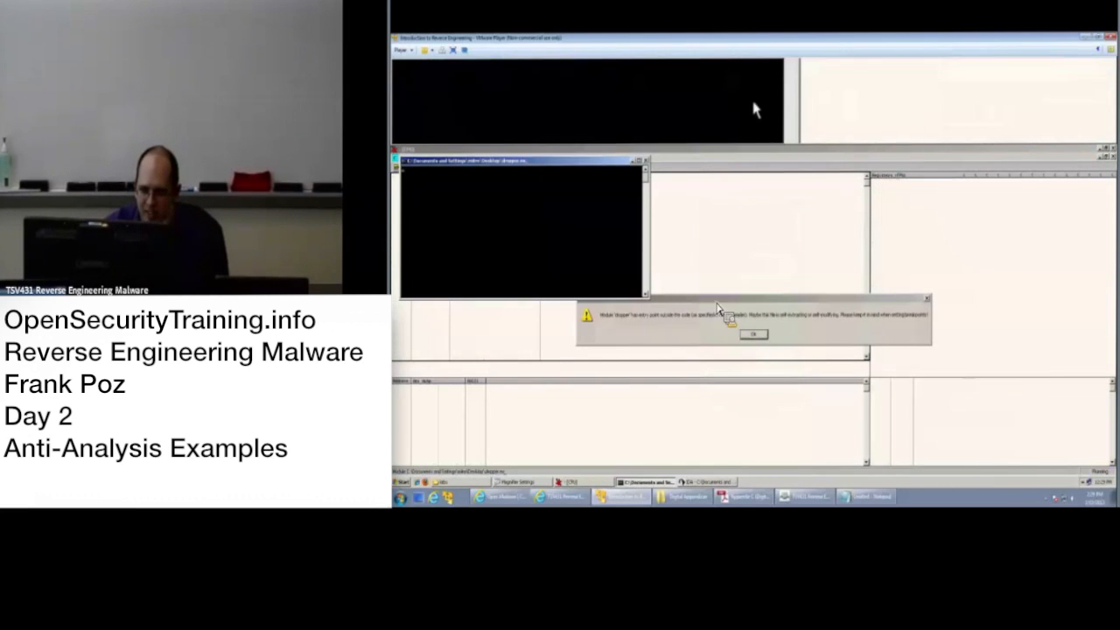
click(753, 334)
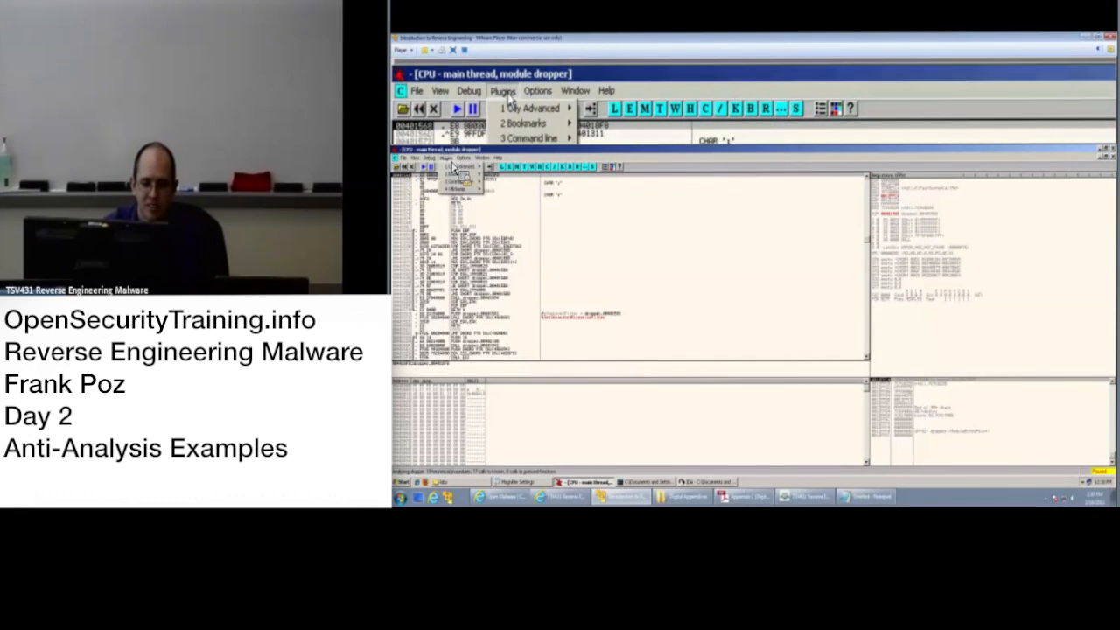
click(525, 102)
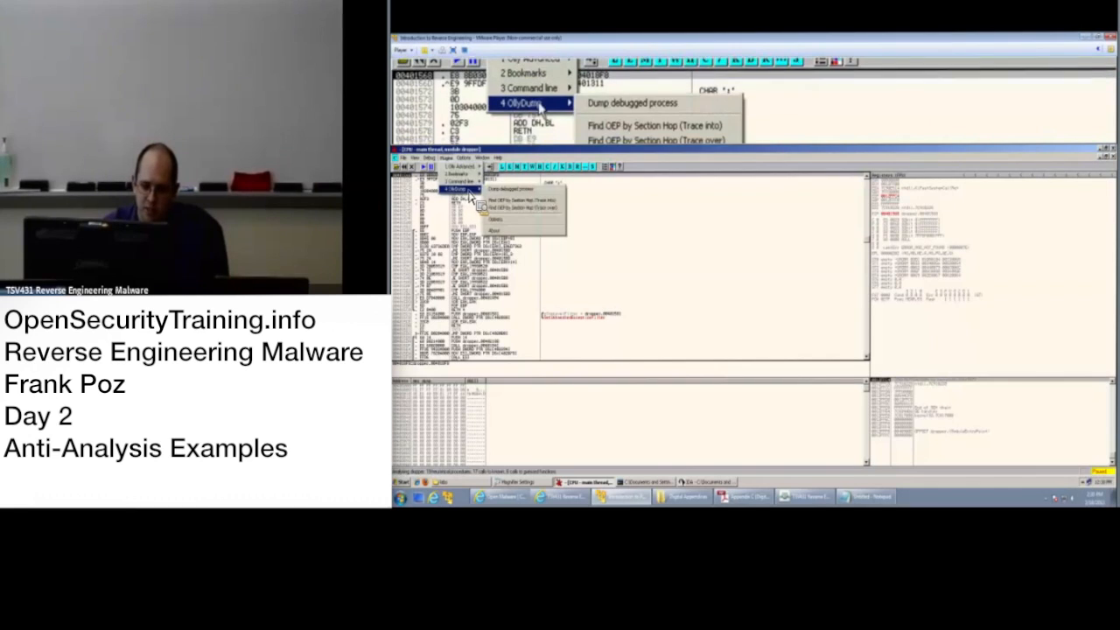
click(619, 105)
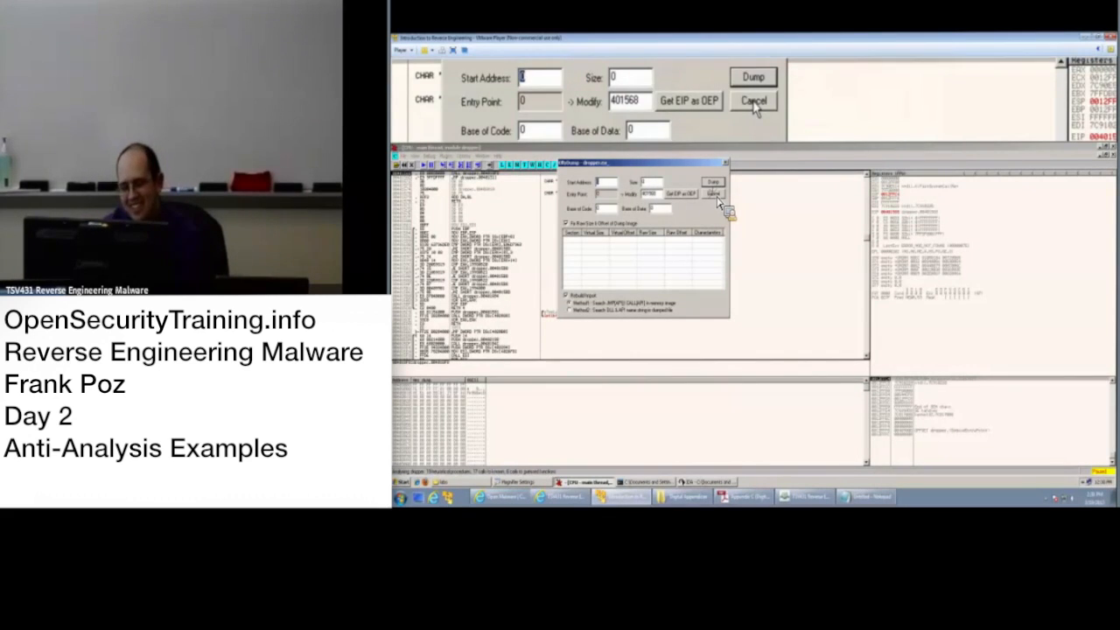
click(752, 100)
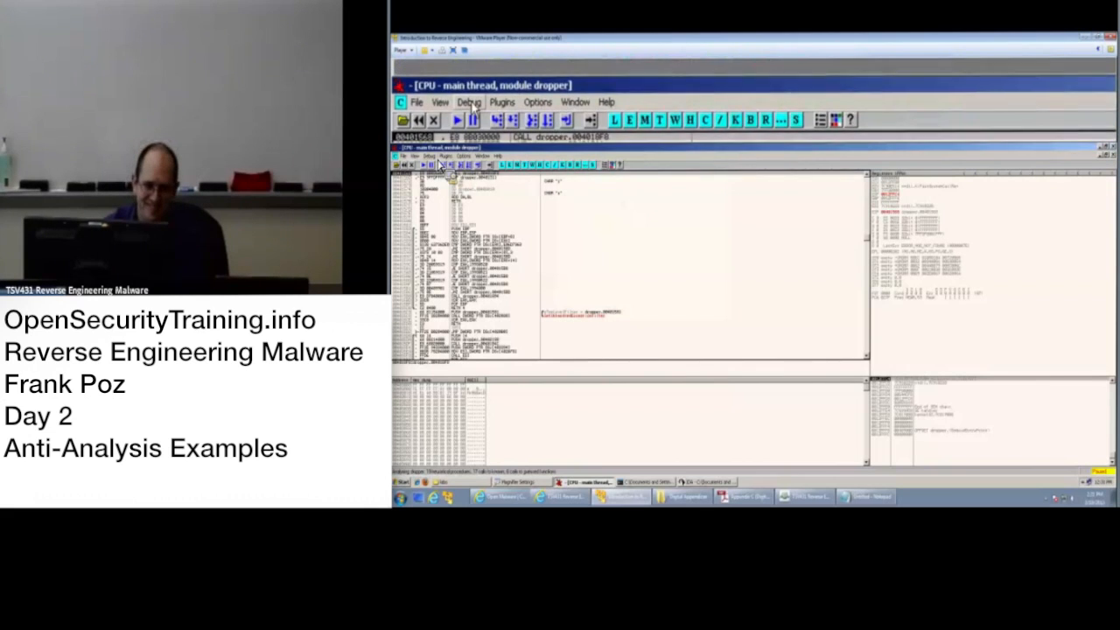
Restart the dropper again, confirming termination, and close its console window.
click(468, 102)
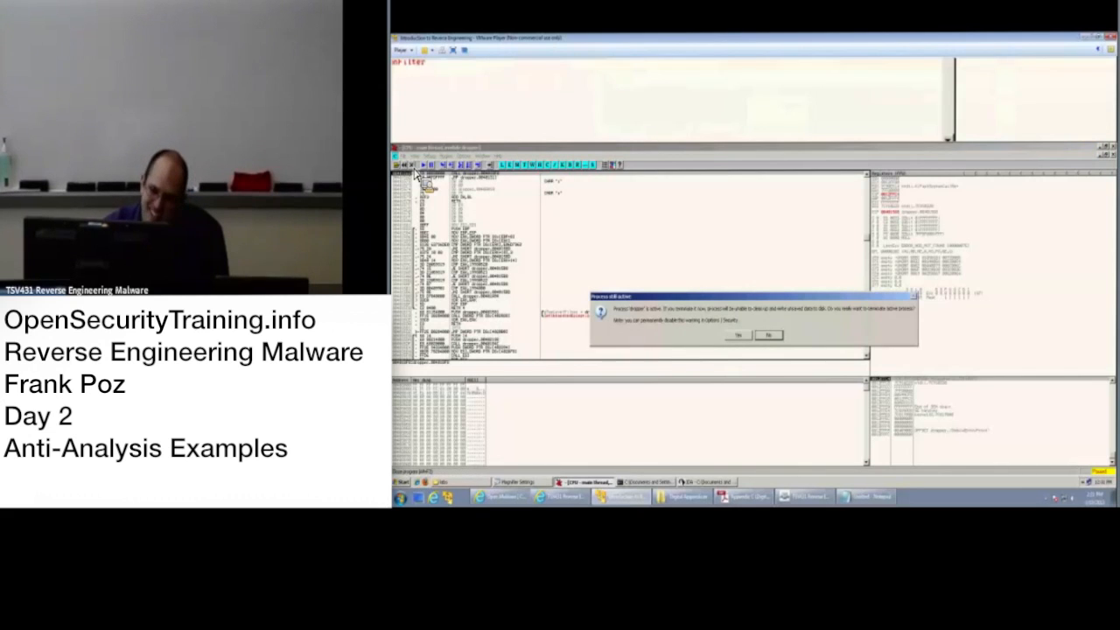
click(738, 336)
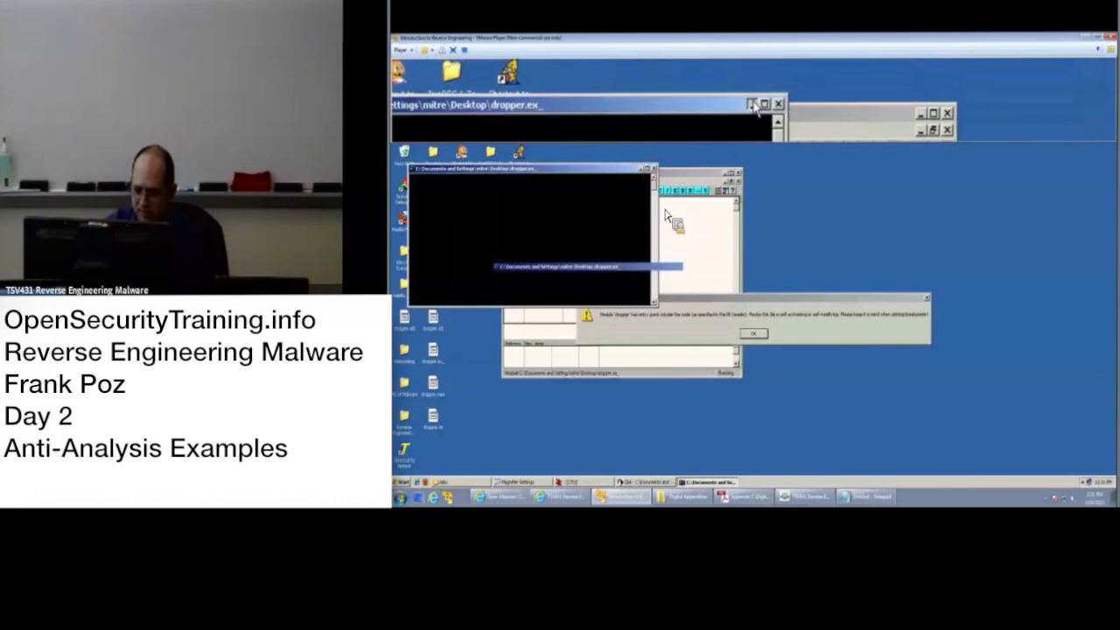
click(752, 333)
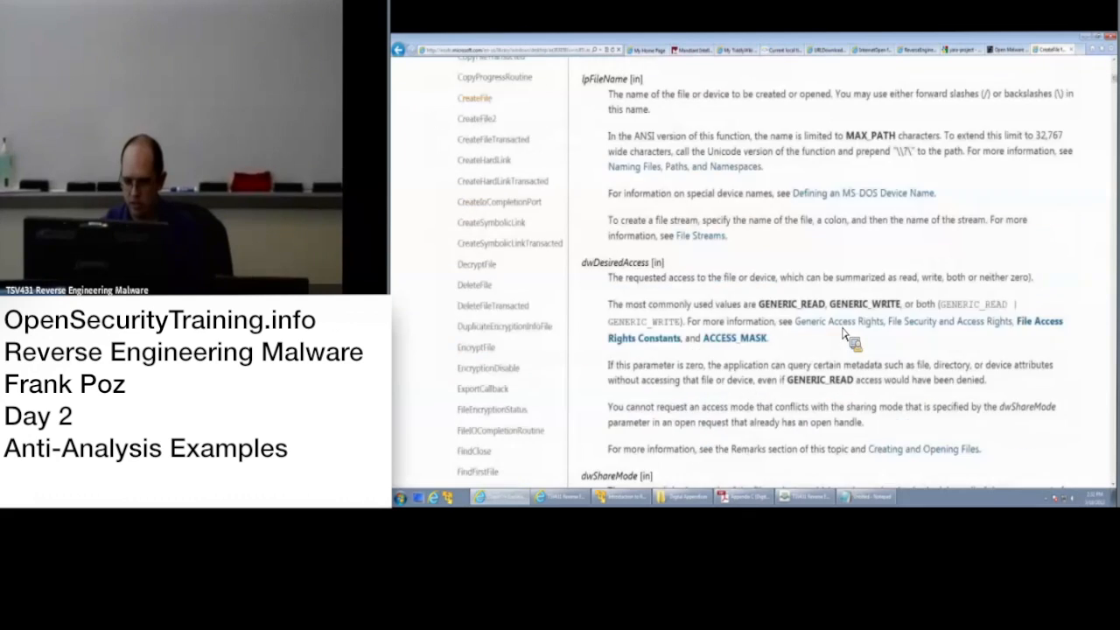
Scroll the MSDN CreateFile page down to the Requirements table naming Kernel32.dll.
scroll(down, 3)
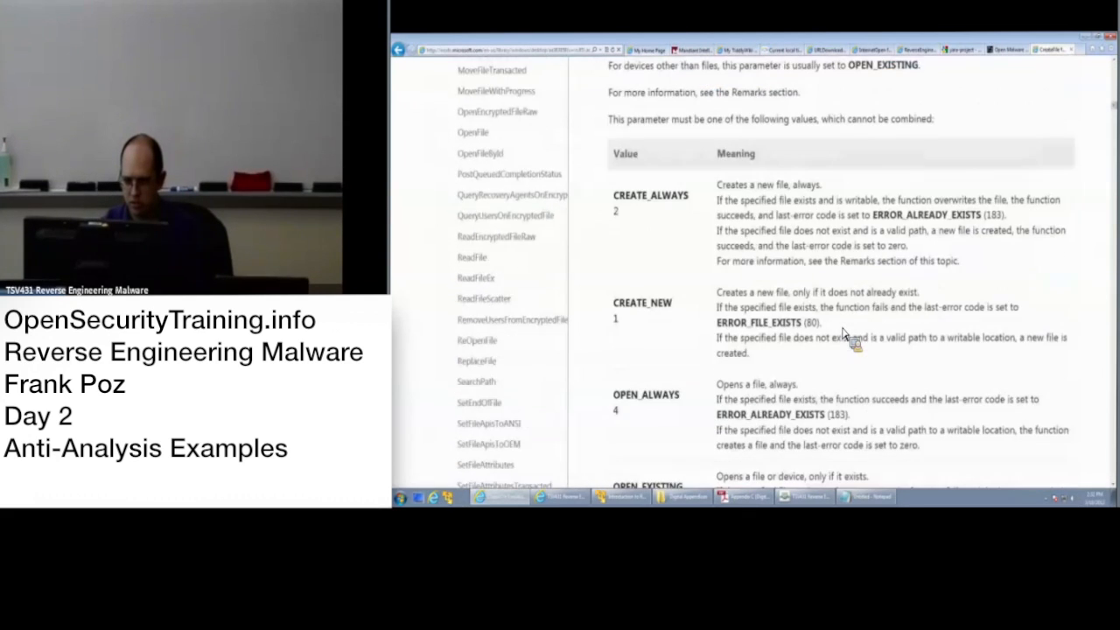
scroll(down, 3)
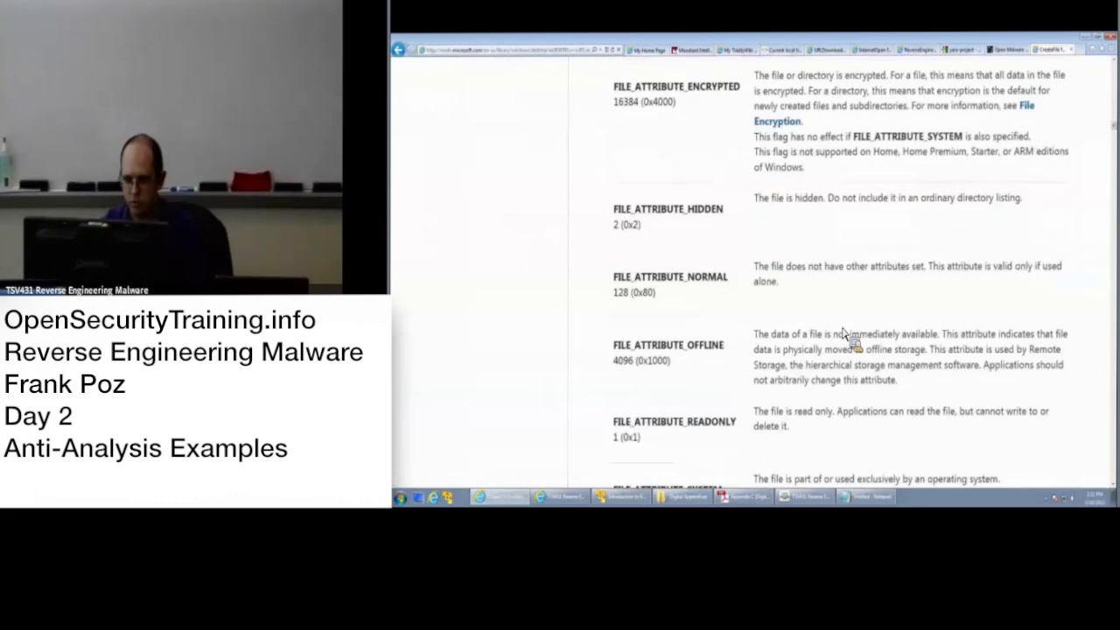
scroll(down, 3)
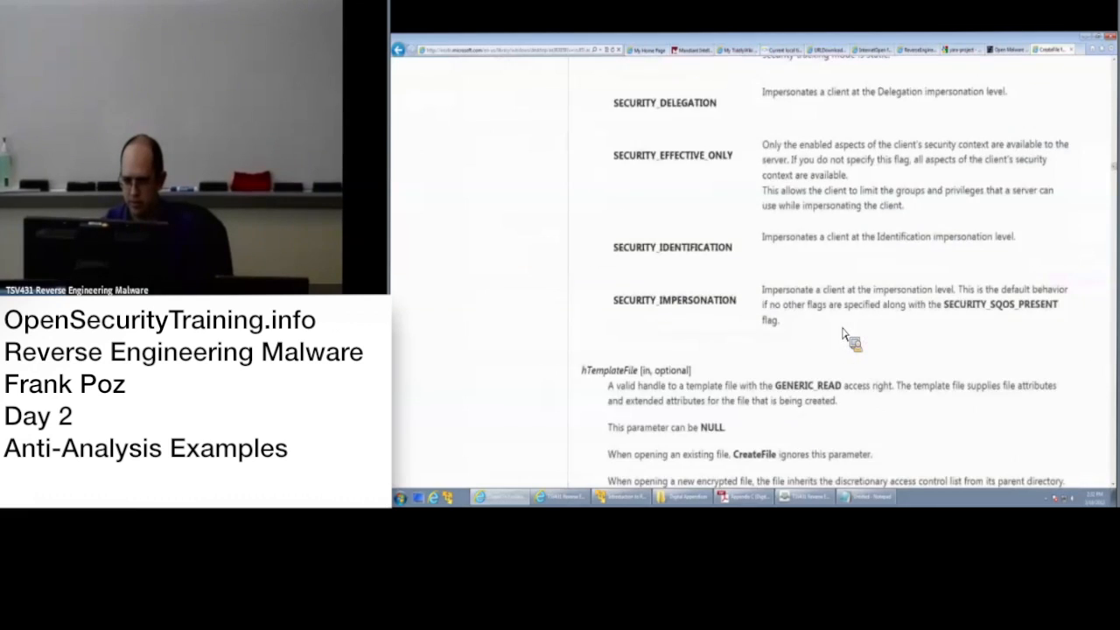
scroll(up, 3)
text(dl)
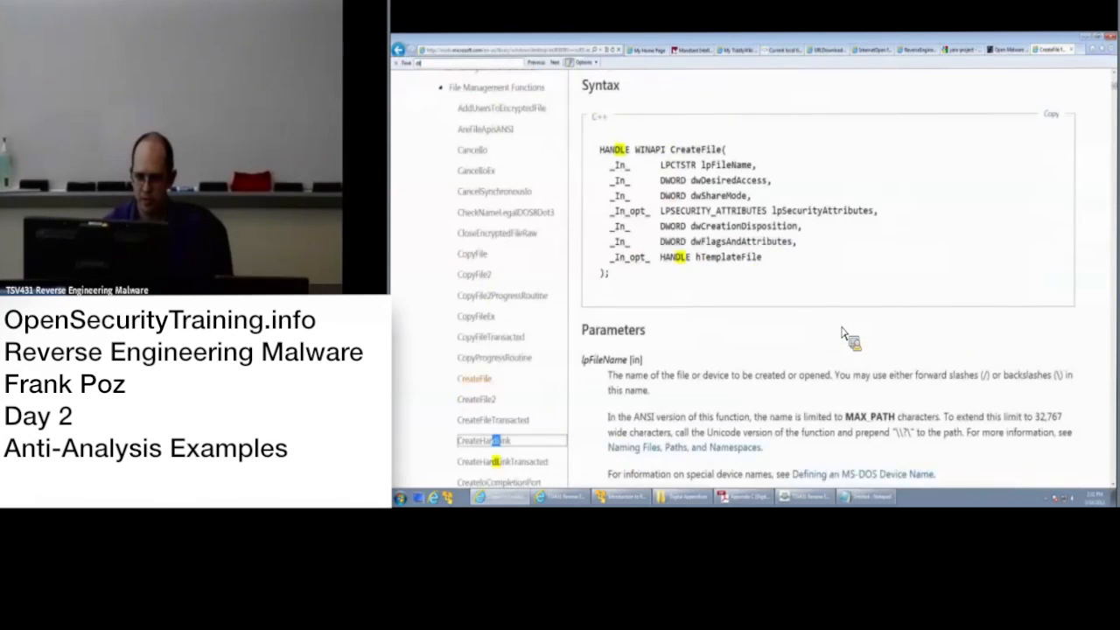
scroll(down, 3)
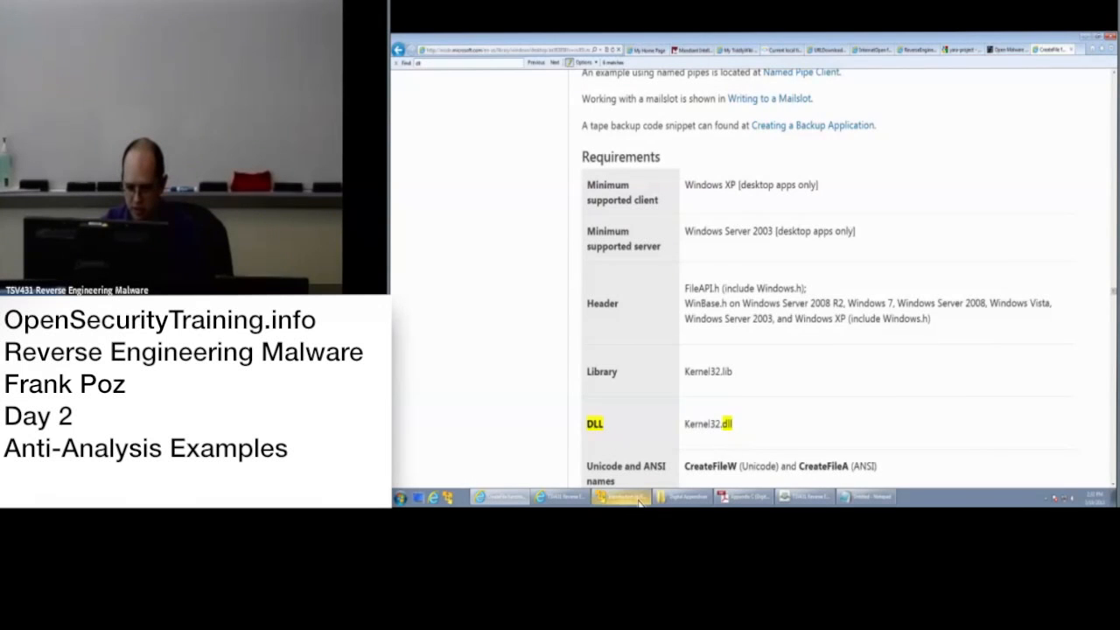
Return to OllyDbg and bring up the dropper main thread's CPU view.
click(622, 497)
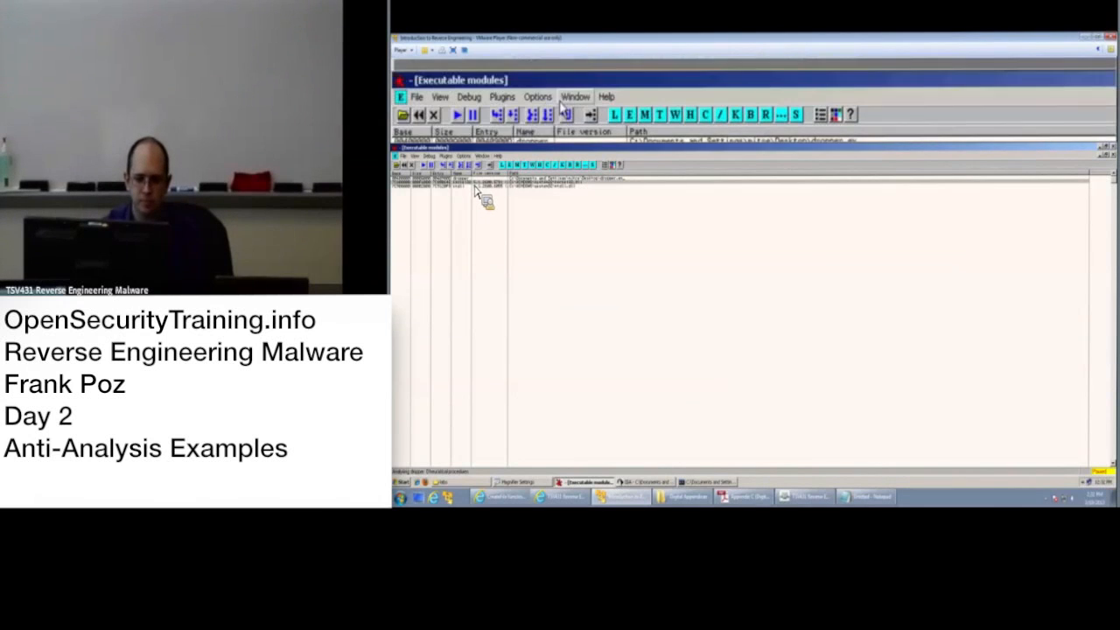
click(573, 97)
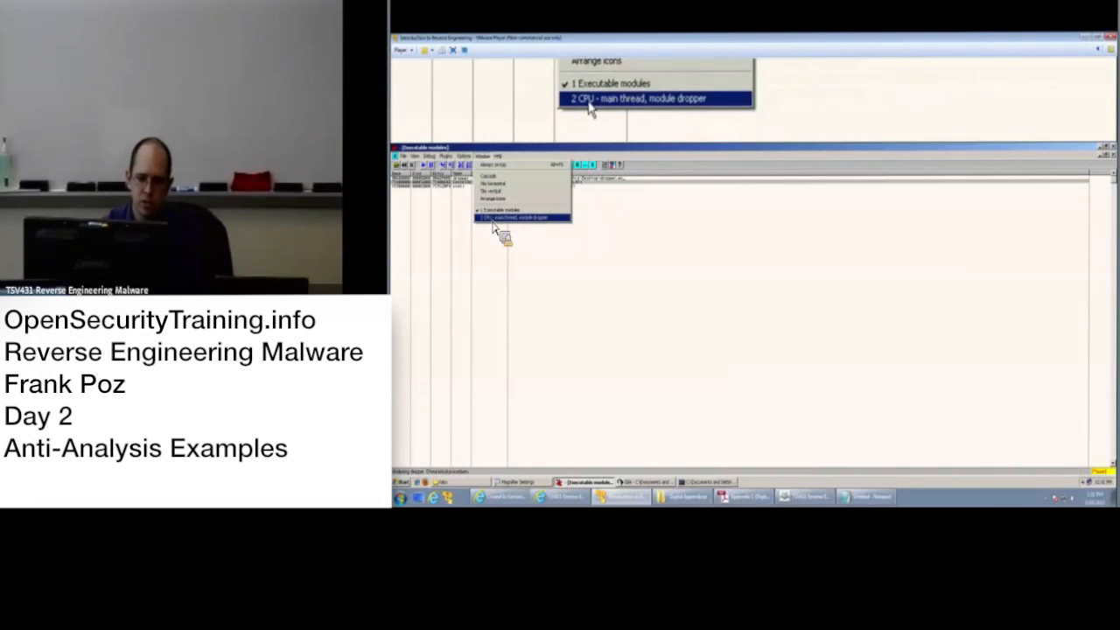
click(654, 98)
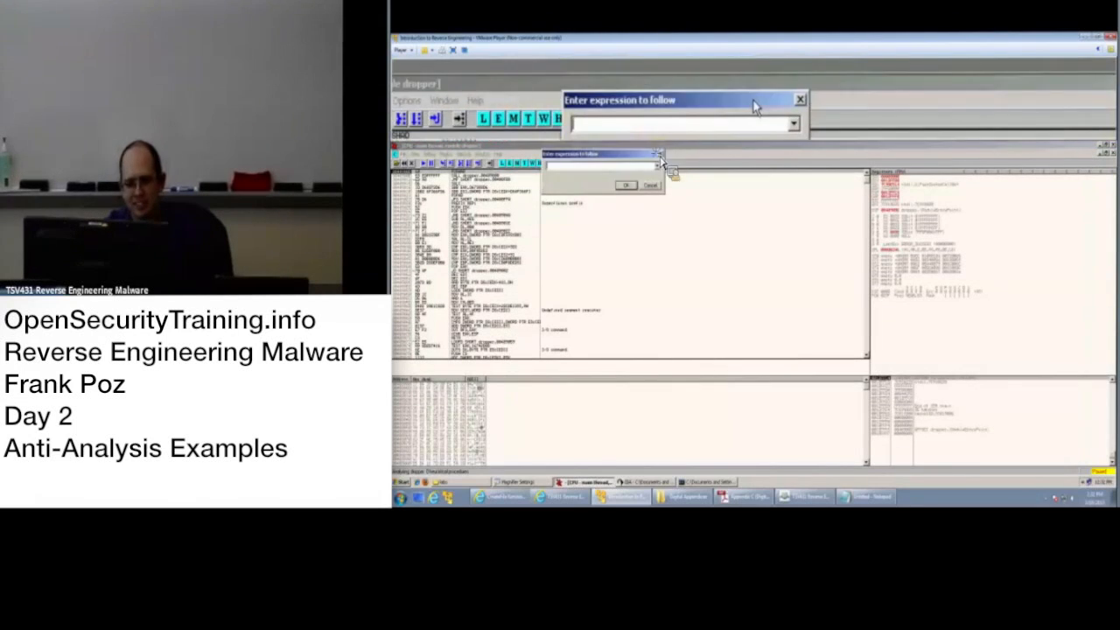
Enter CreateFileA as the expression to follow.
text(Create)
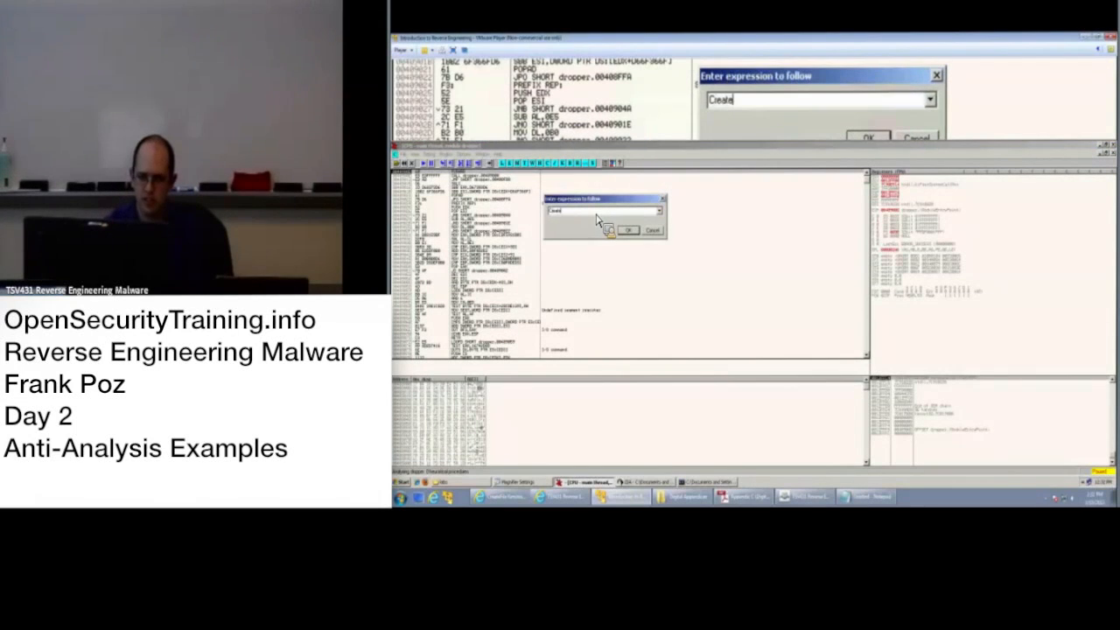
text(FileA)
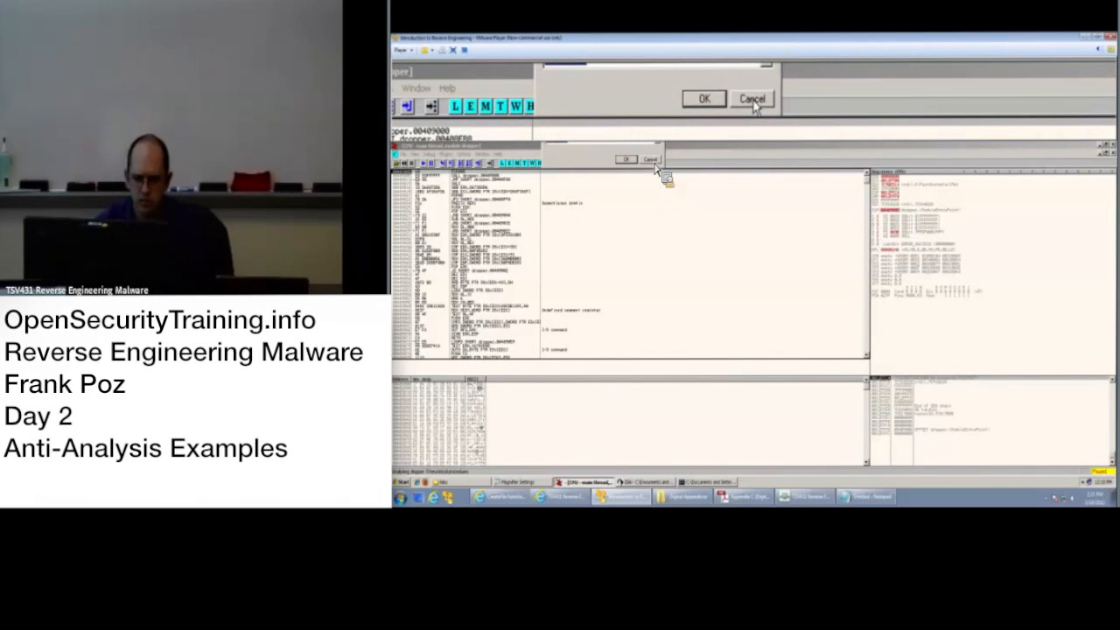
Jump the disassembly to the start of kernel32.CreateFileA.
click(750, 98)
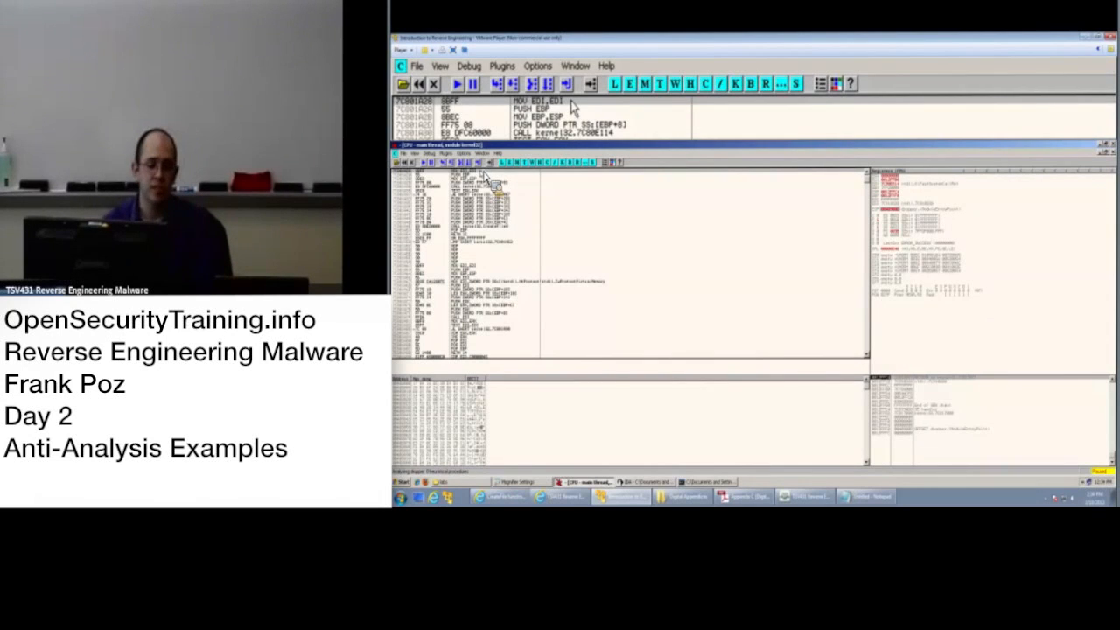
mouse_move(446, 179)
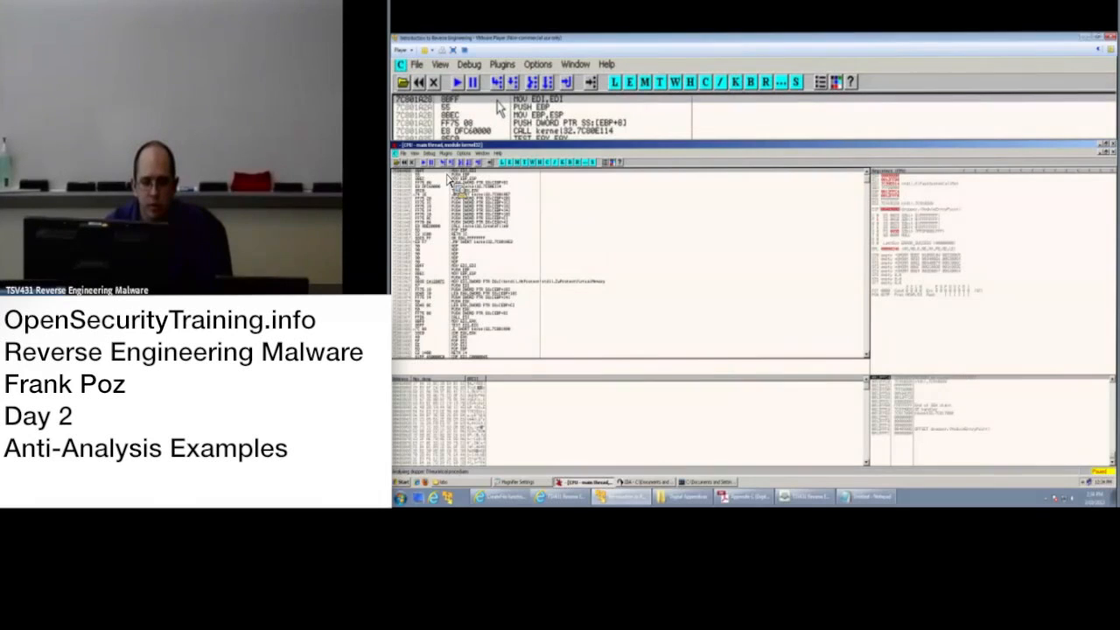
Run via the Debug menu until execution returns to the dropper module's own code.
click(469, 88)
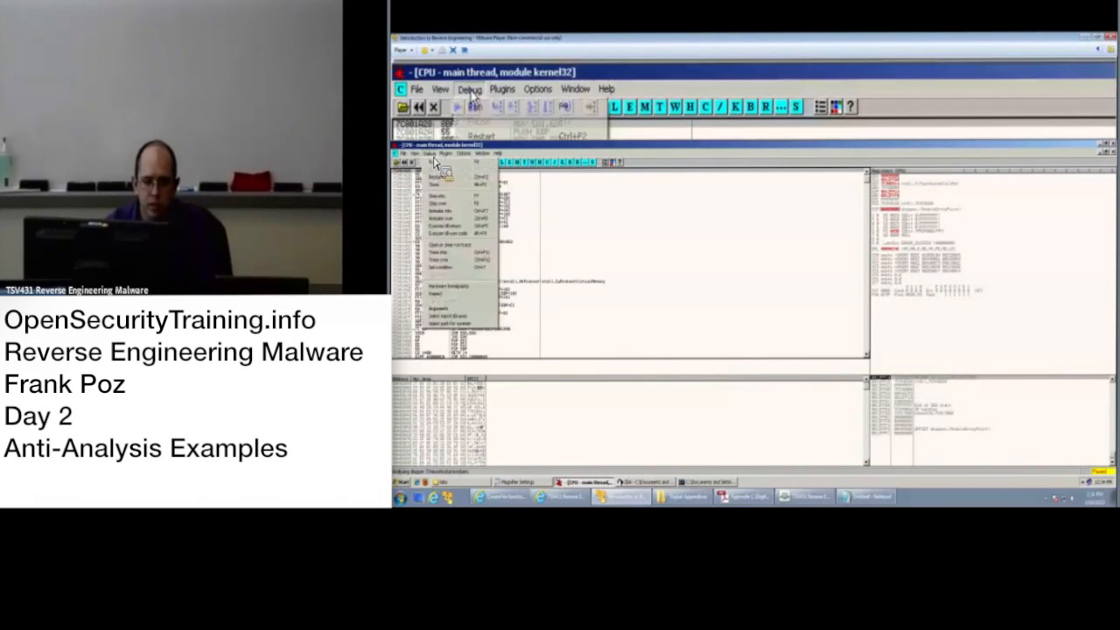
click(457, 287)
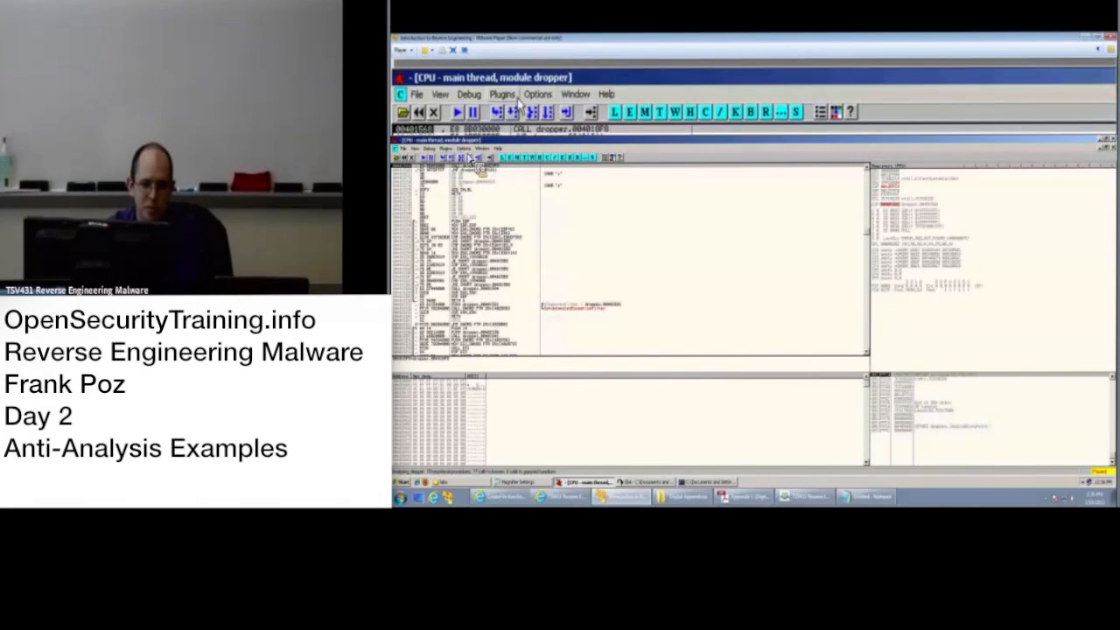
Dump the debugged process with OllyDump as dropper_dumped and load it in IDA, accepting the system DLL directory.
click(501, 95)
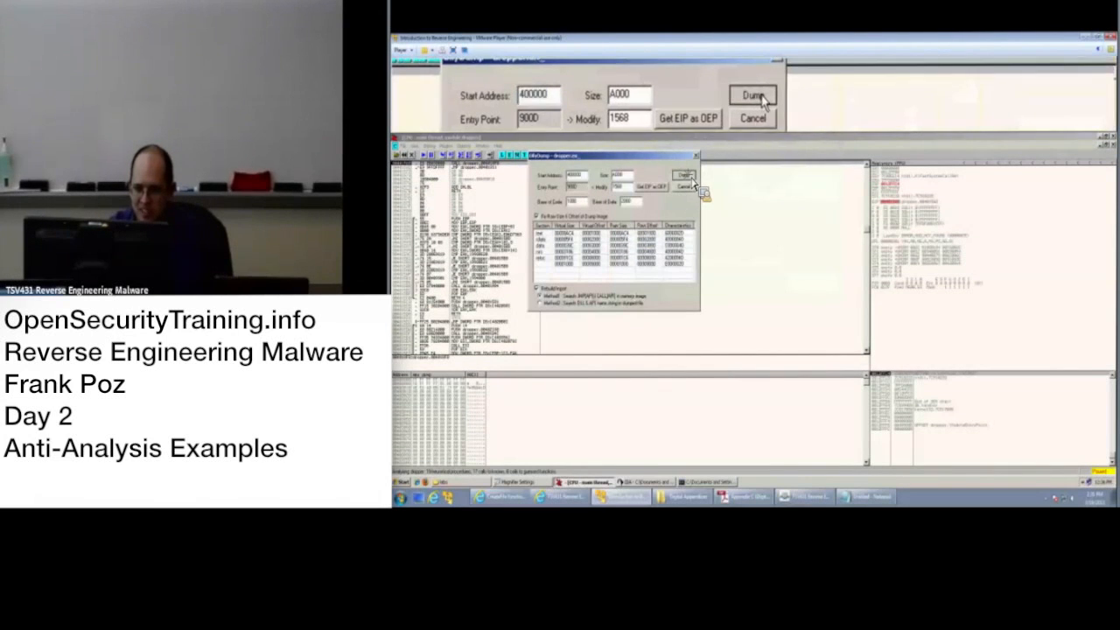
click(753, 95)
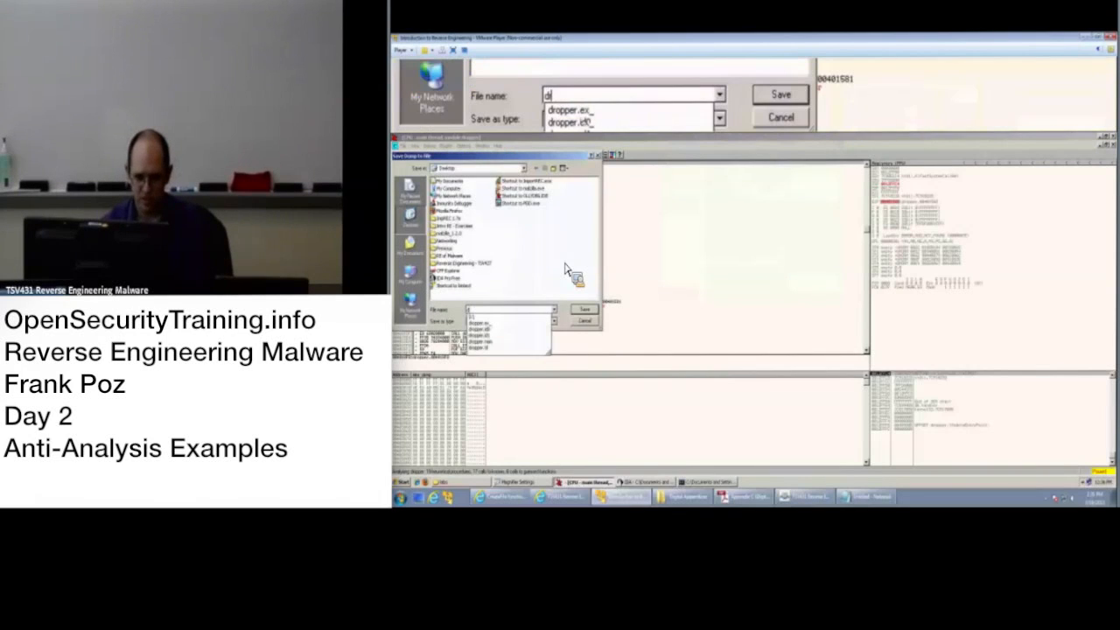
text(ropper_dumped)
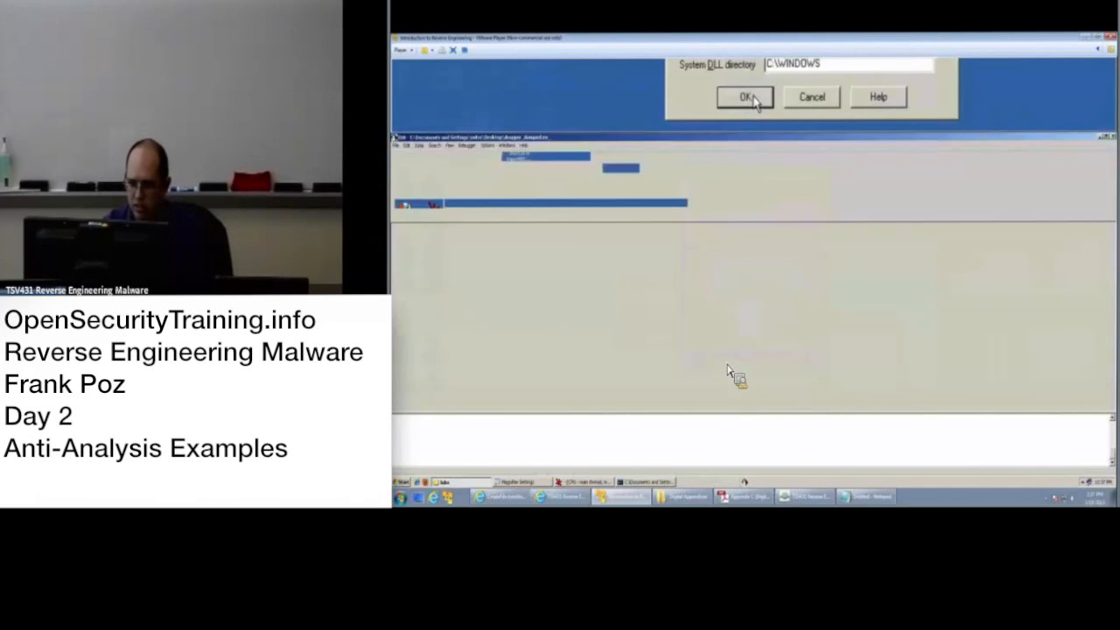
click(745, 98)
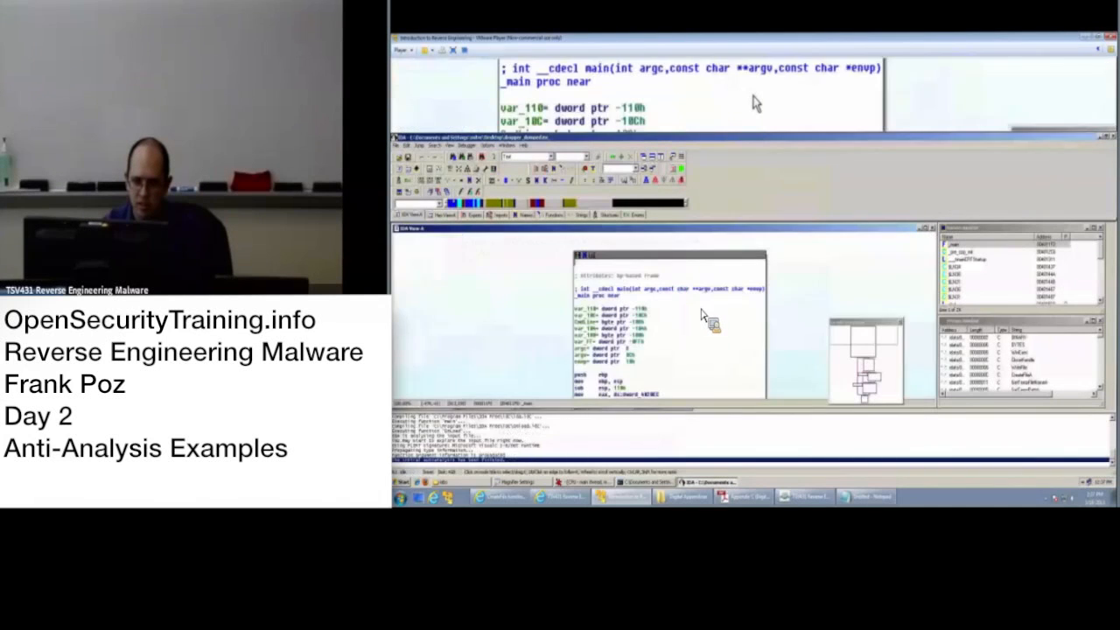